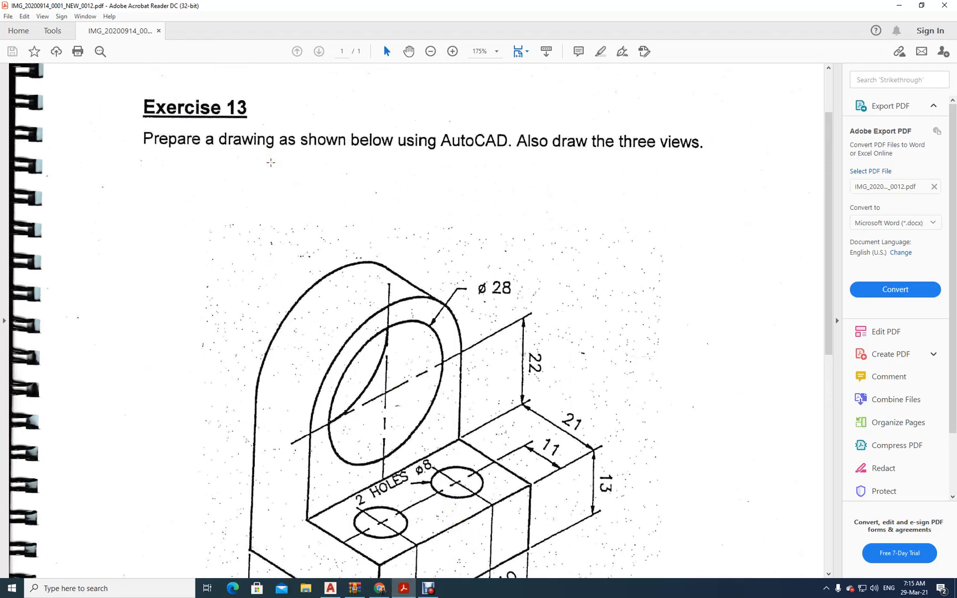
mouse_move(305, 206)
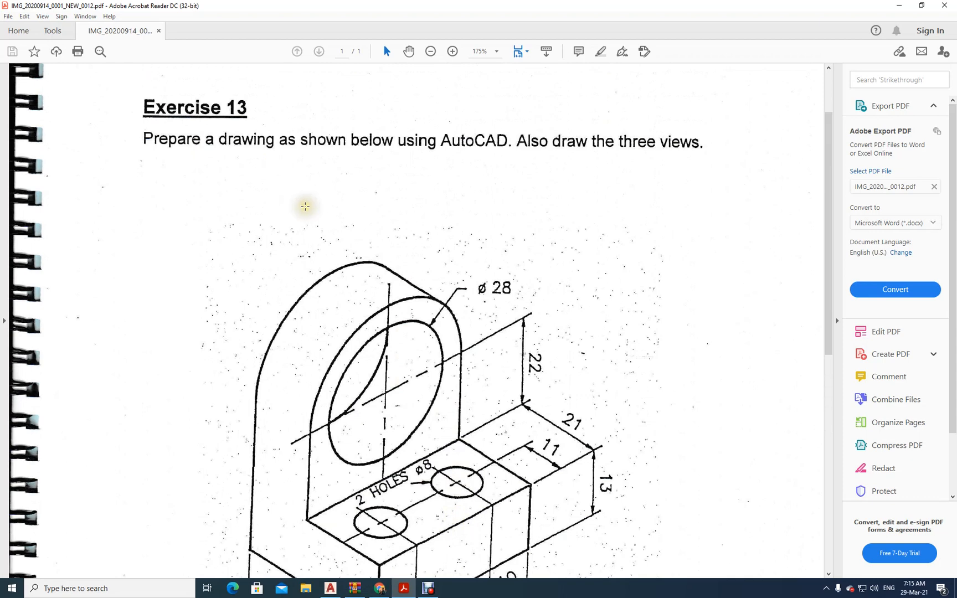
mouse_move(366, 267)
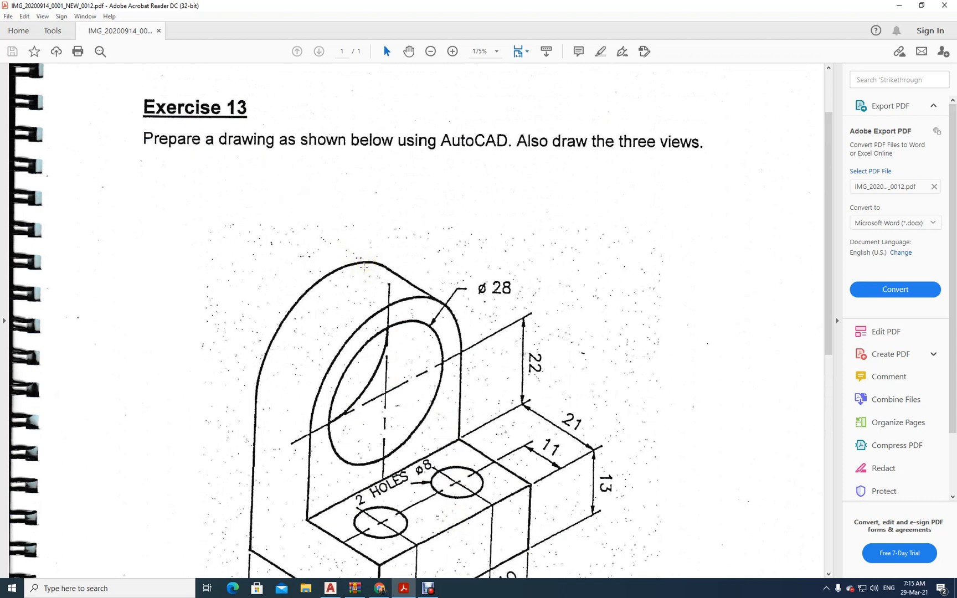
mouse_move(568, 215)
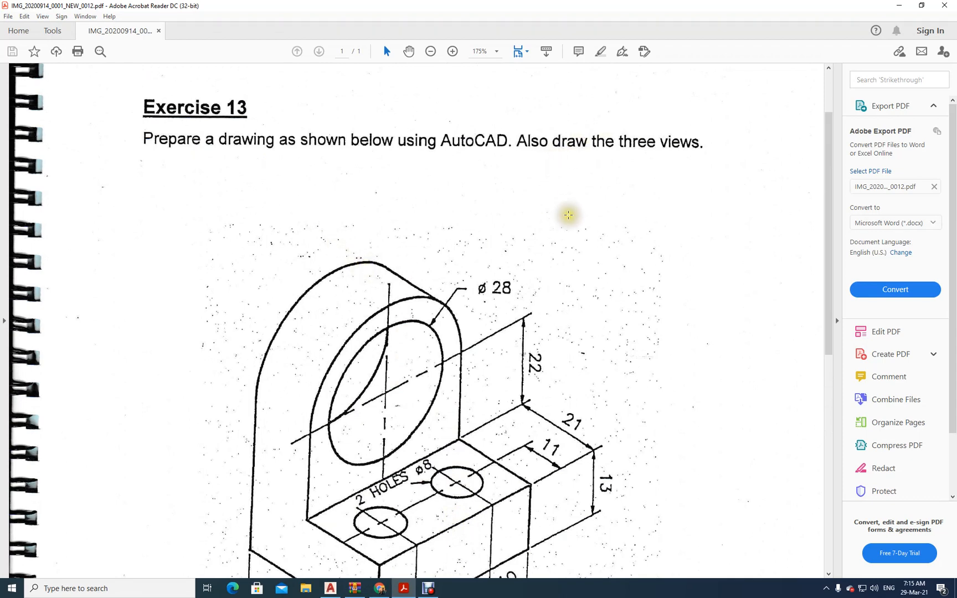
Scroll through the Exercise 13 PDF to view the whole dimensioned isometric bracket.
scroll("down", 3)
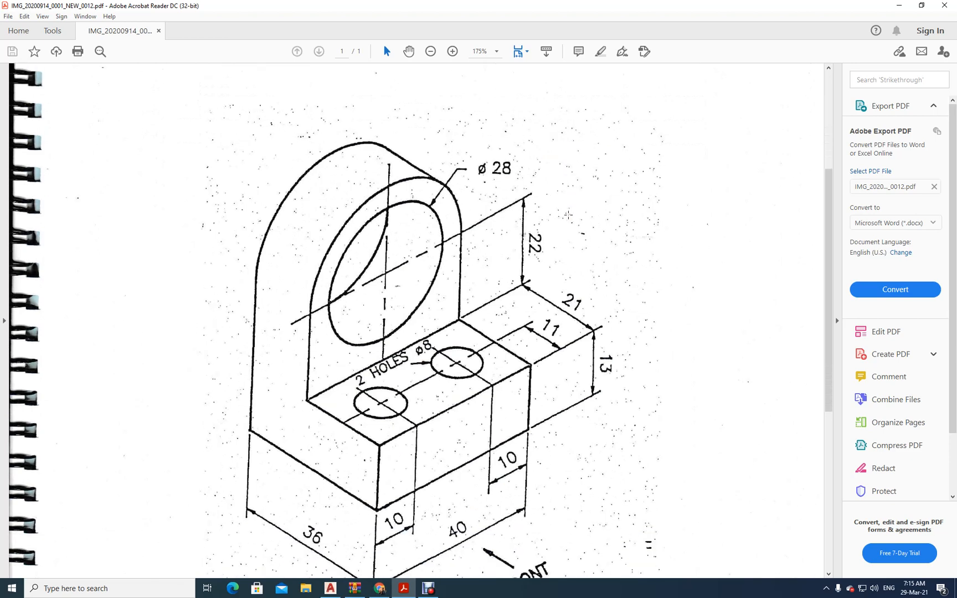
scroll("down", 3)
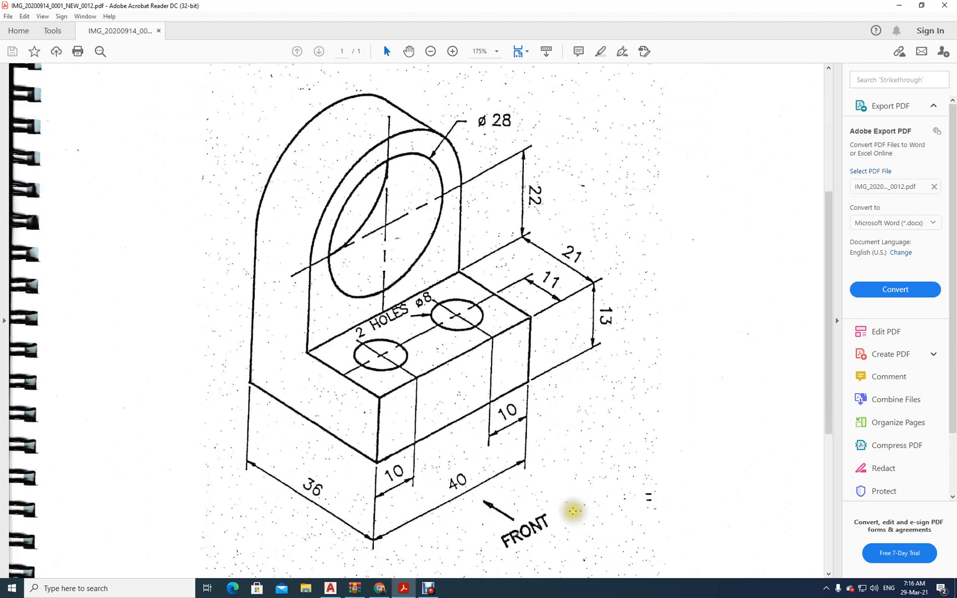
mouse_move(457, 78)
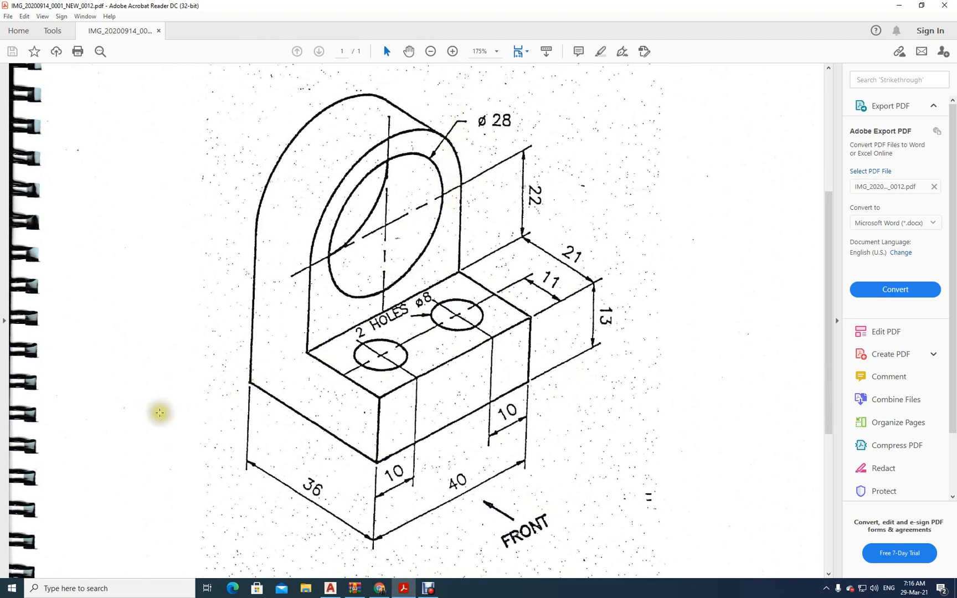
mouse_move(227, 398)
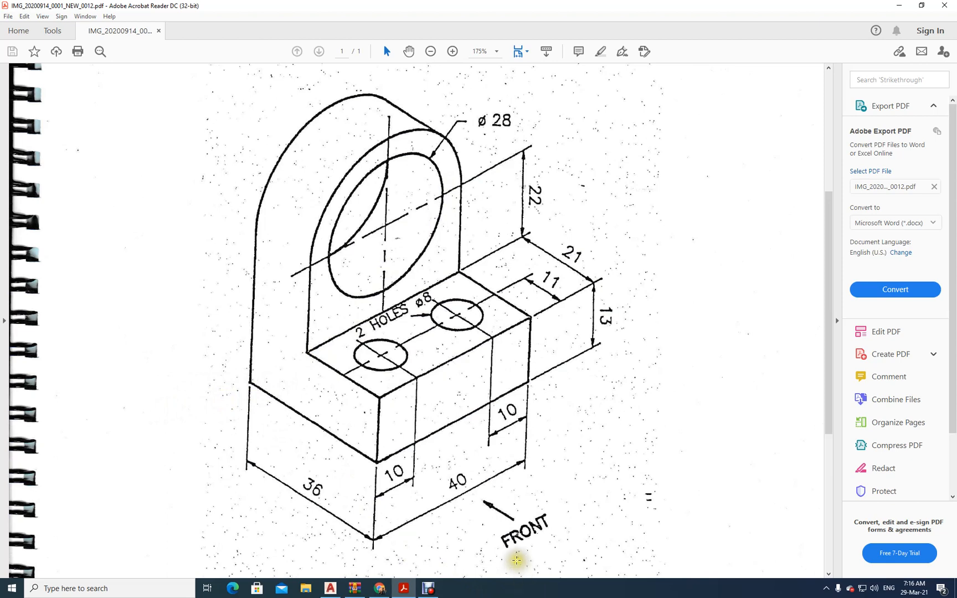
mouse_move(382, 447)
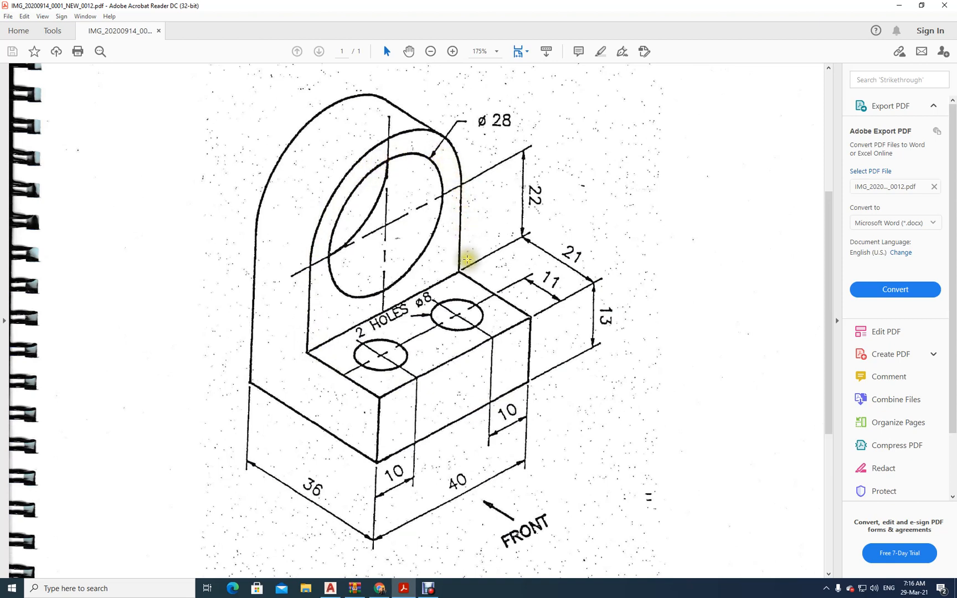
mouse_move(449, 535)
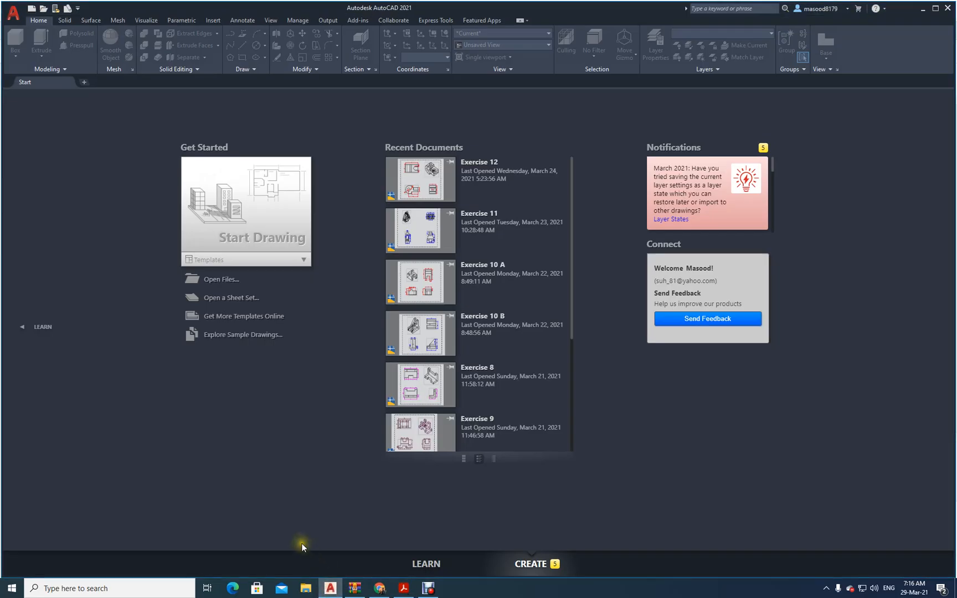
Start a new acadiso drawing with limits 0,0 to 420,297 and zoom extents.
left_click(304, 259)
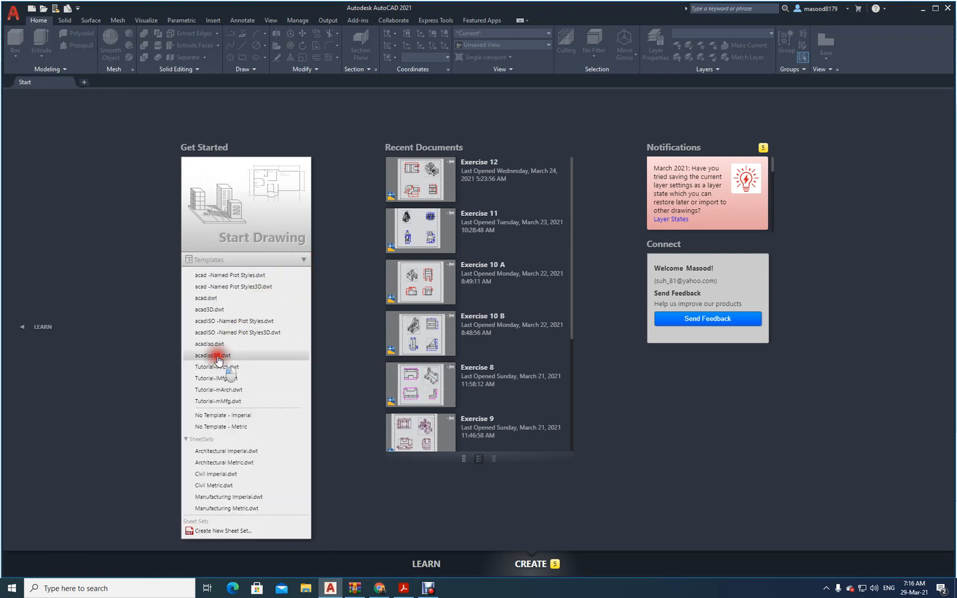
left_click(211, 354)
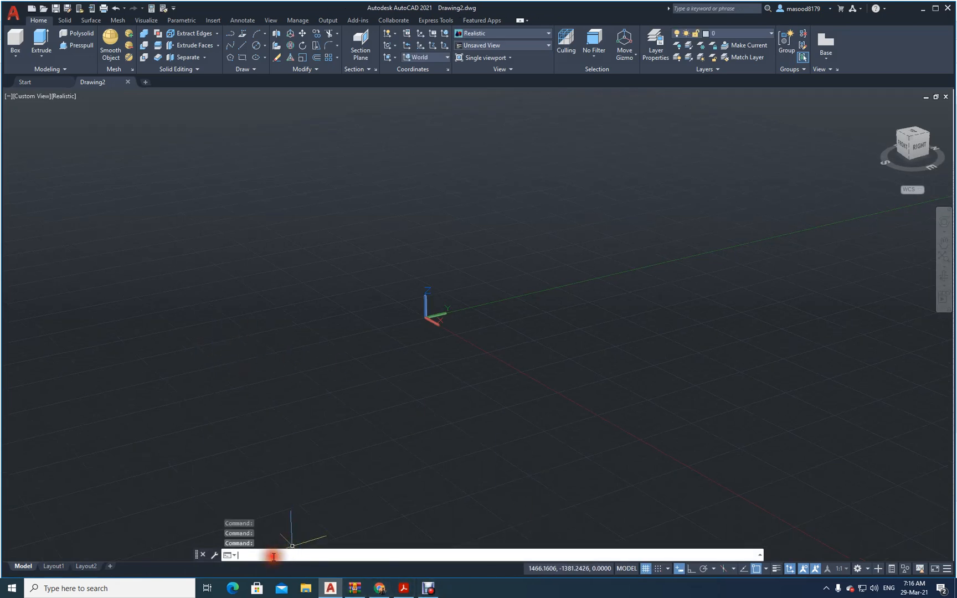
type("1")
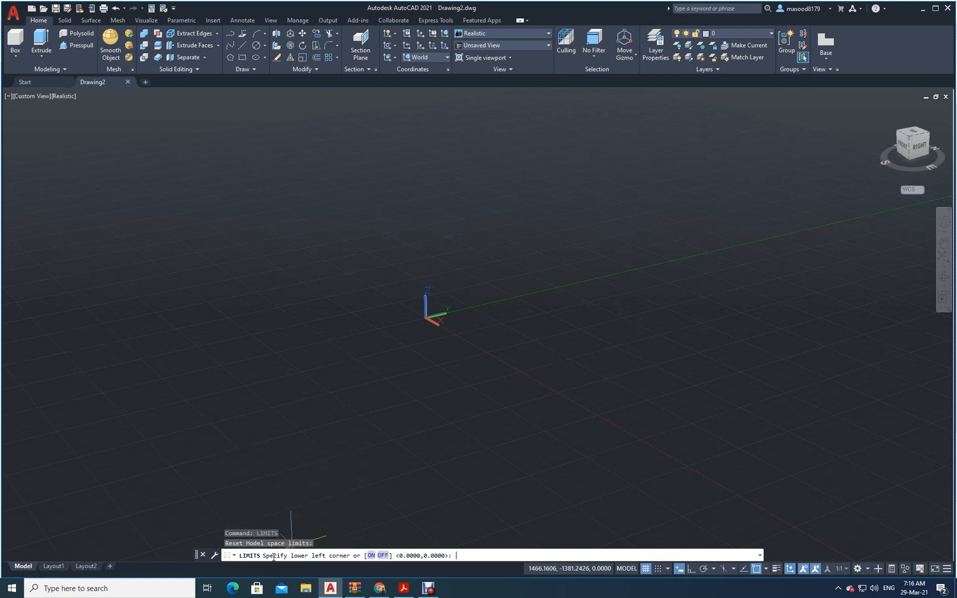
key("enter")
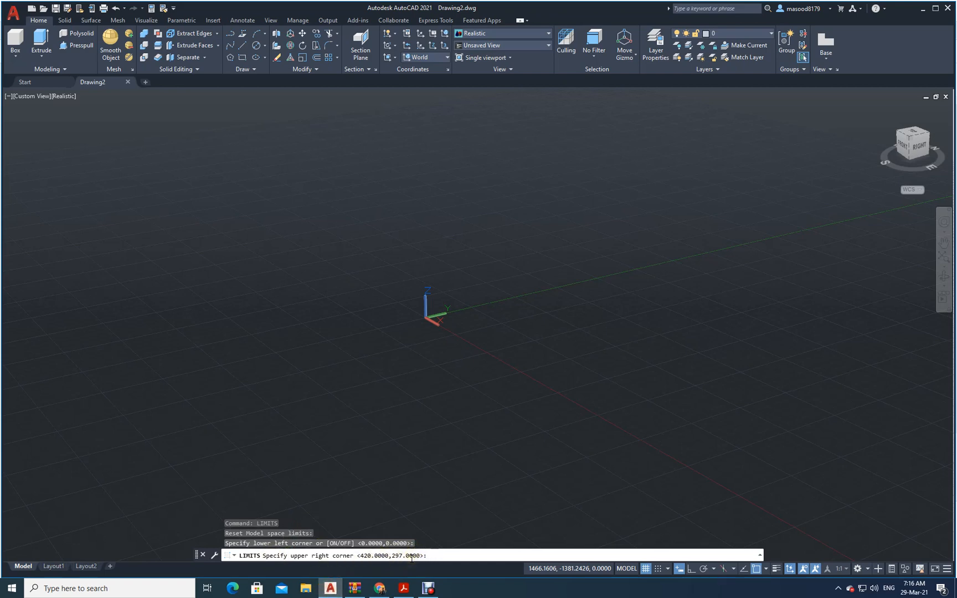
type("1")
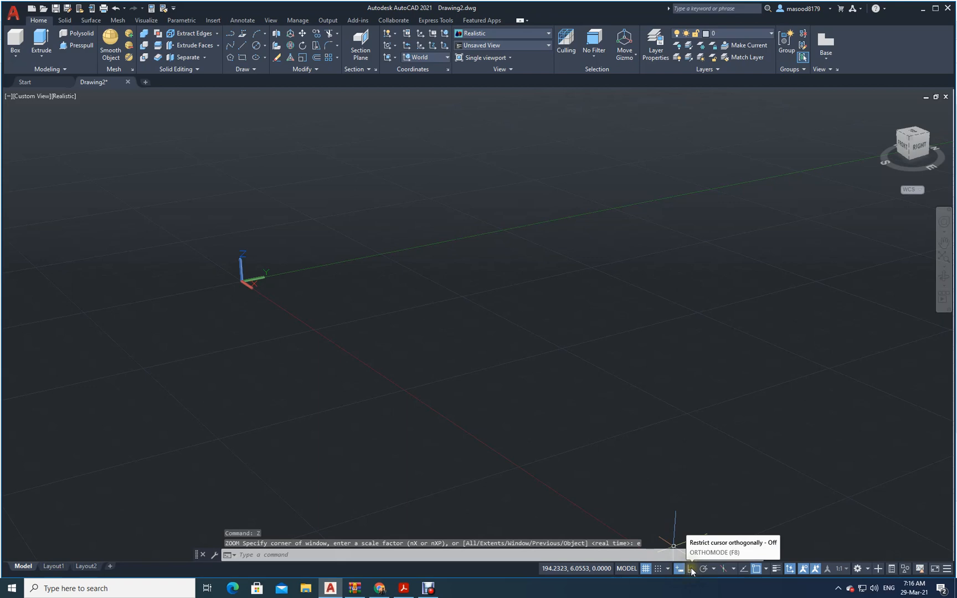
Turn on Ortho and show the Front view in 2D Wireframe style.
left_click(678, 568)
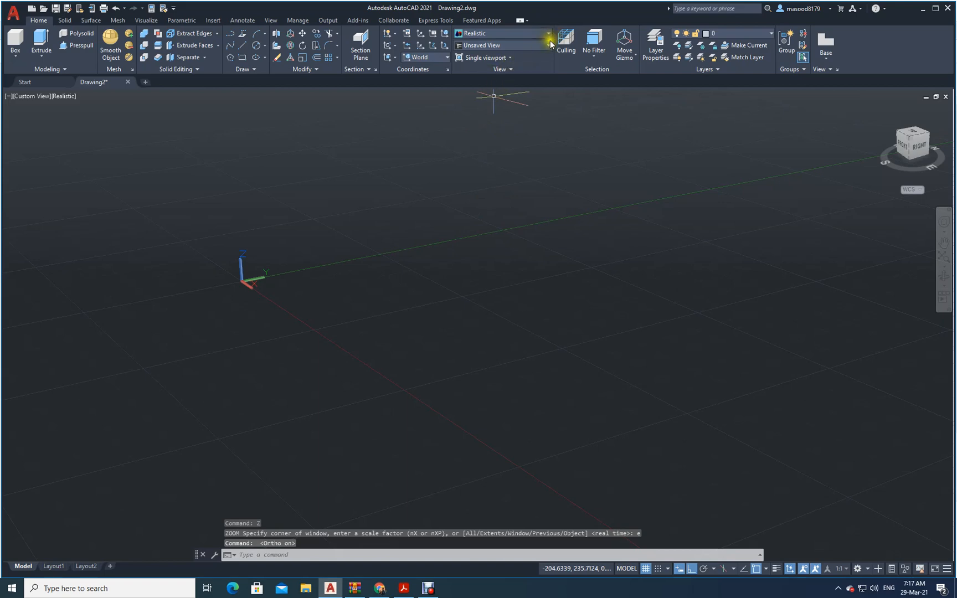
mouse_move(548, 45)
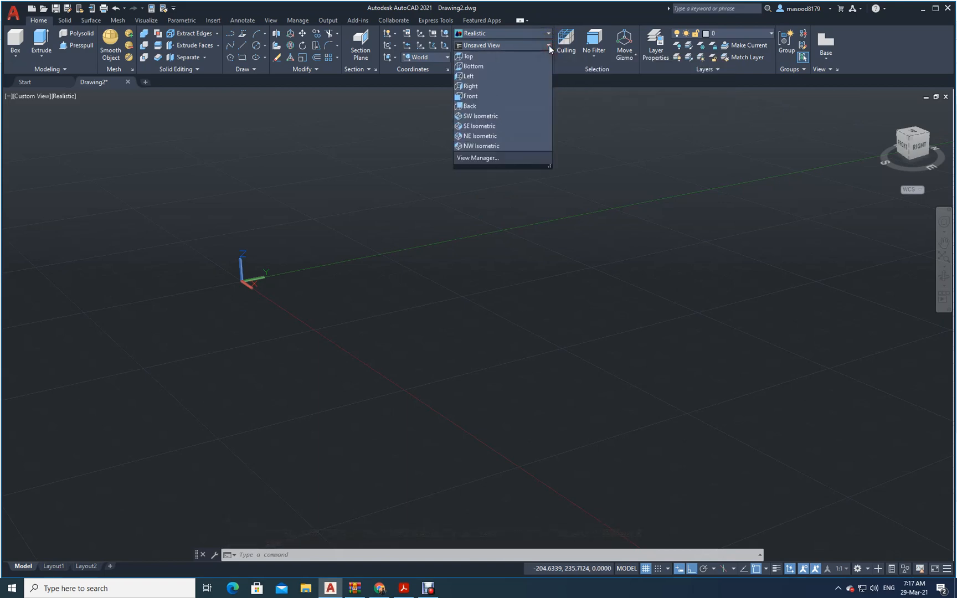
mouse_move(479, 86)
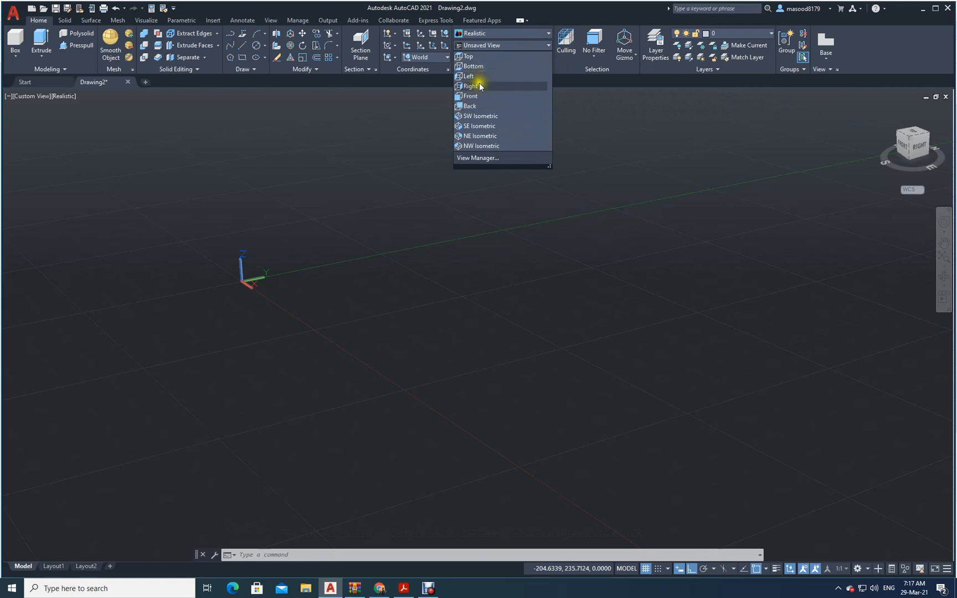
left_click(470, 96)
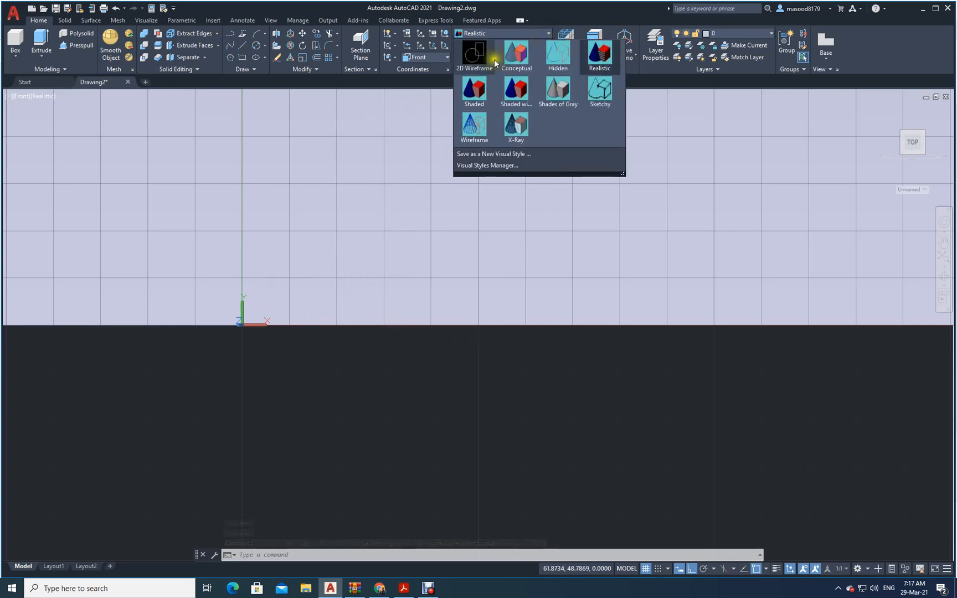
left_click(473, 54)
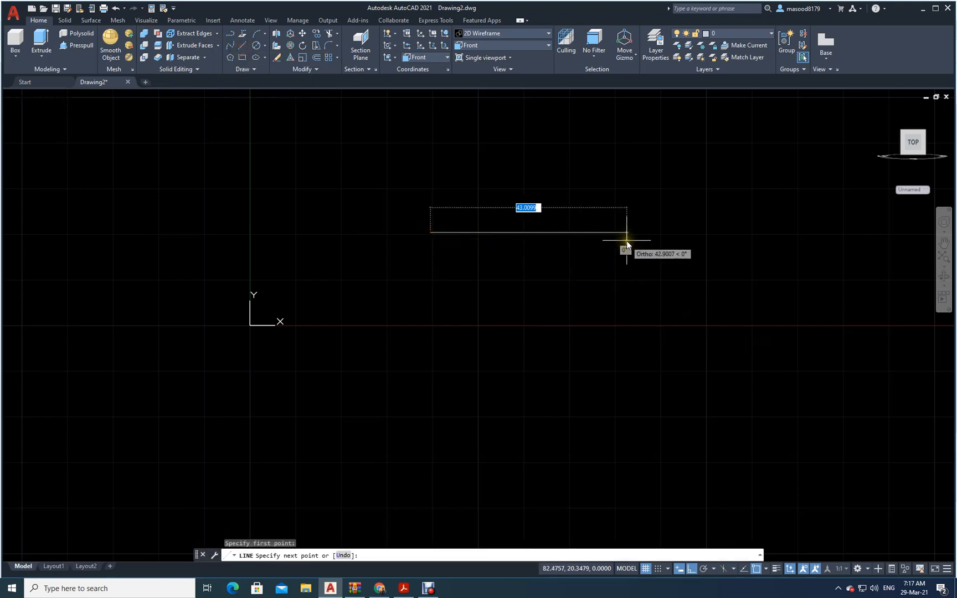
Draw the front outline segments 40, 22 and 13 long, checking the PDF dimensions.
type("40")
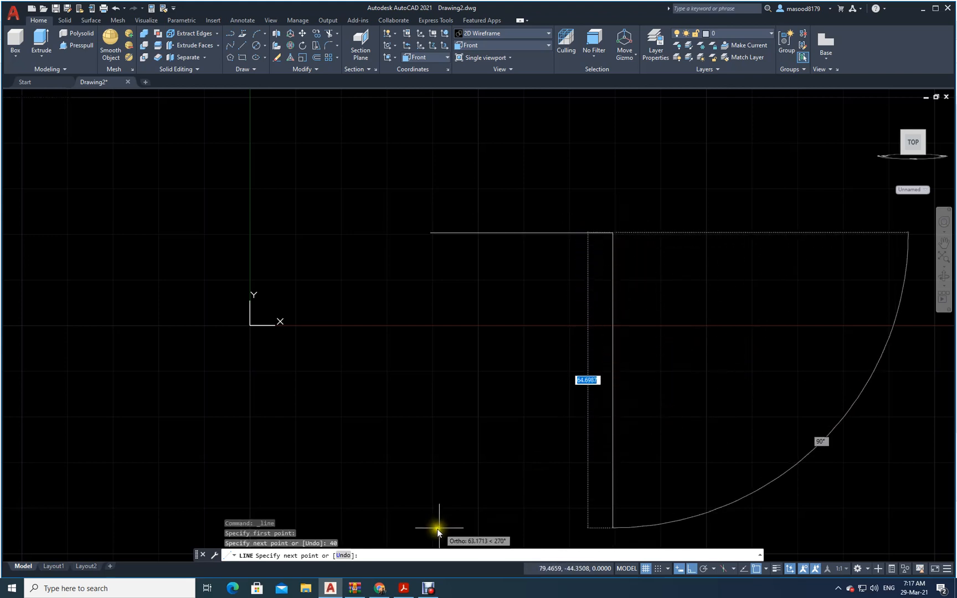
left_click(403, 589)
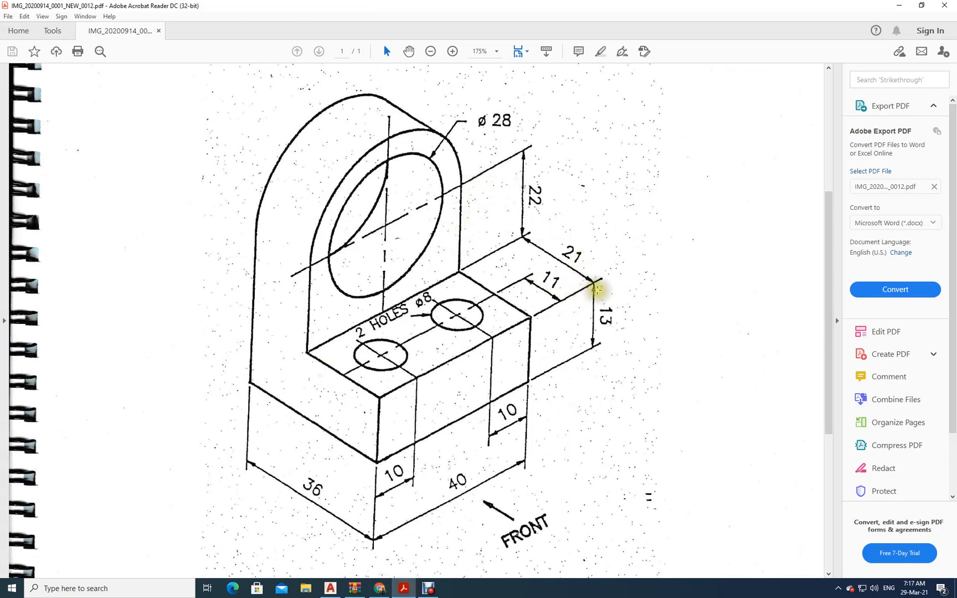
left_click(402, 588)
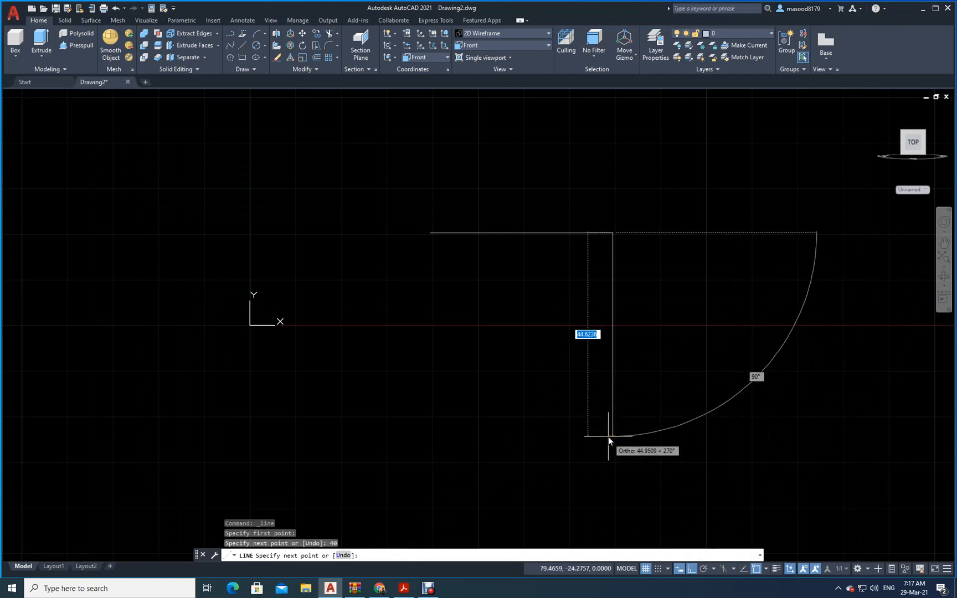
type("22")
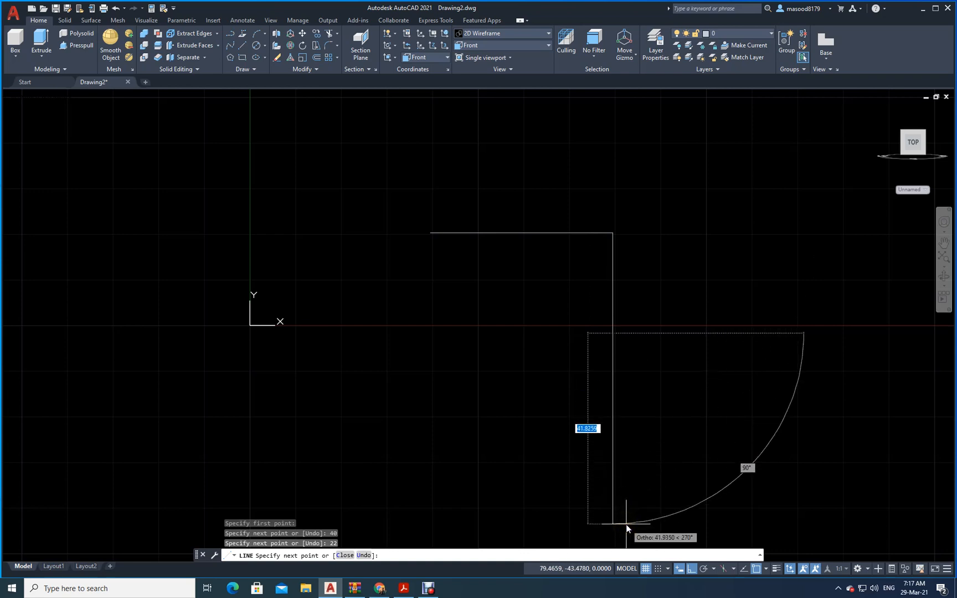
type("13")
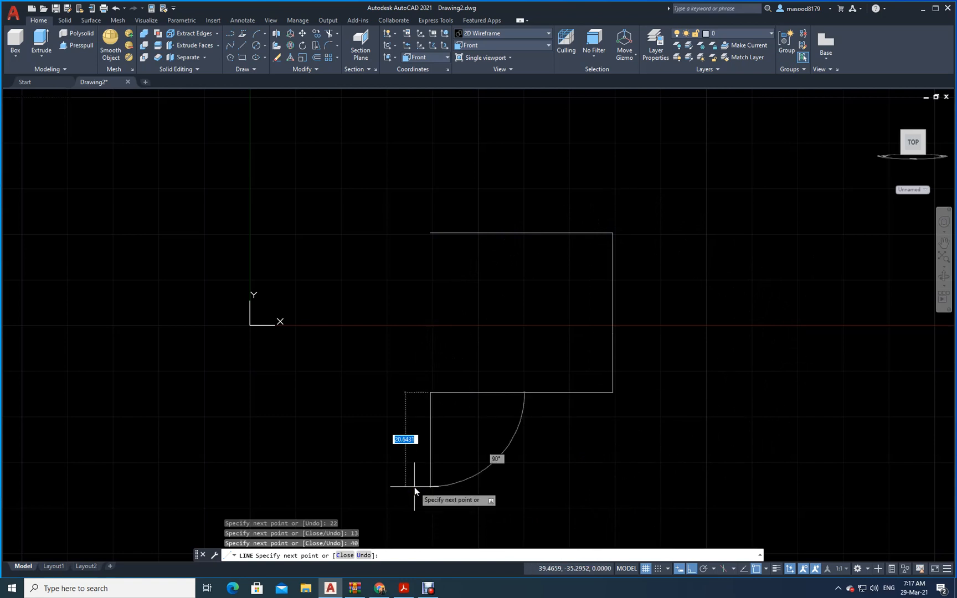
mouse_move(436, 199)
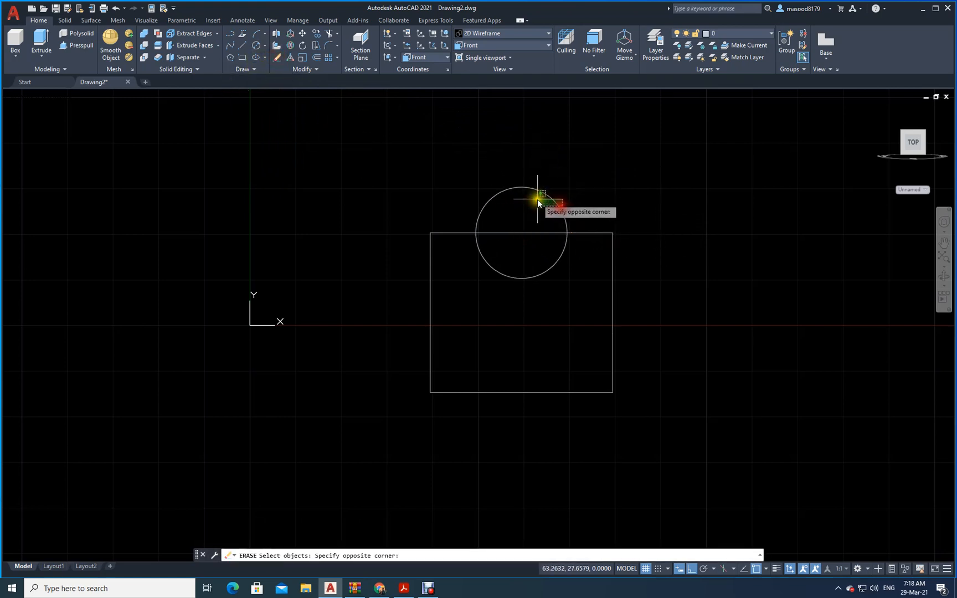
Replace the circle with a 2-Point circle across the square's top corners.
left_click(537, 203)
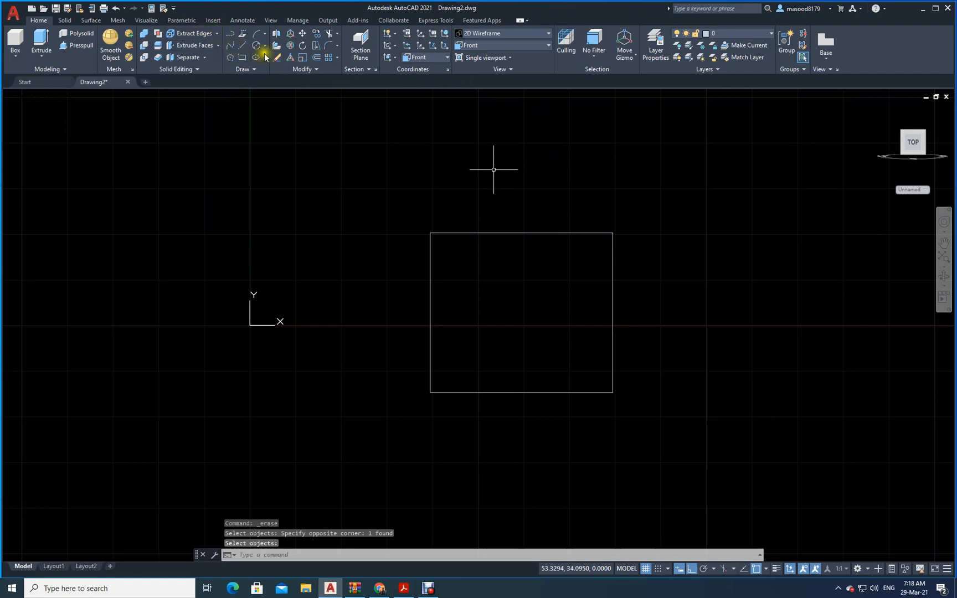
left_click(258, 47)
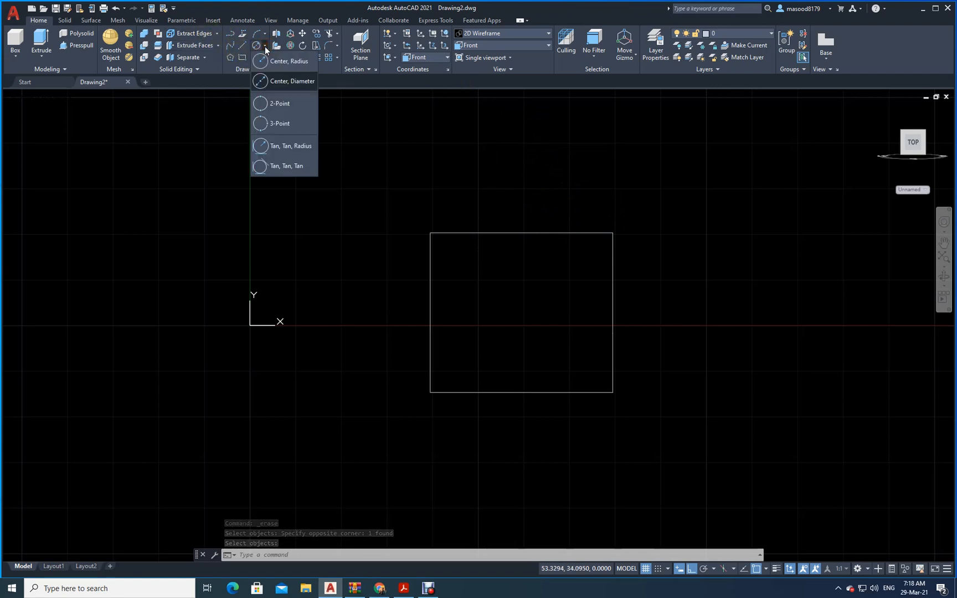
left_click(288, 61)
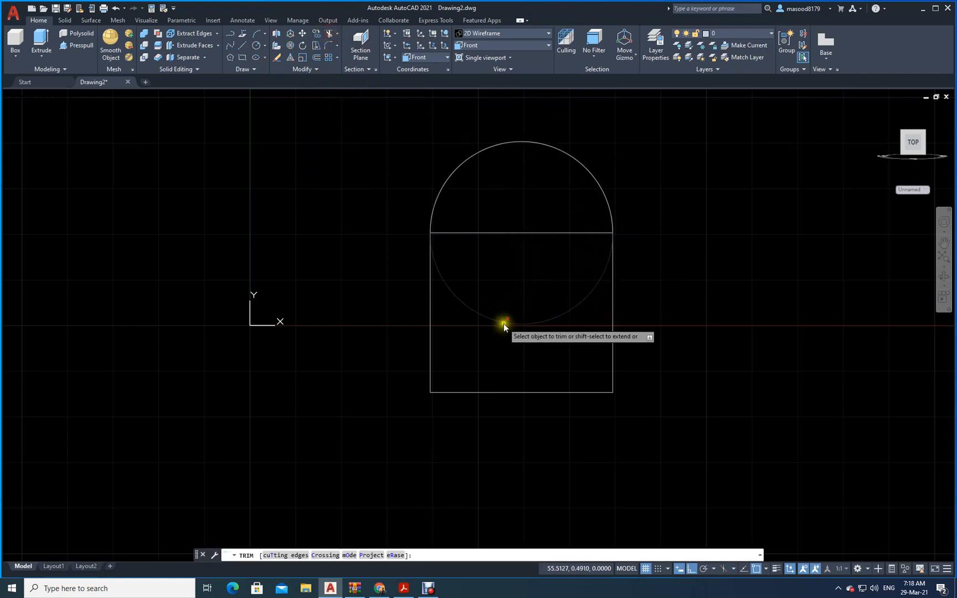
Trim away the circle's lower half and the square's top edge.
left_click(504, 324)
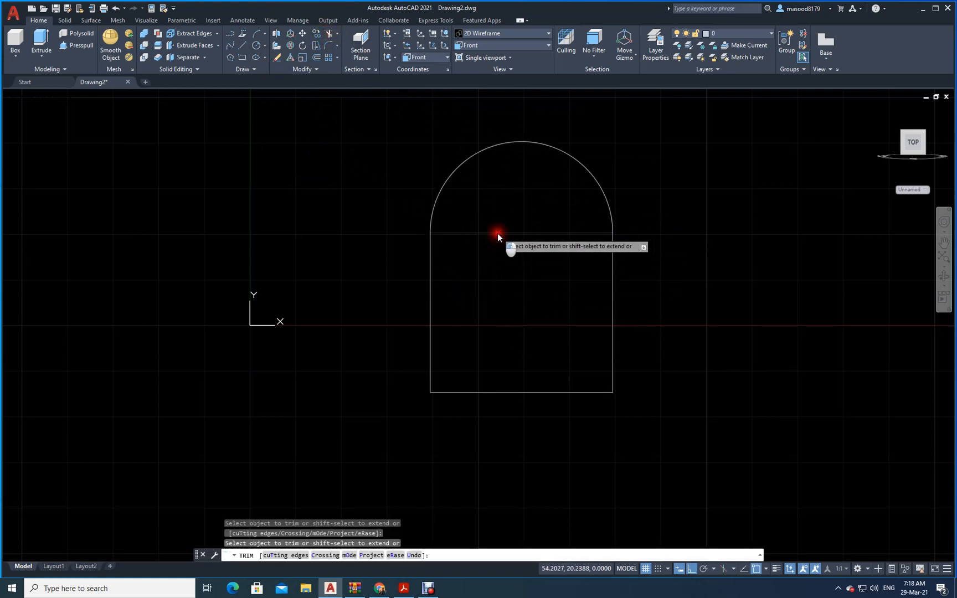
left_click(497, 234)
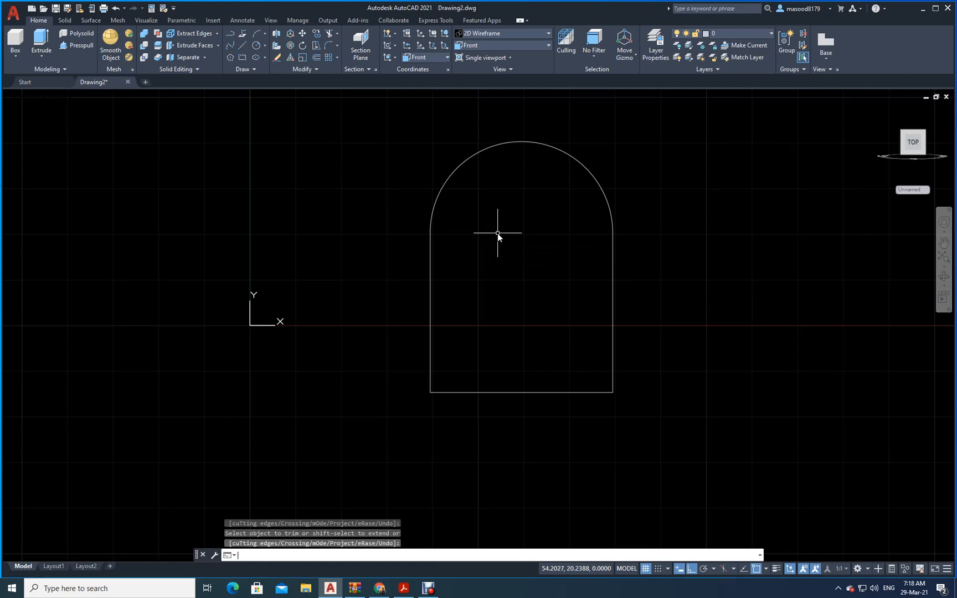
left_click(403, 588)
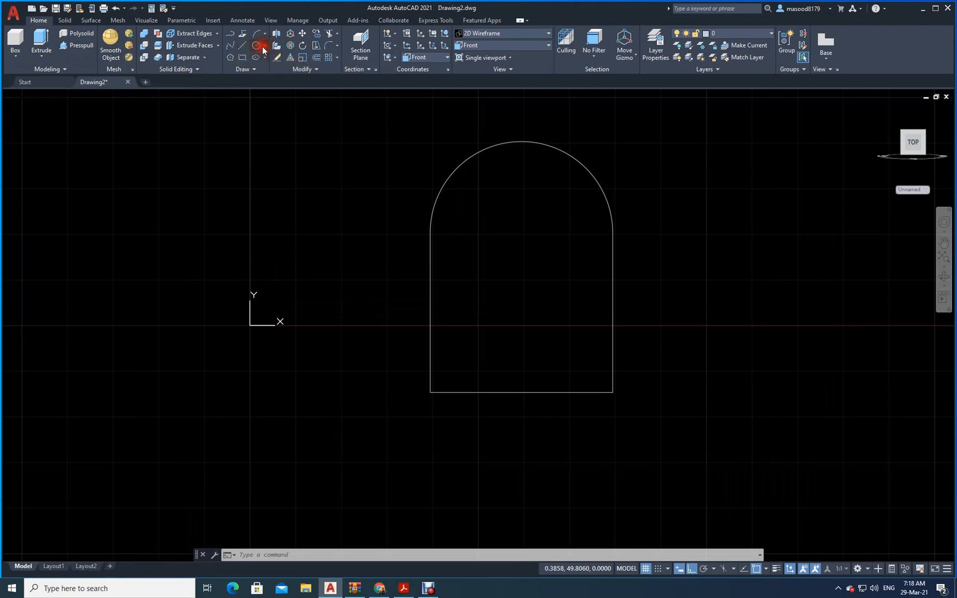
Add a hole circle at the arc centre, offset the base line 13, and view SW Isometric.
left_click(261, 46)
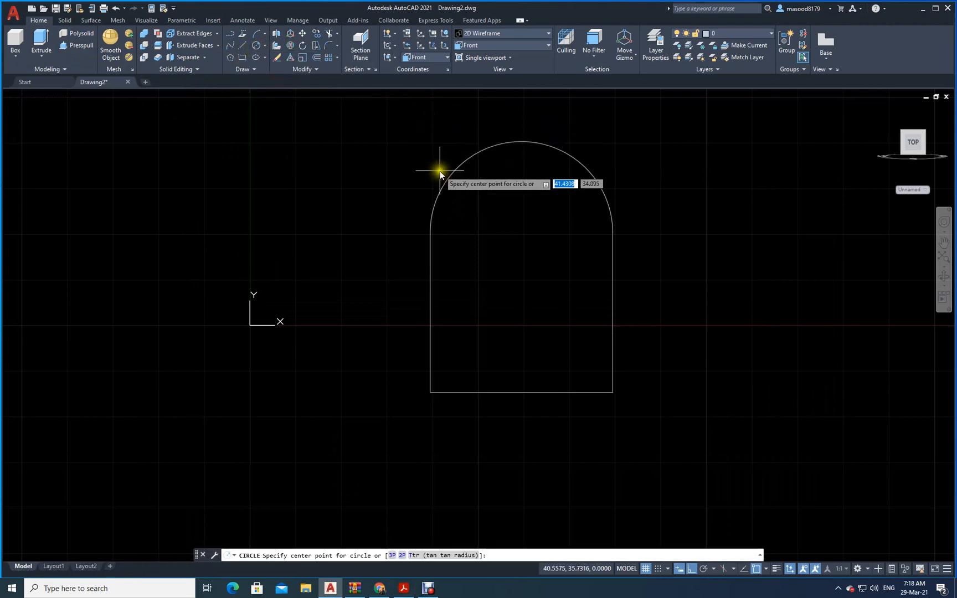
mouse_move(515, 223)
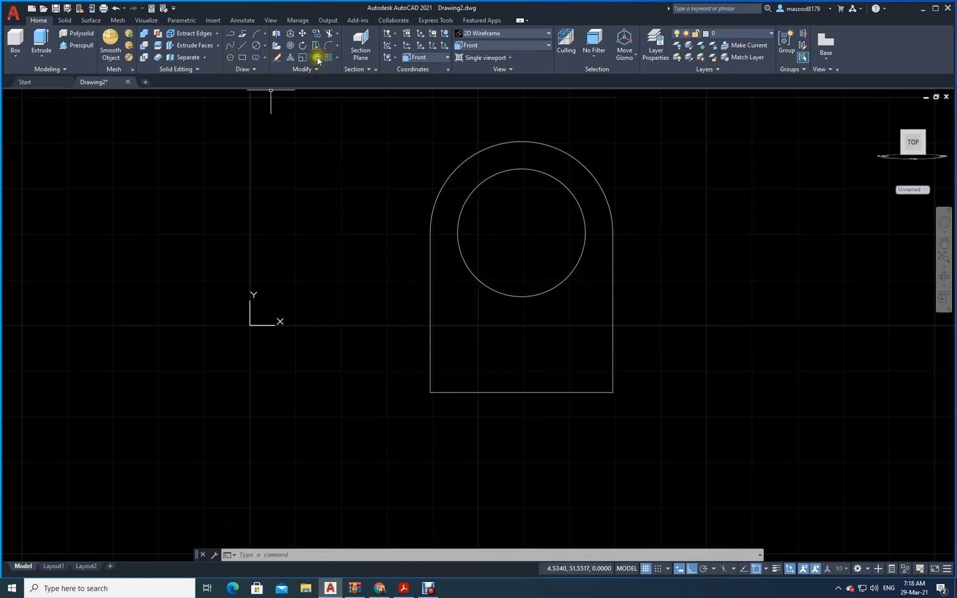
mouse_move(317, 57)
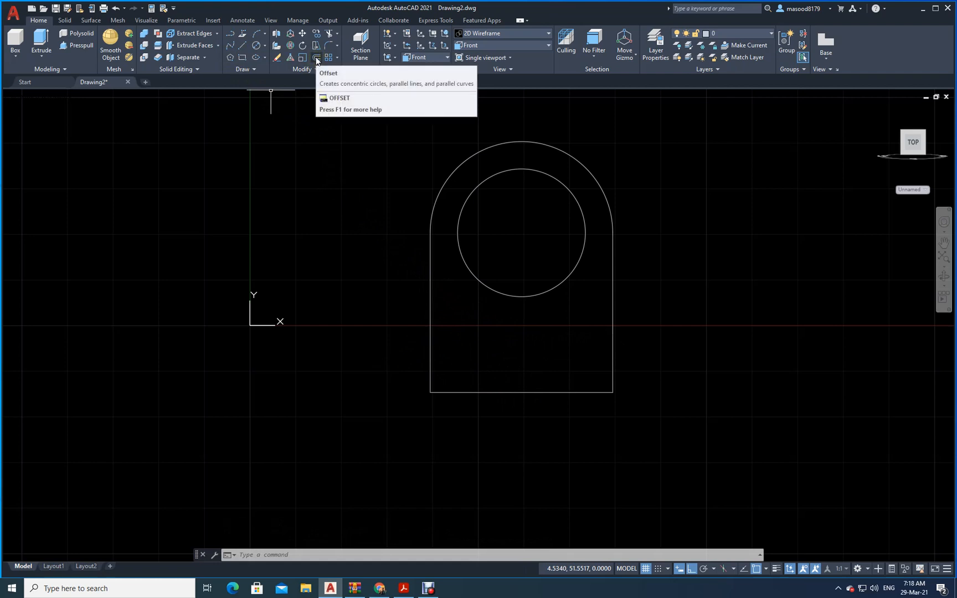
left_click(316, 58)
type("13")
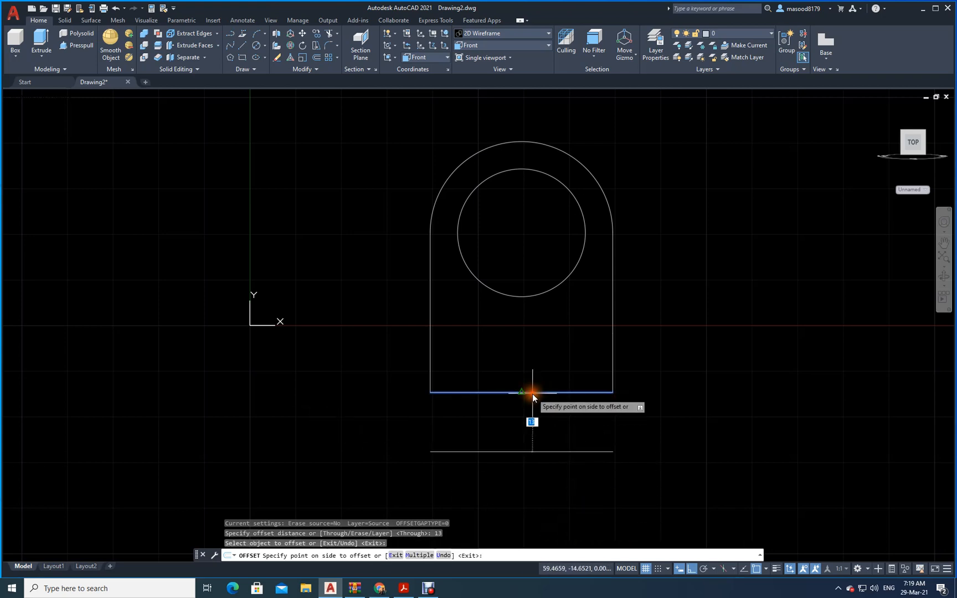
left_click(531, 391)
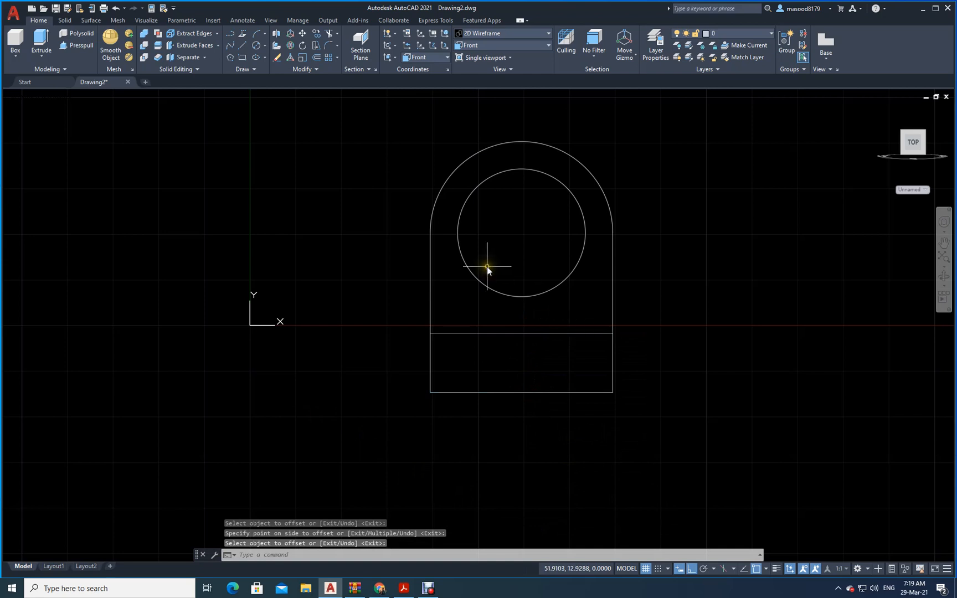
left_click(548, 45)
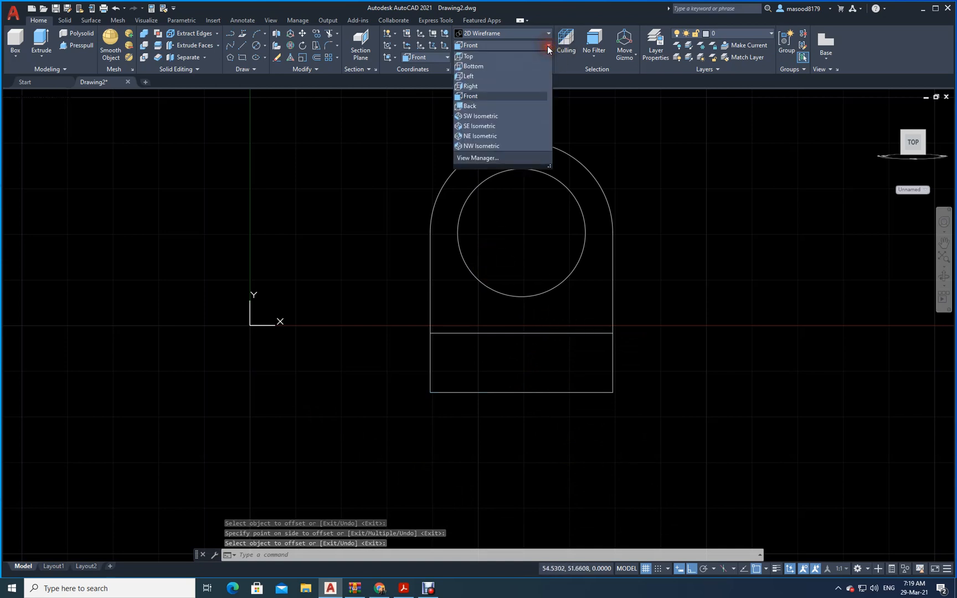
left_click(481, 115)
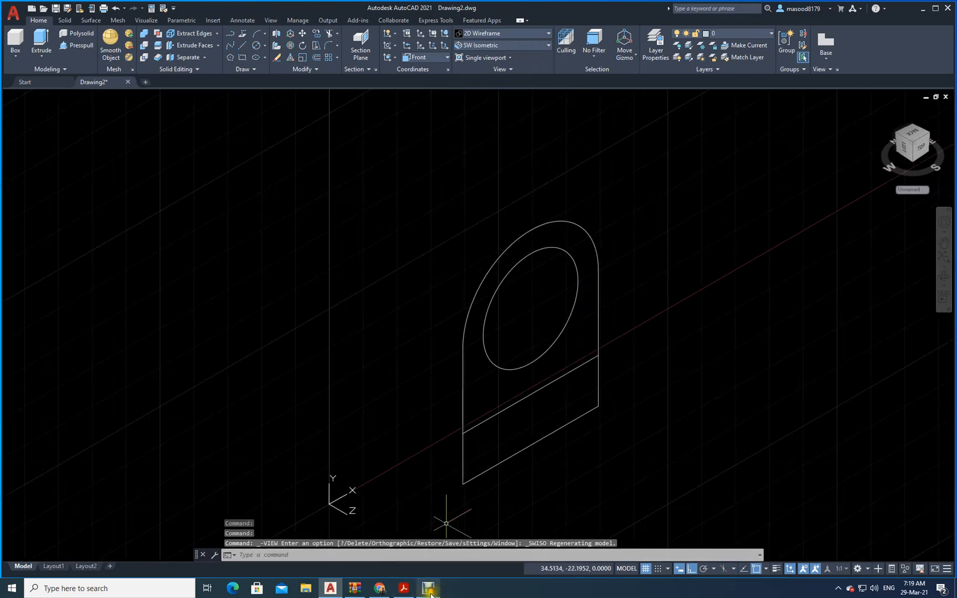
left_click(426, 588)
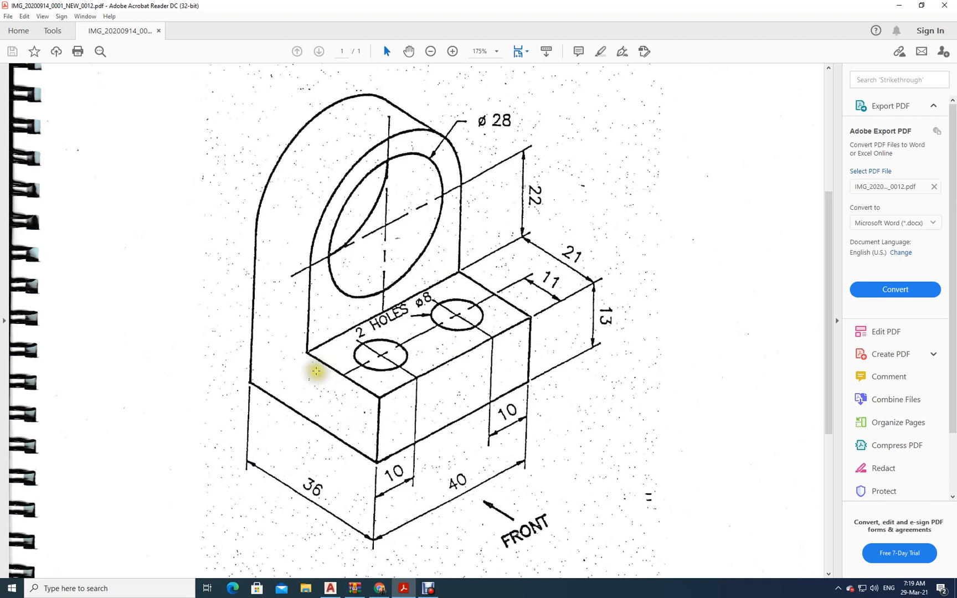
mouse_move(347, 509)
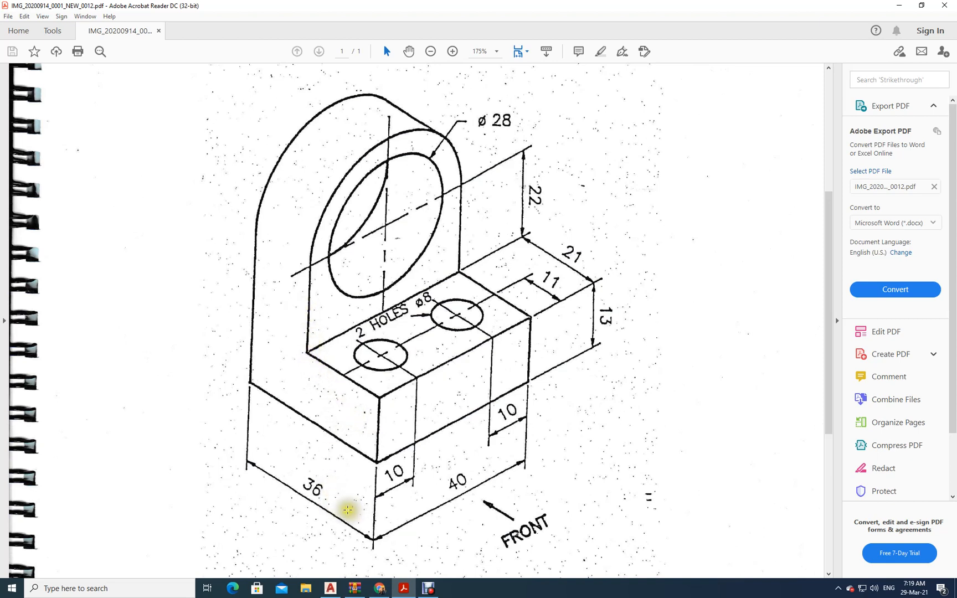
mouse_move(530, 245)
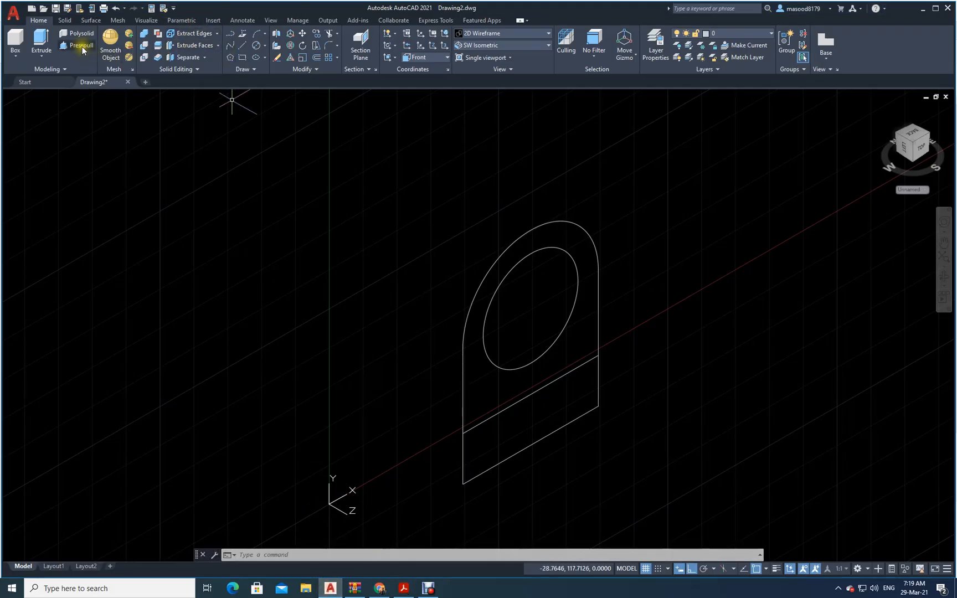
Press-pull the base and arch regions 15, then pull the base face out 21.
left_click(80, 45)
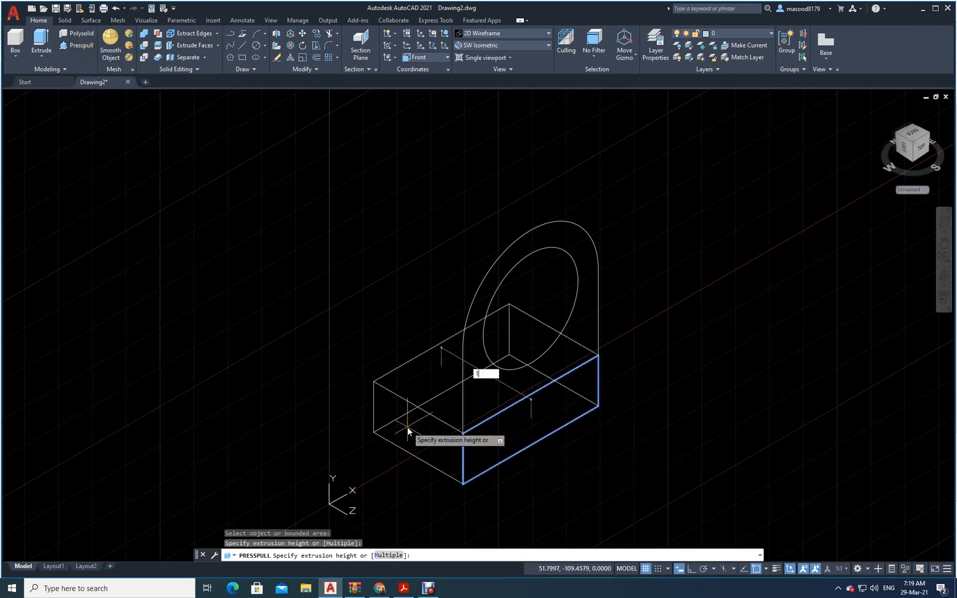
type("15")
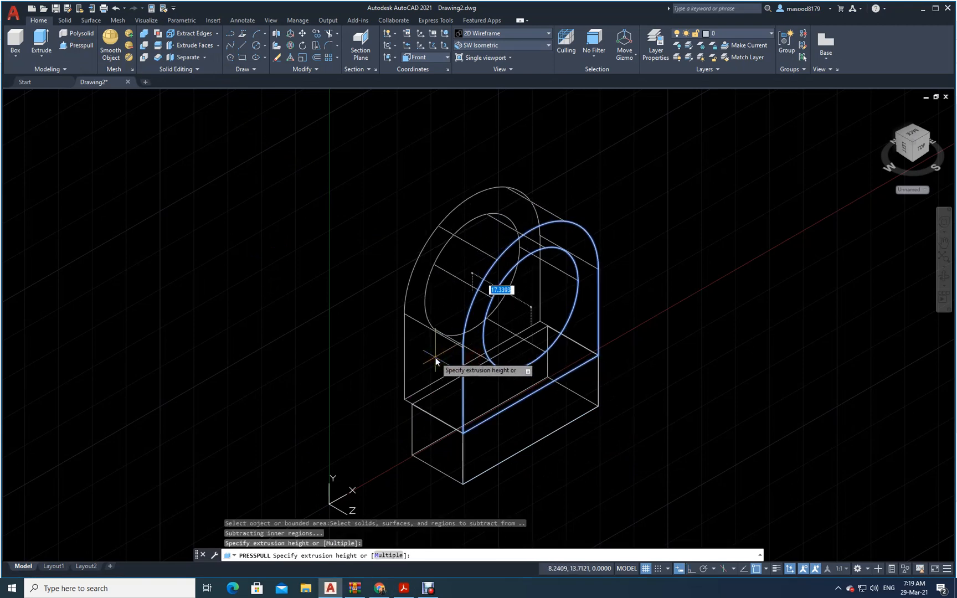
type("15")
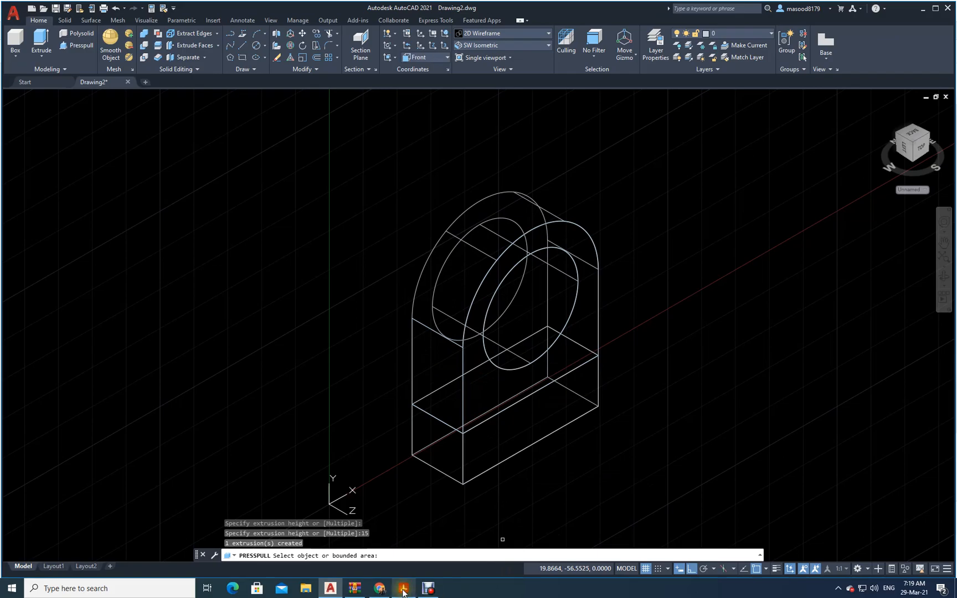
left_click(428, 588)
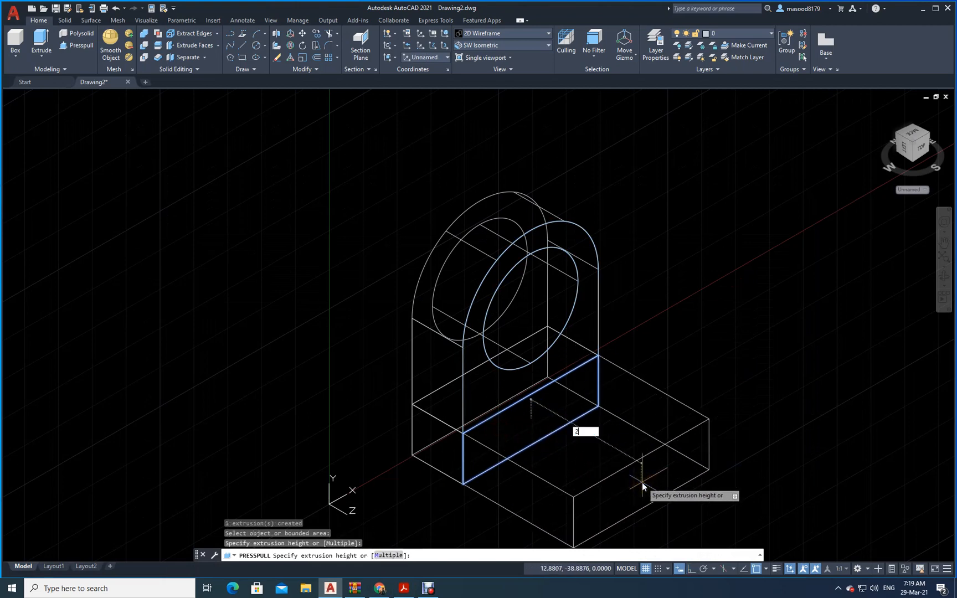
type("21")
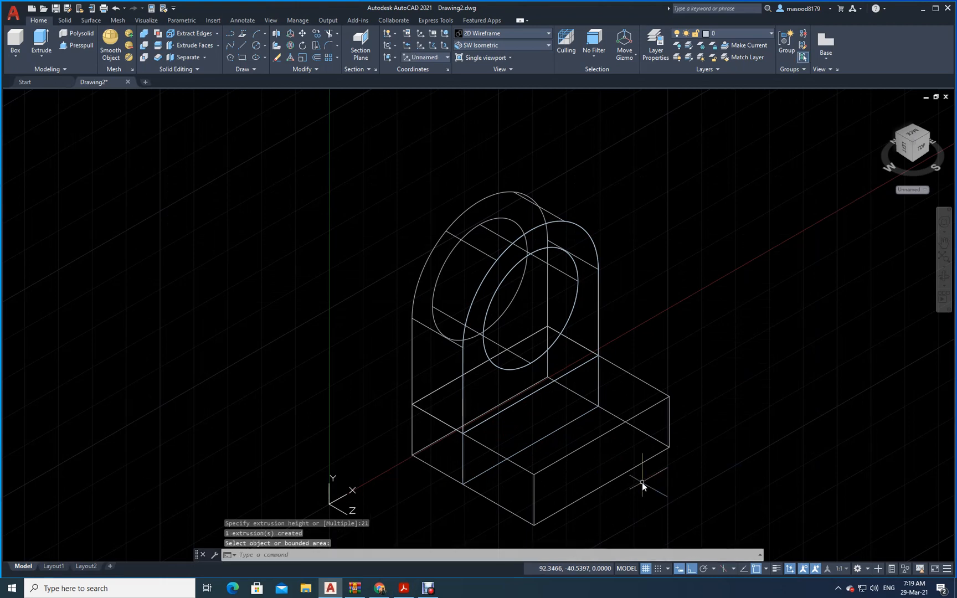
mouse_move(534, 108)
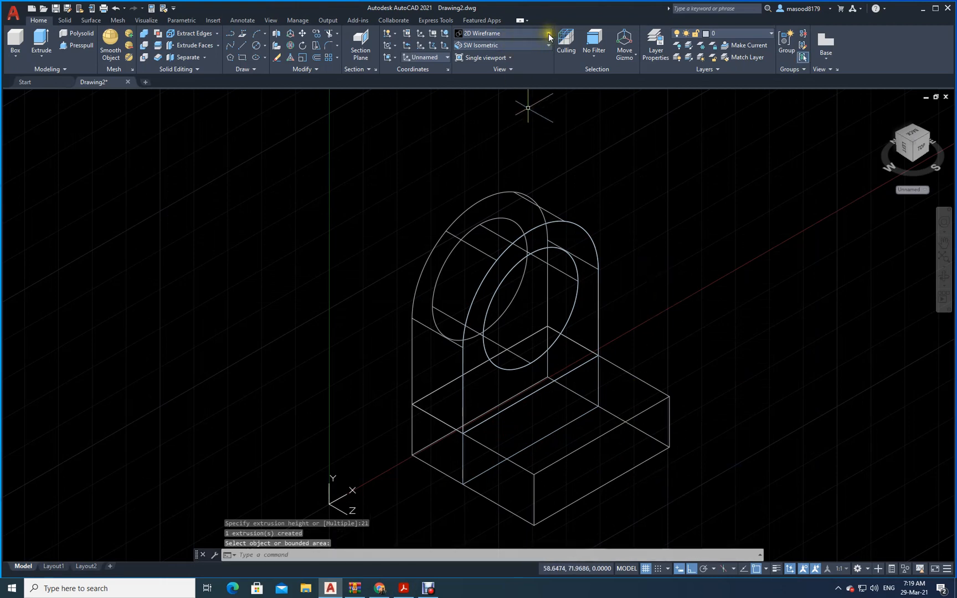
Switch to Hidden visual style and union the upright and base into one solid.
left_click(548, 33)
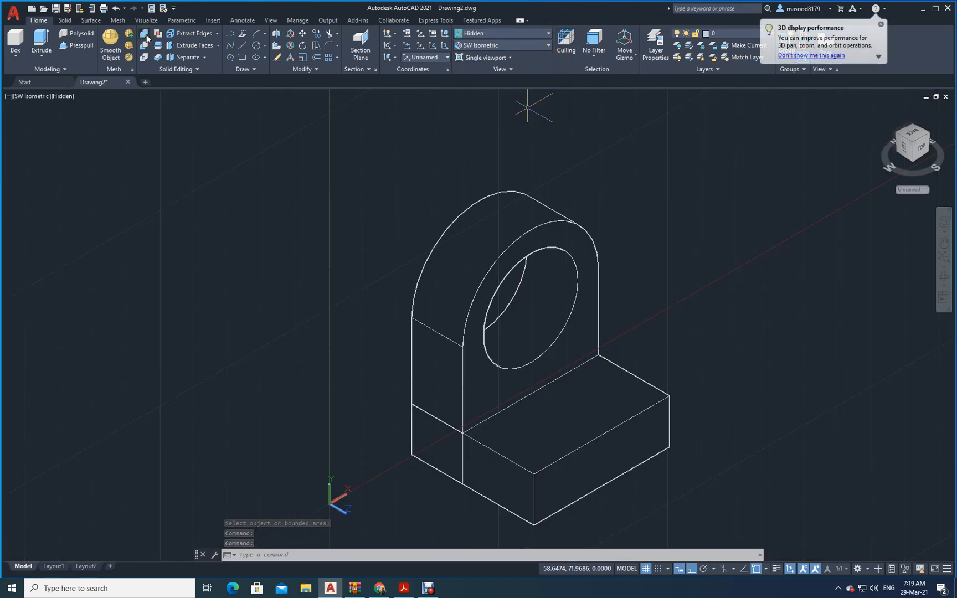
mouse_move(146, 38)
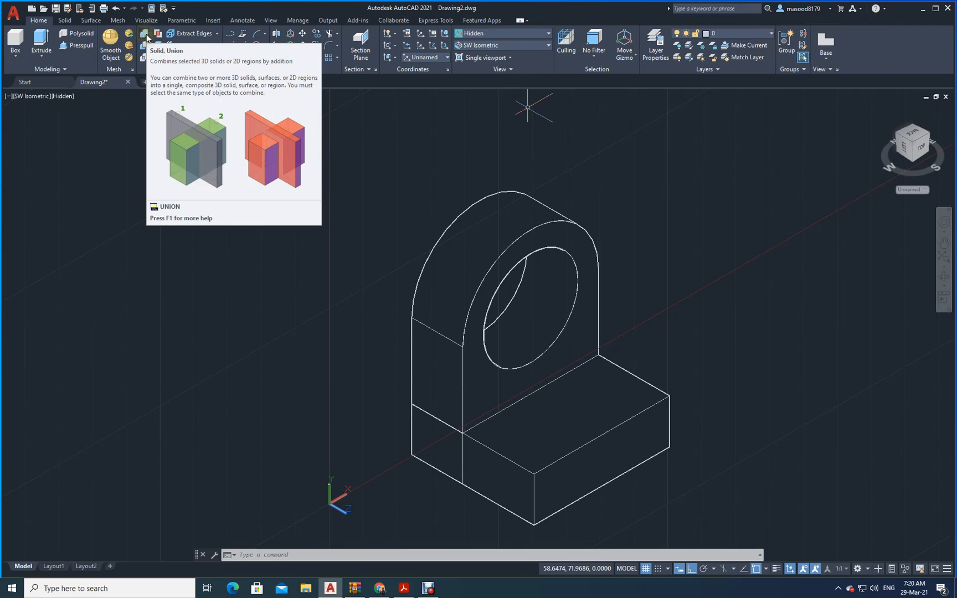
left_click(145, 35)
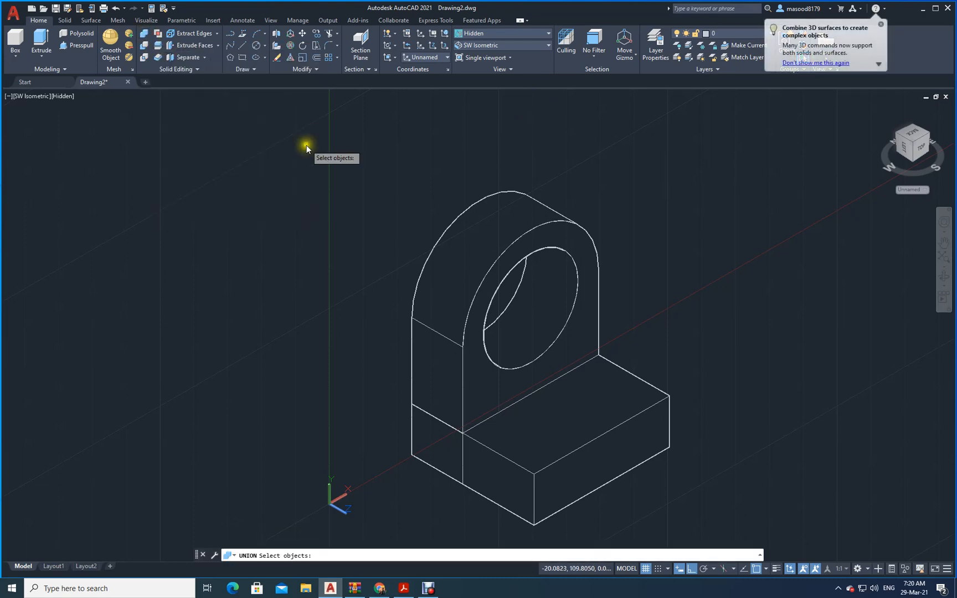
left_click(496, 375)
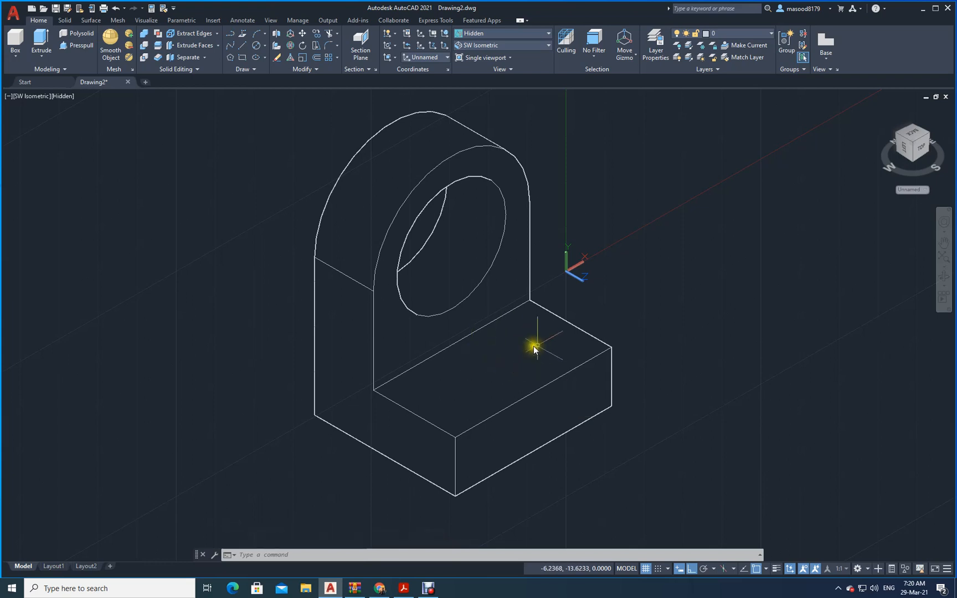
mouse_move(443, 390)
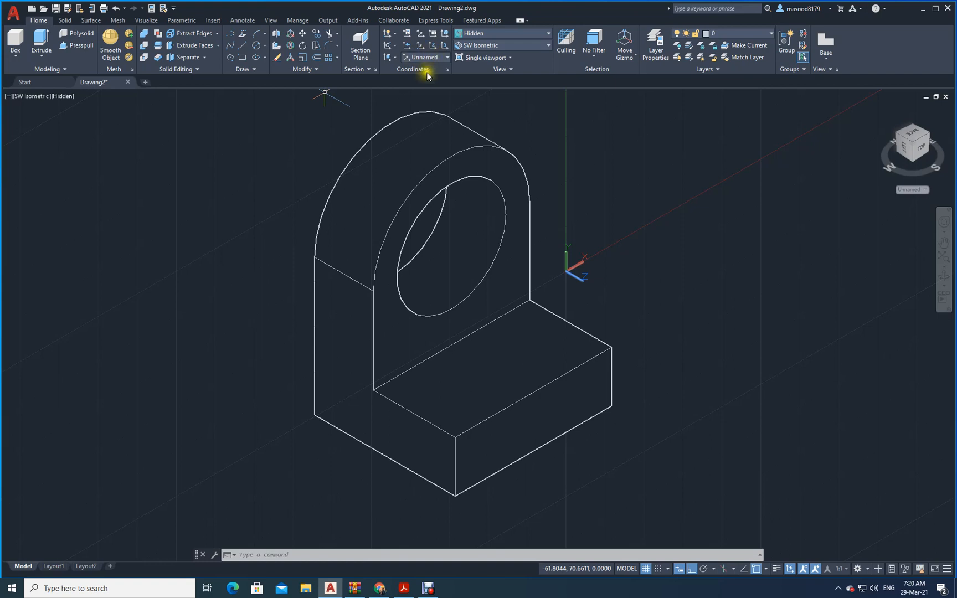
Align the UCS to the base's top face with Face UCS.
left_click(388, 46)
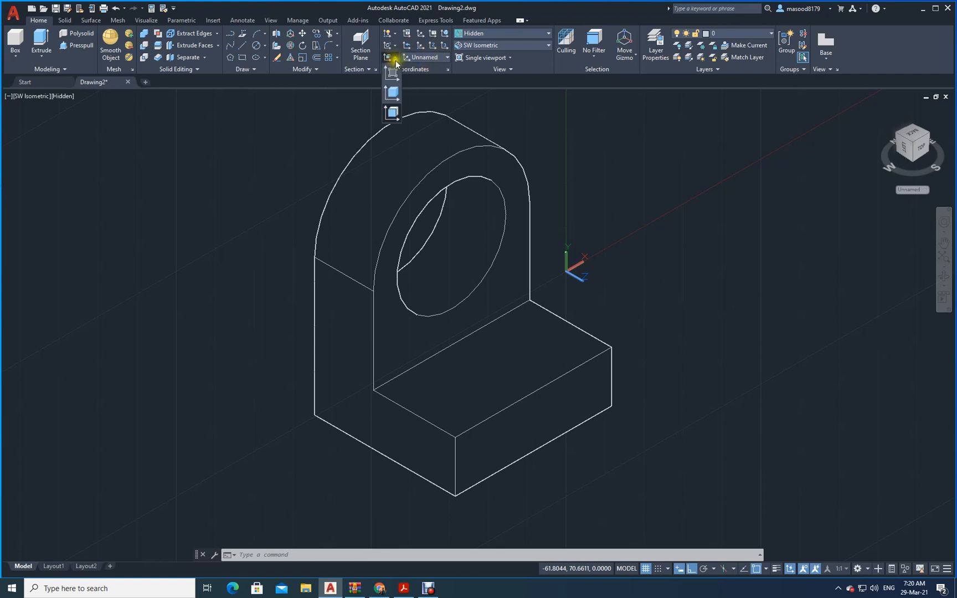
mouse_move(391, 114)
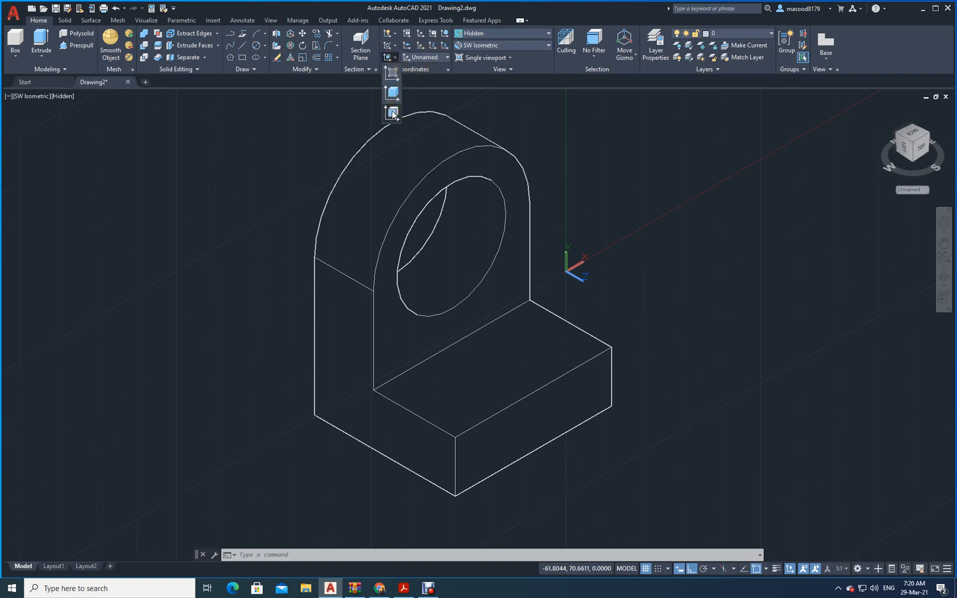
left_click(391, 112)
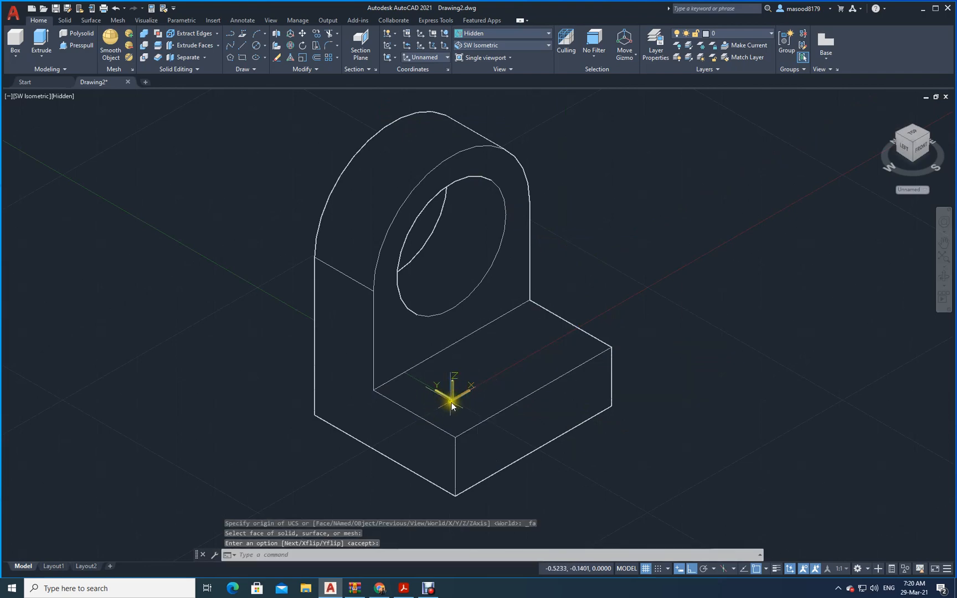
mouse_move(454, 396)
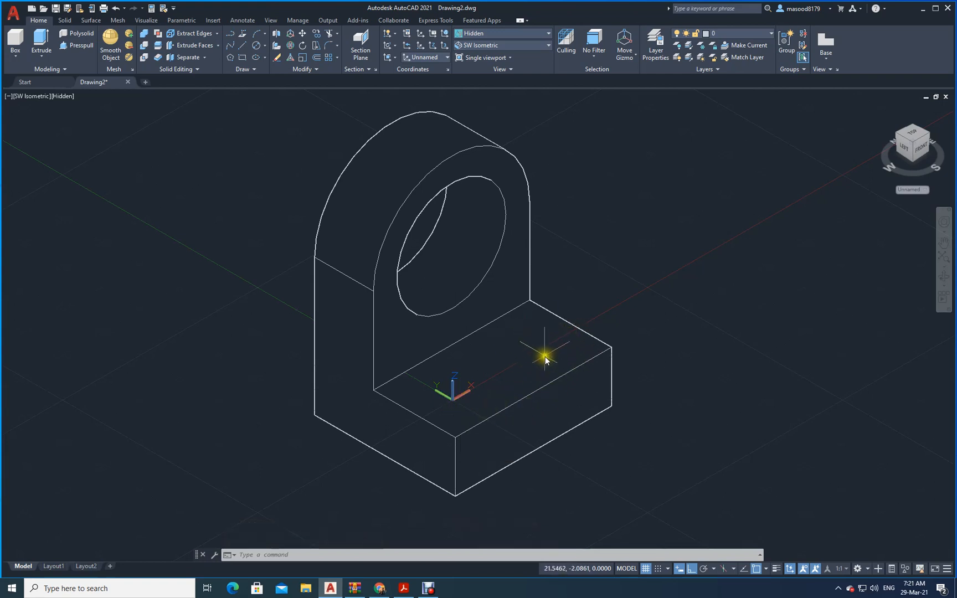
mouse_move(537, 357)
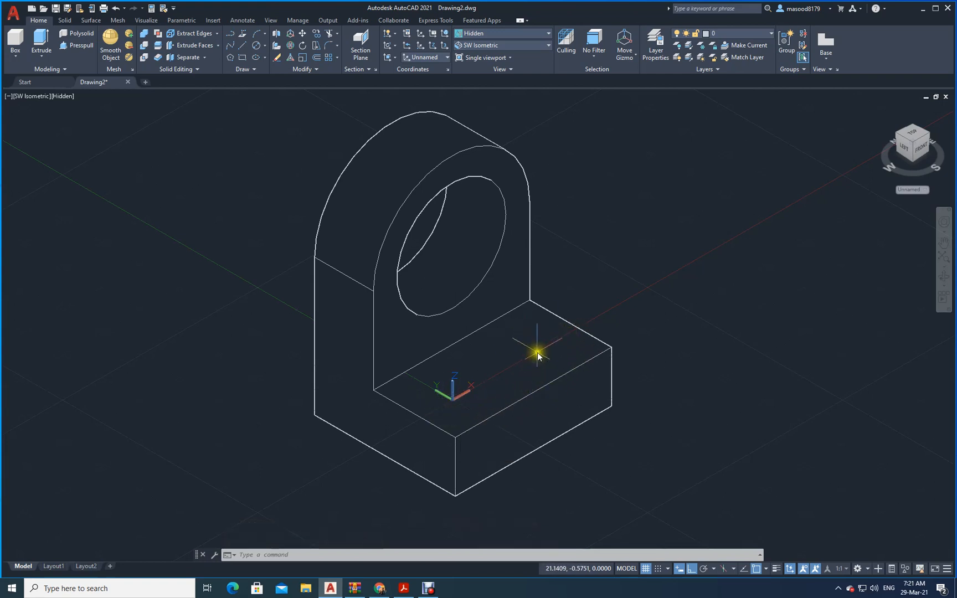
mouse_move(522, 341)
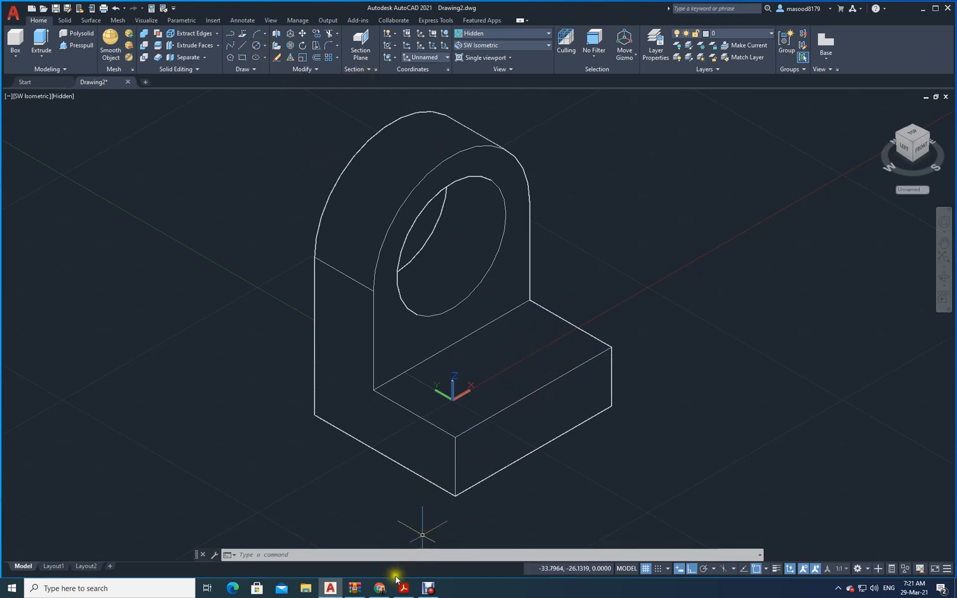
Draw a diameter-8 circle on the base top, tracked 10 and 11 from the corner.
left_click(402, 589)
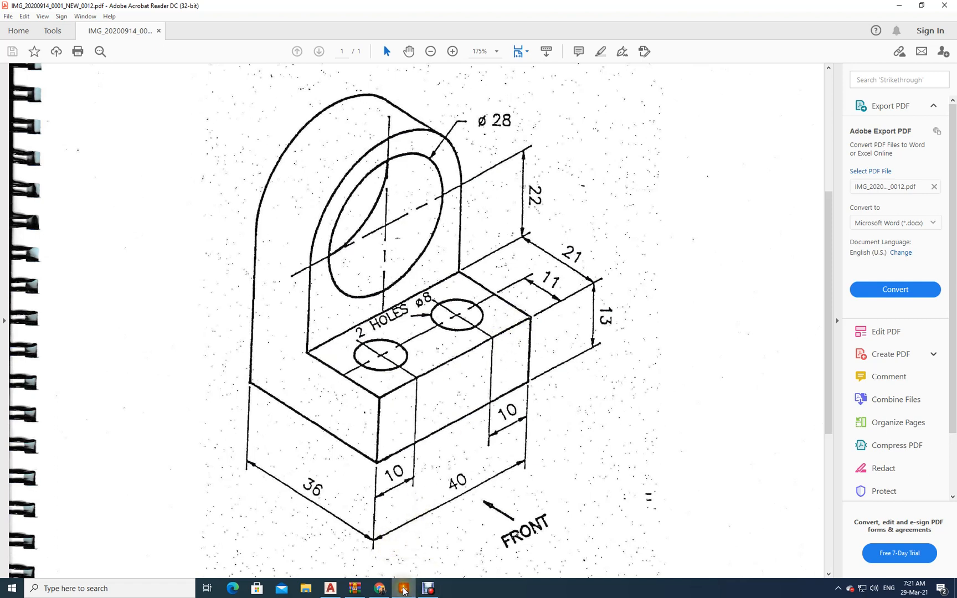
left_click(387, 588)
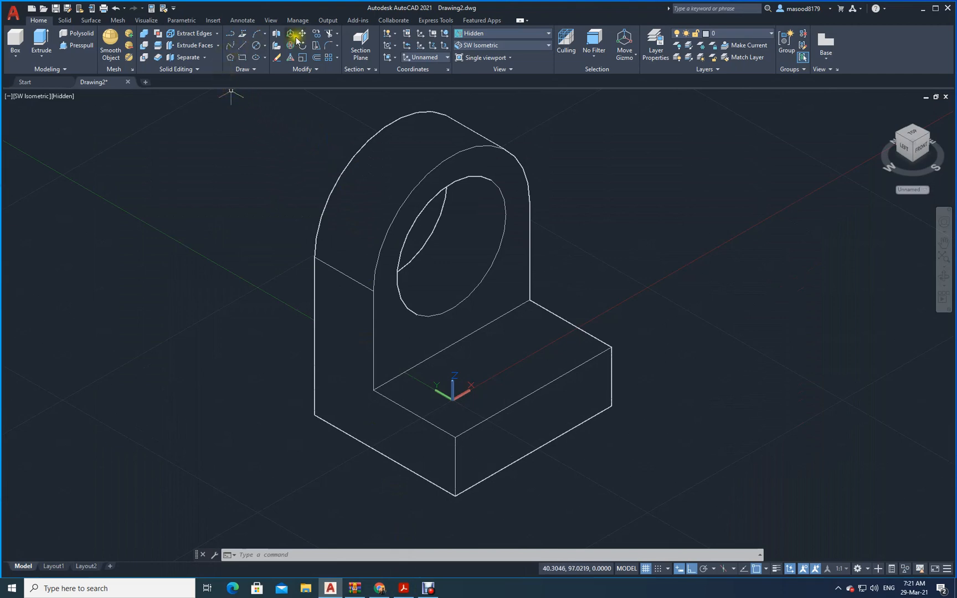
left_click(256, 46)
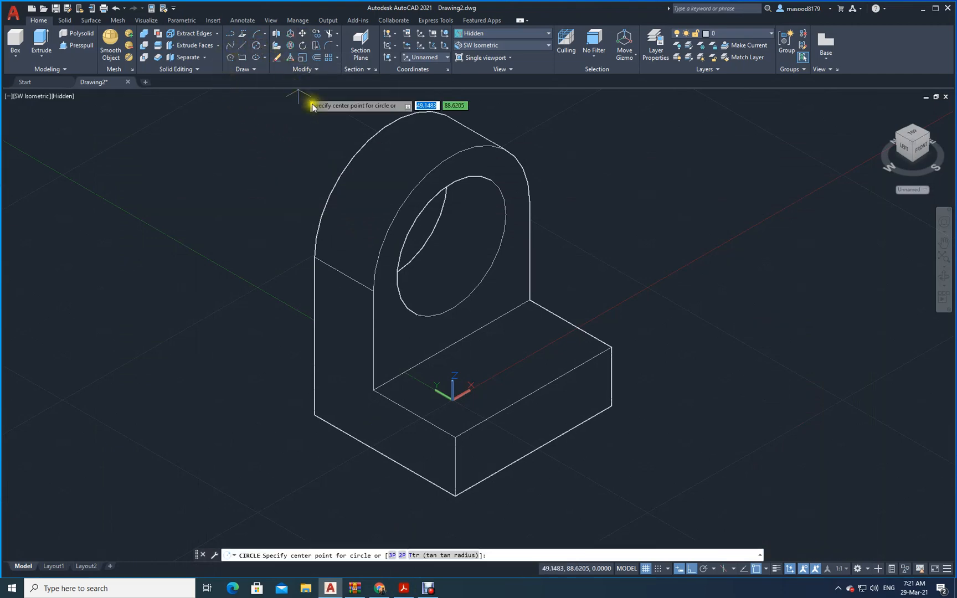
mouse_move(619, 354)
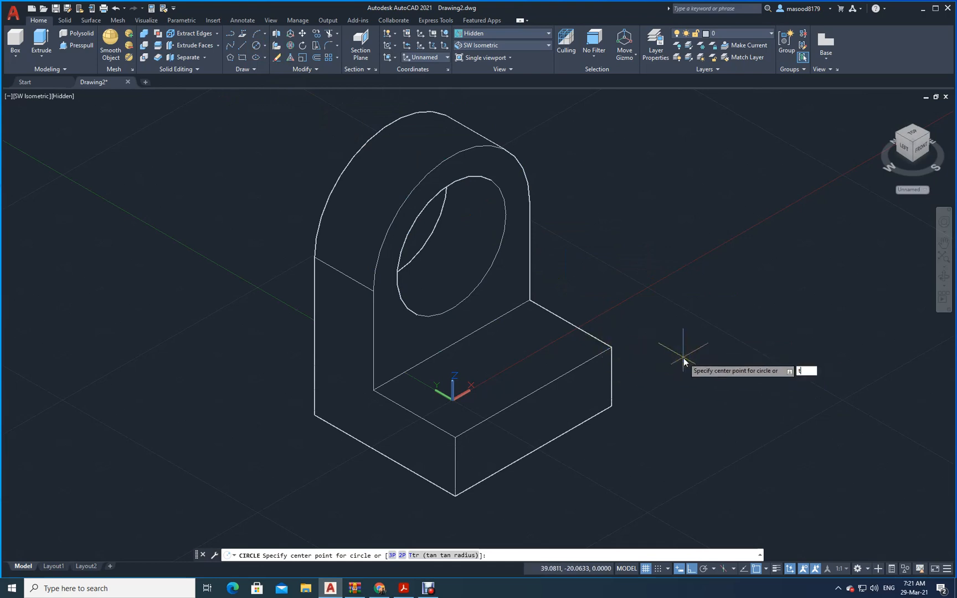
type("tk")
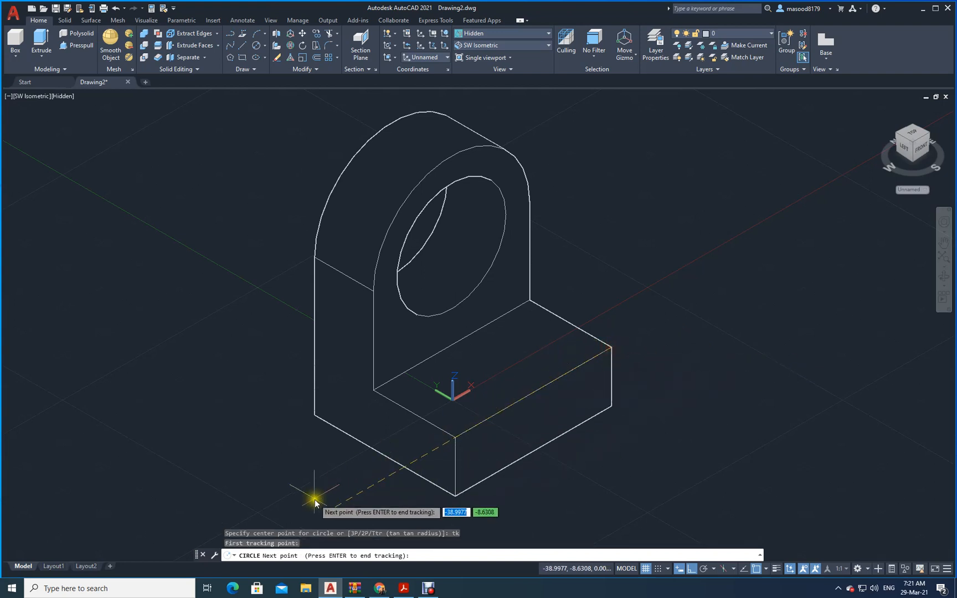
mouse_move(341, 487)
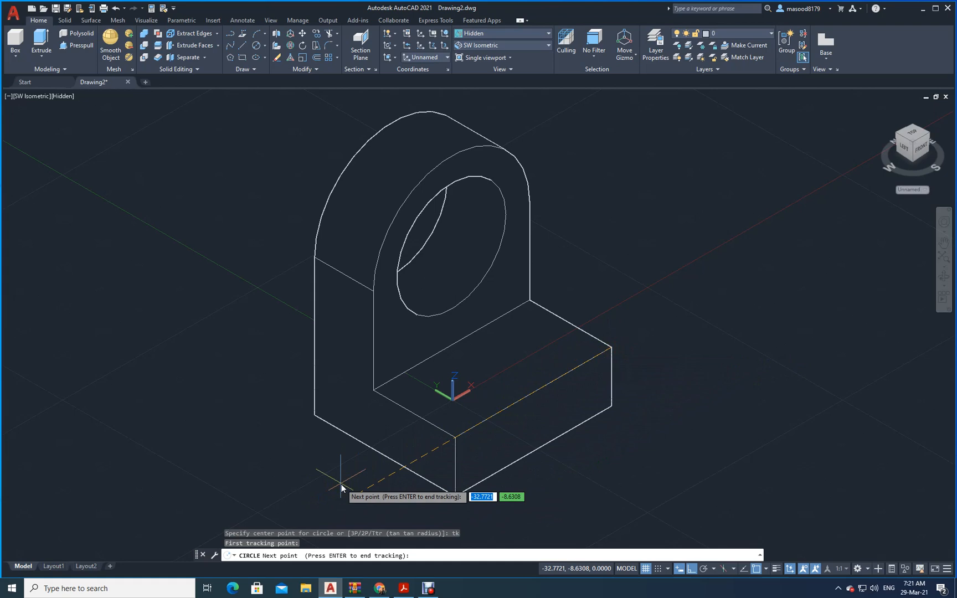
type("10")
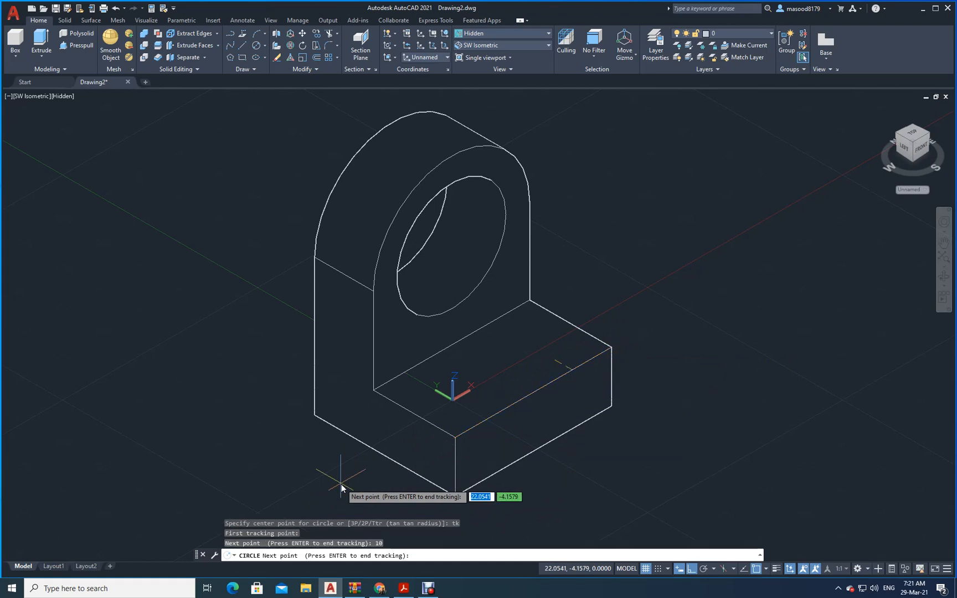
mouse_move(343, 452)
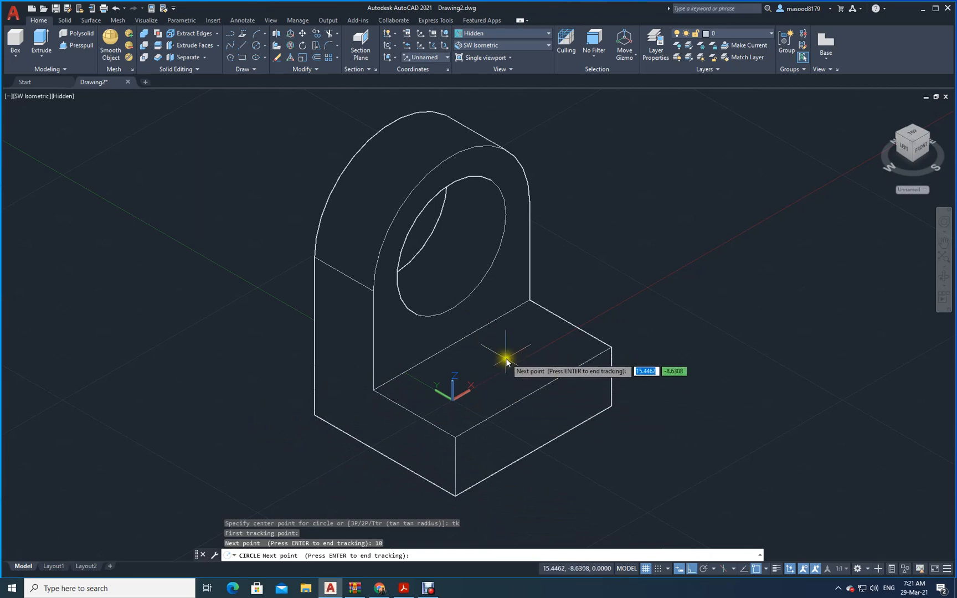
mouse_move(482, 317)
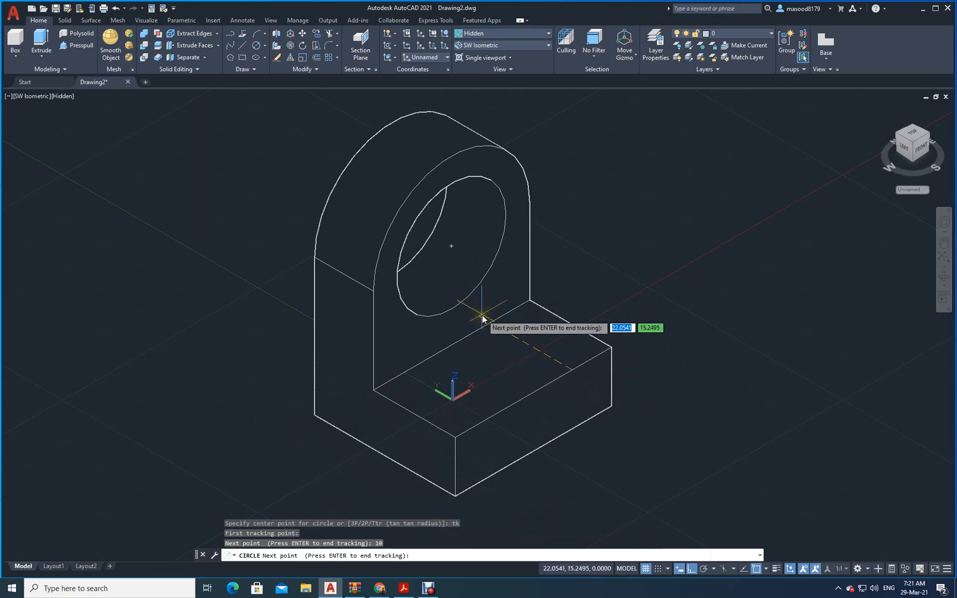
type("11")
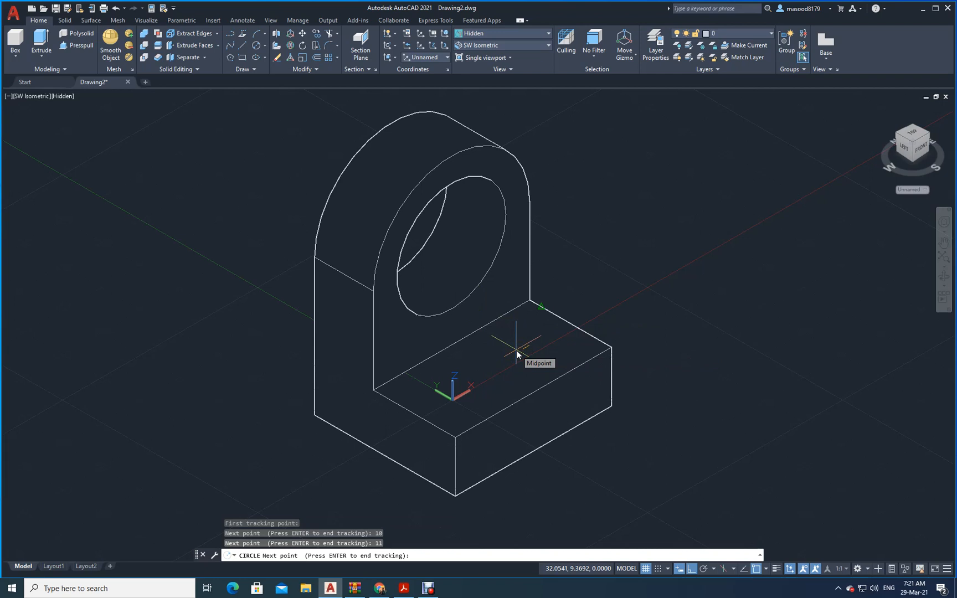
type("d")
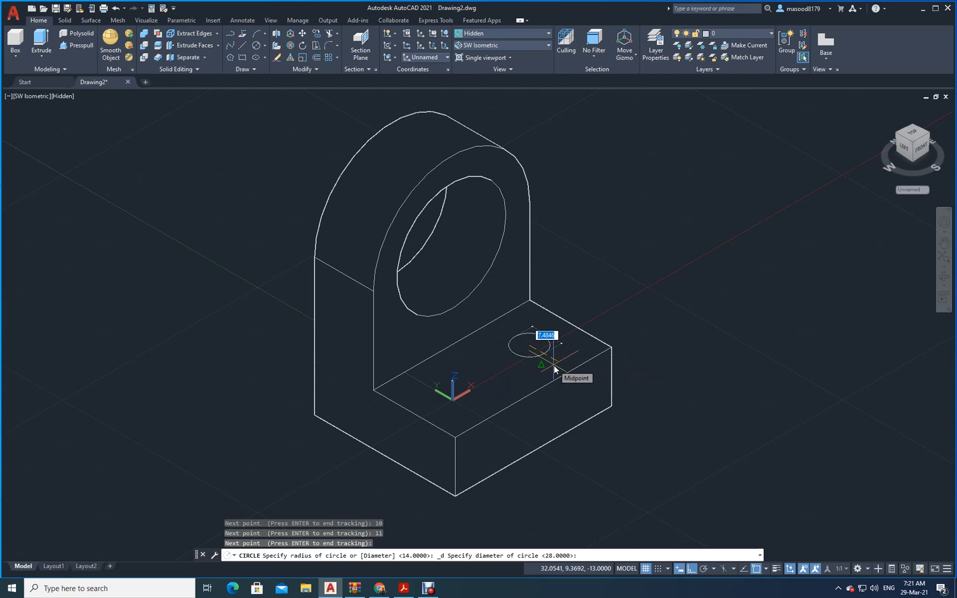
type("8")
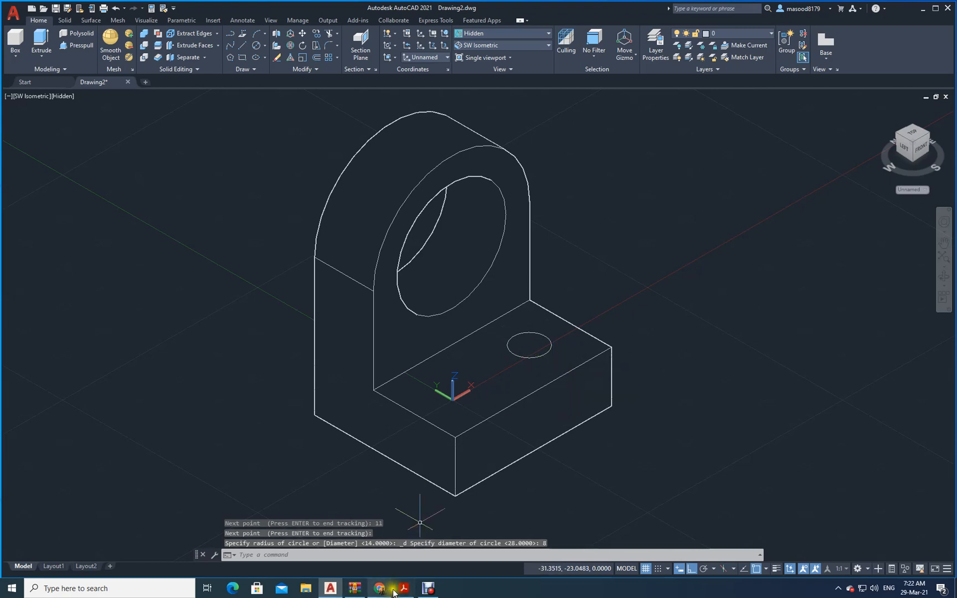
Copy the diameter-8 hole circle on the base 20 units to make a second hole.
left_click(402, 592)
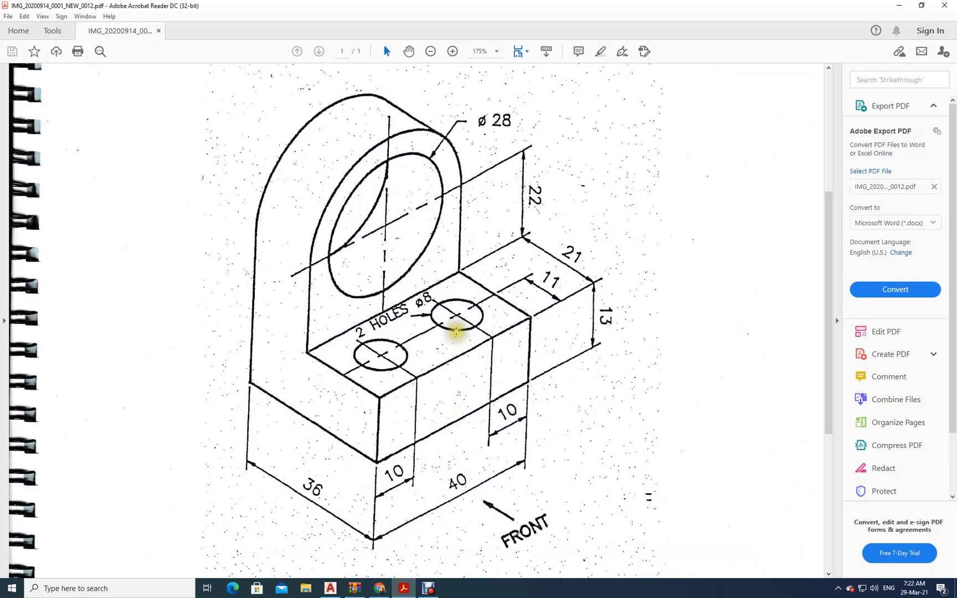
mouse_move(384, 513)
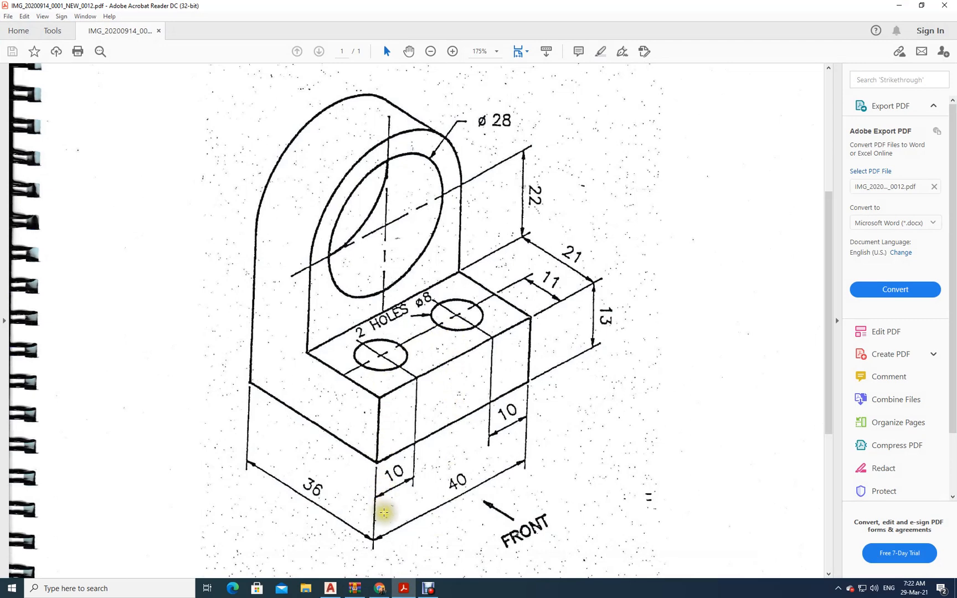
mouse_move(496, 435)
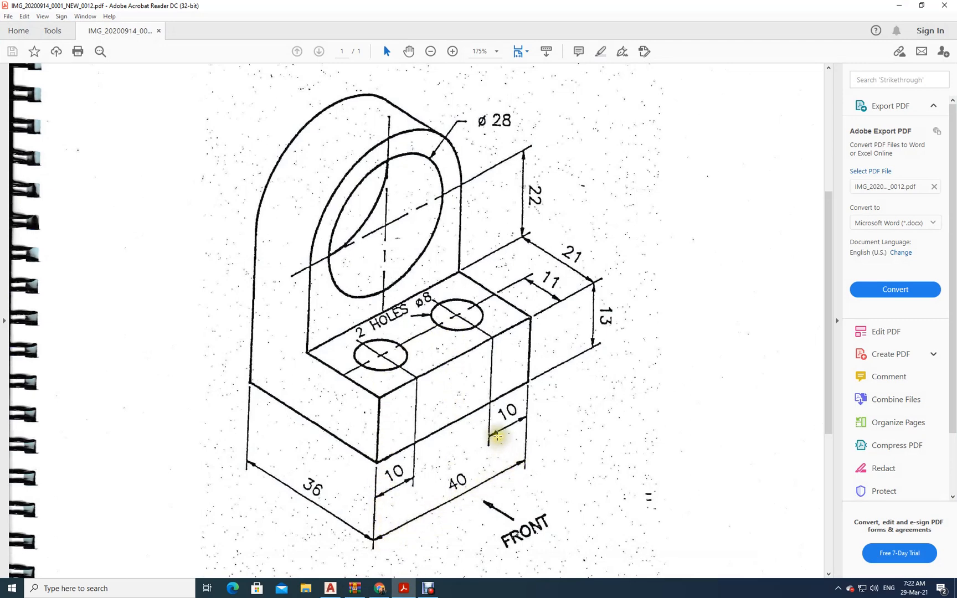
mouse_move(414, 483)
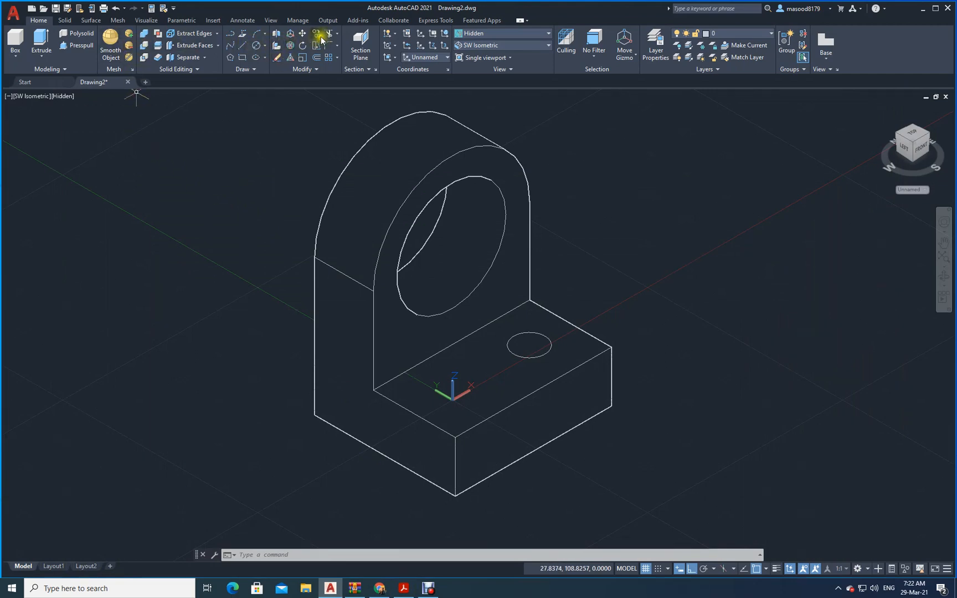
left_click(316, 34)
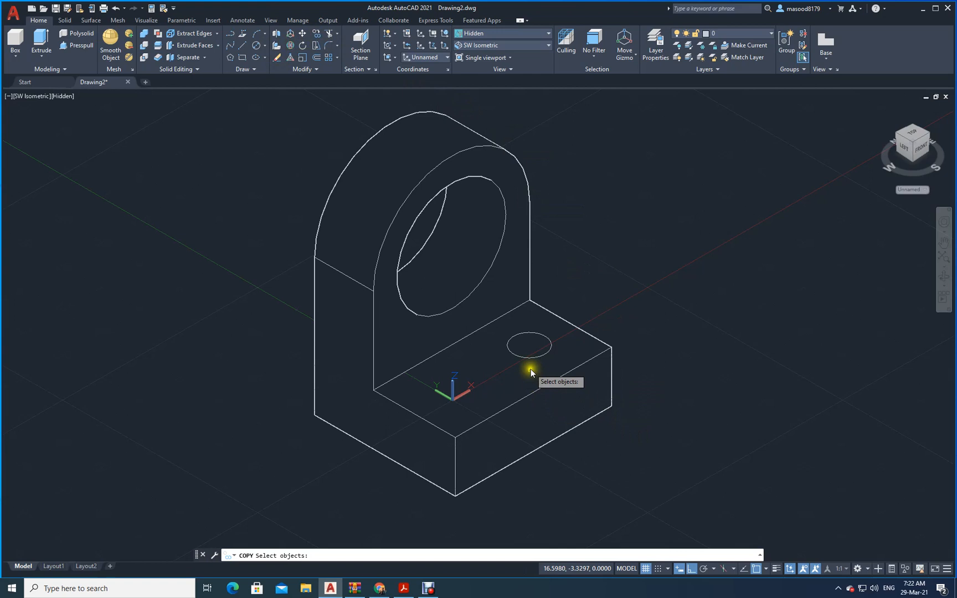
left_click(526, 343)
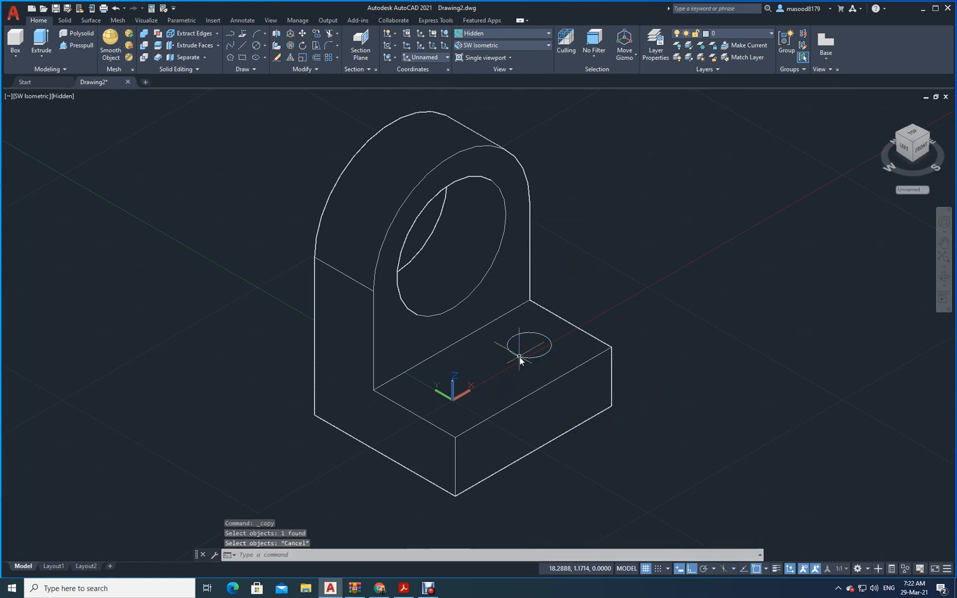
left_click(547, 34)
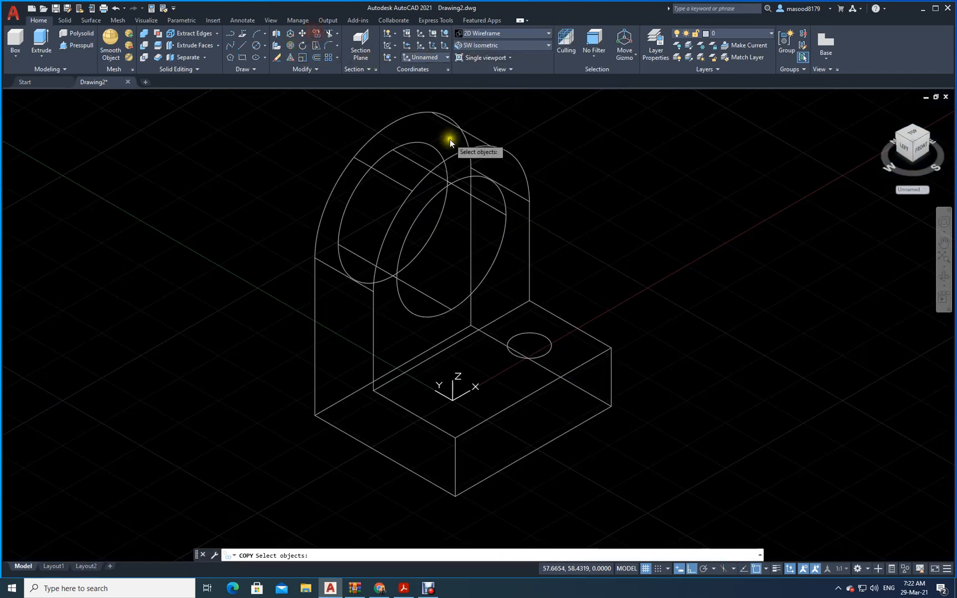
left_click(546, 353)
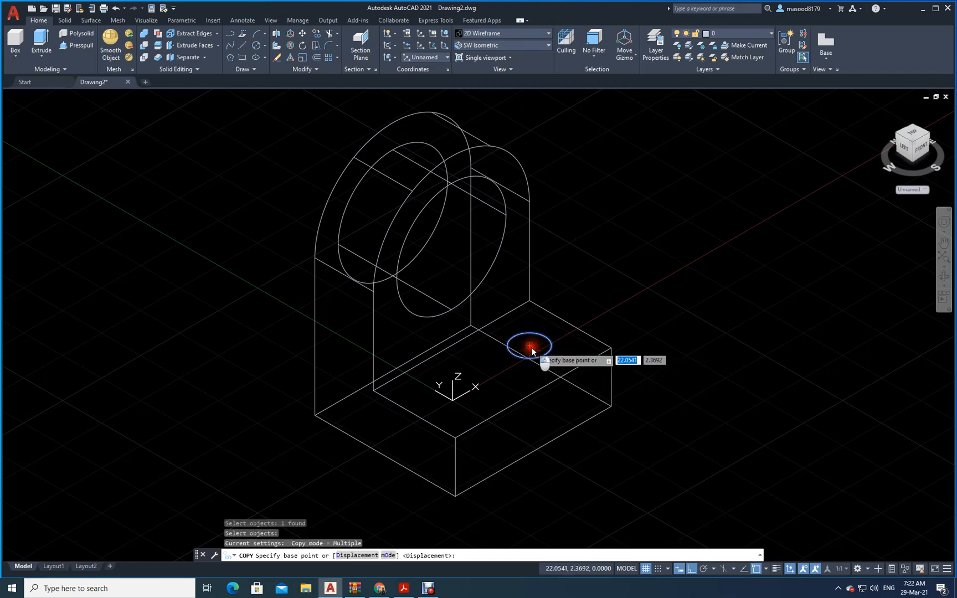
left_click(529, 346)
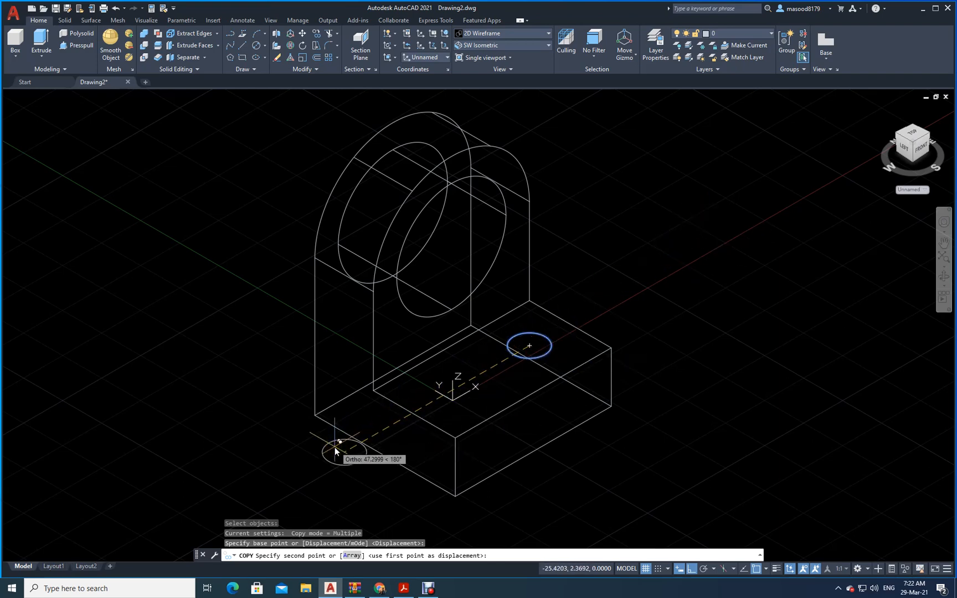
type("20")
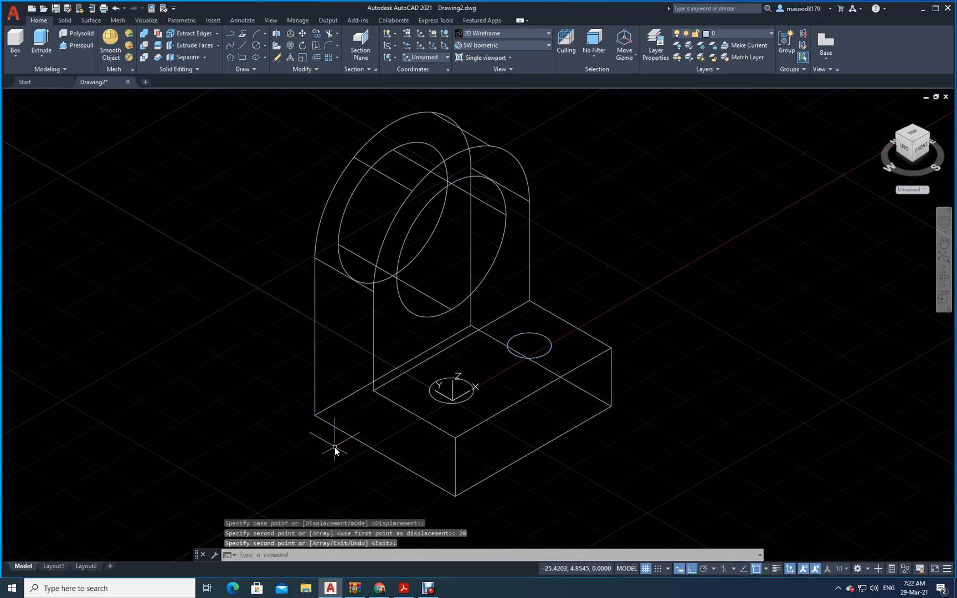
mouse_move(262, 235)
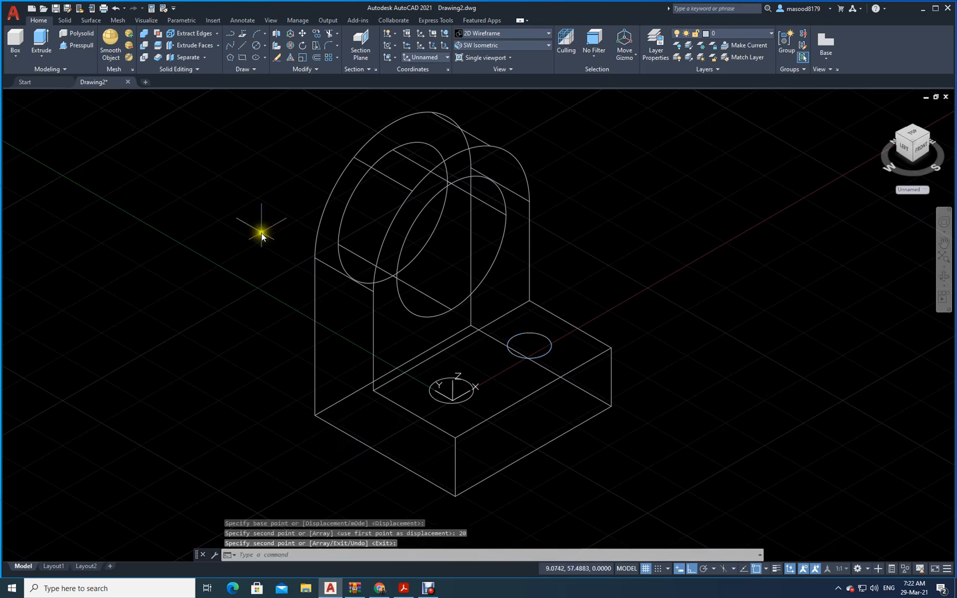
Press-pull the small hole circles into cylinders and switch to the Hidden visual style.
left_click(80, 46)
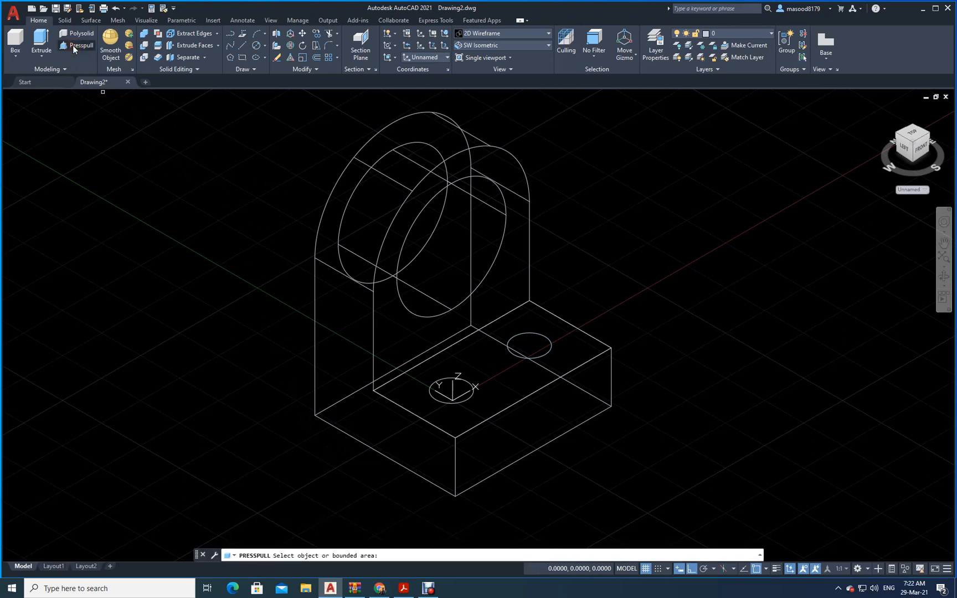
left_click(528, 345)
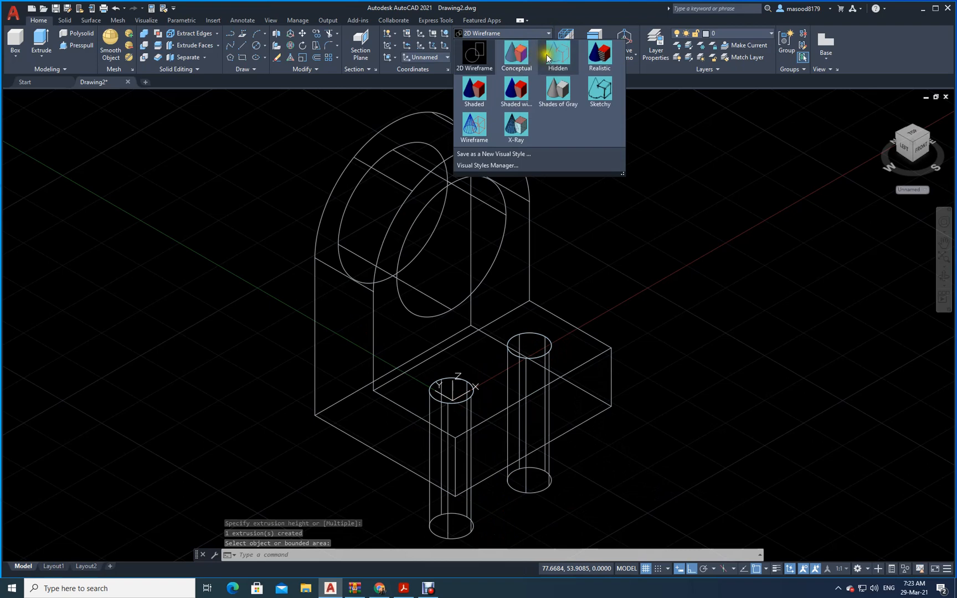
left_click(556, 55)
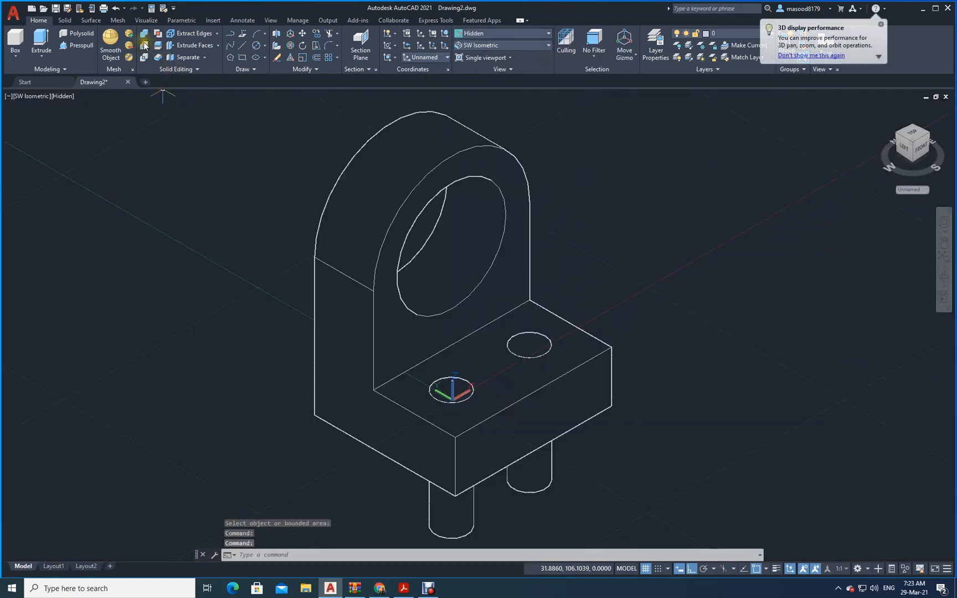
mouse_move(145, 46)
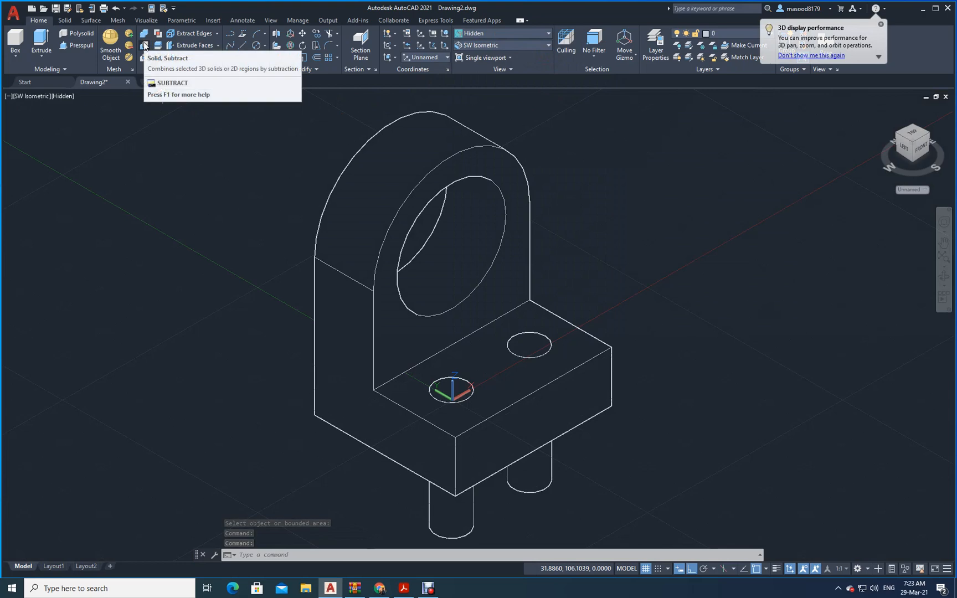
Subtract the two cylinders from the bracket solid to cut the base holes.
left_click(144, 44)
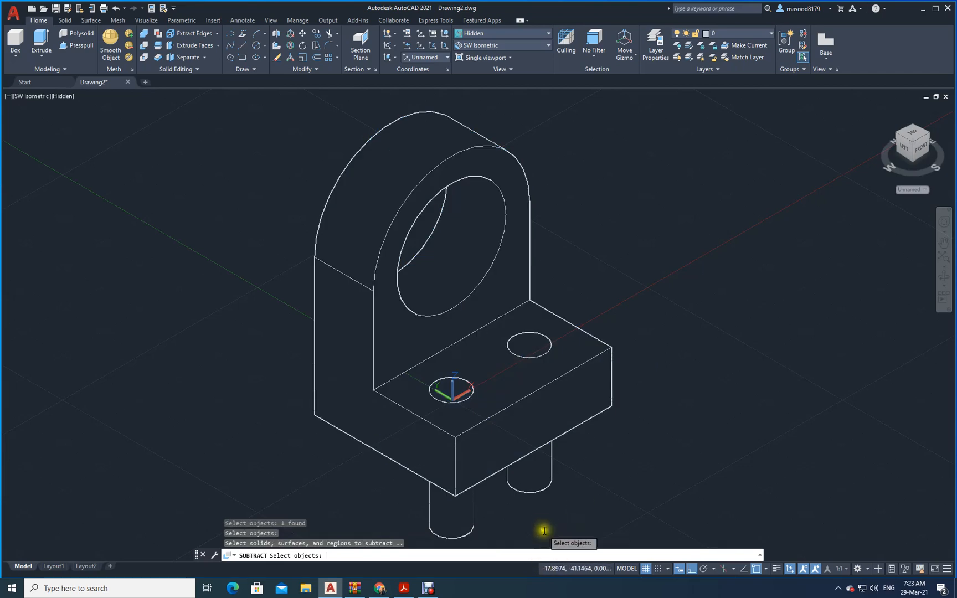
left_click(530, 421)
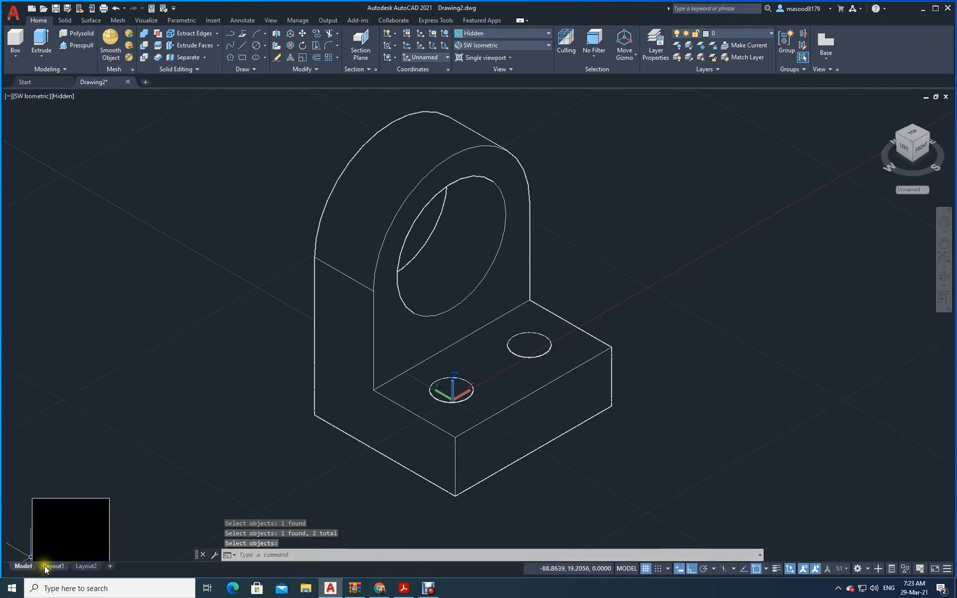
left_click(54, 567)
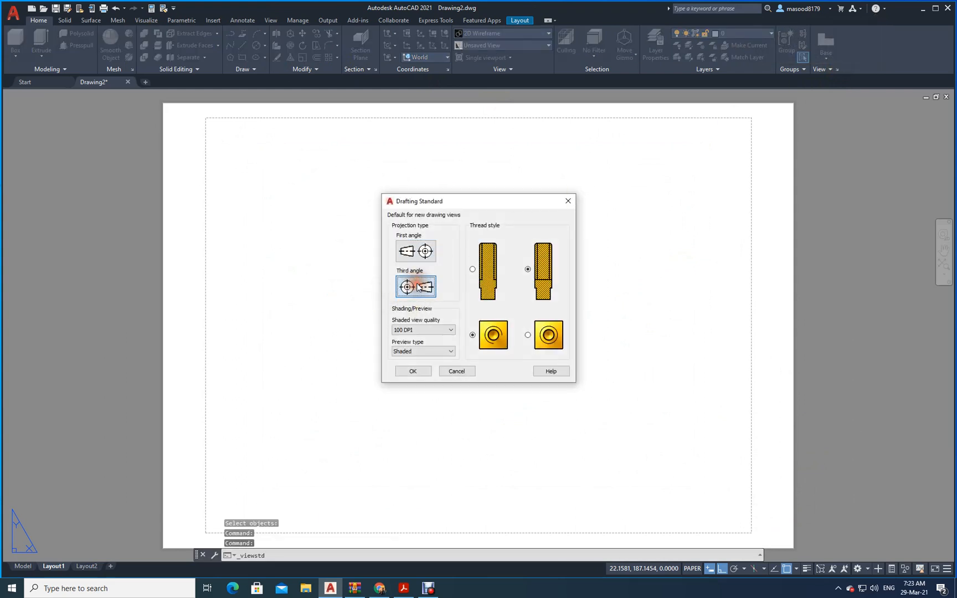
Accept third-angle projection and place a base view from model space with projected views.
left_click(412, 371)
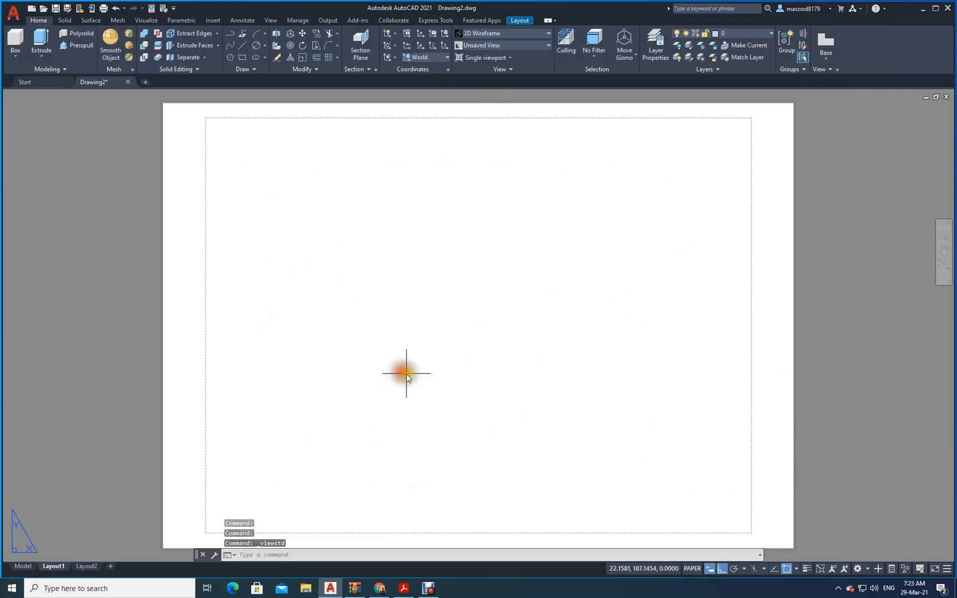
left_click(826, 44)
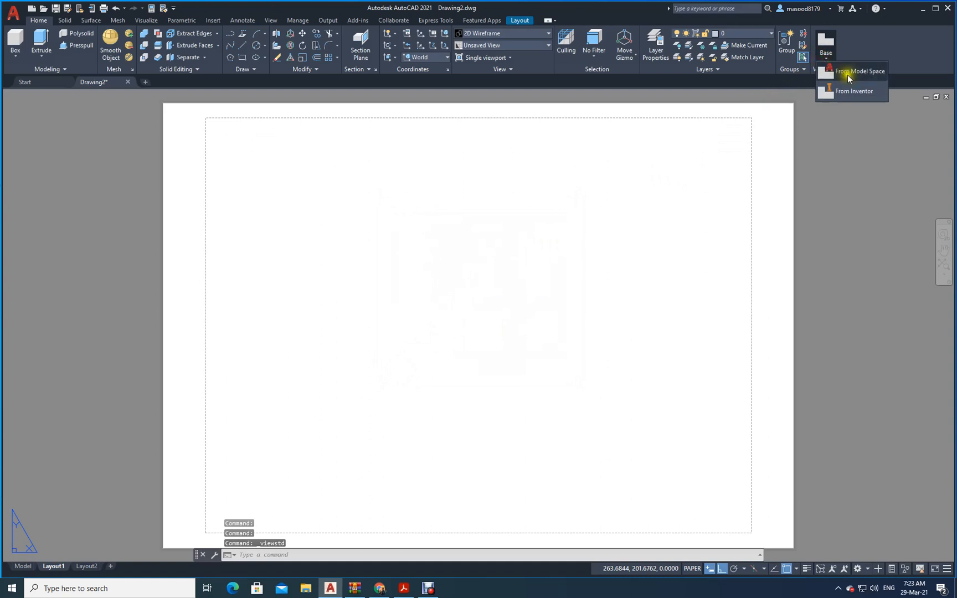
left_click(862, 70)
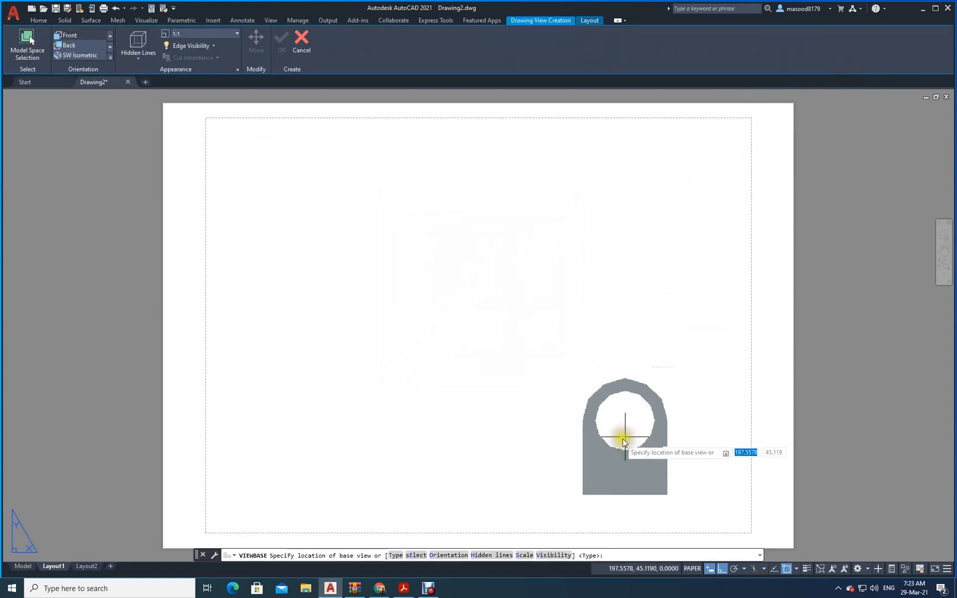
right_click(631, 418)
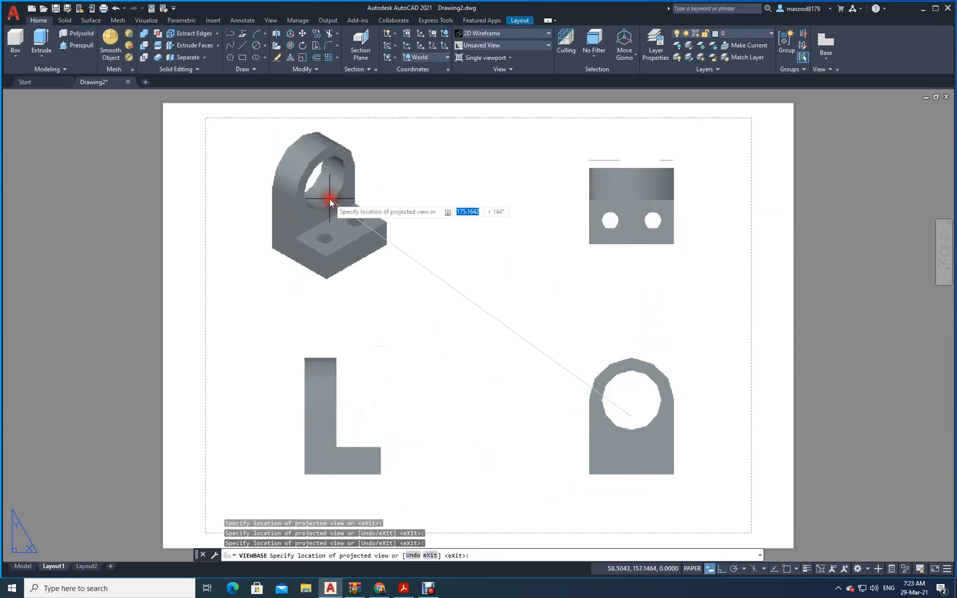
key("enter")
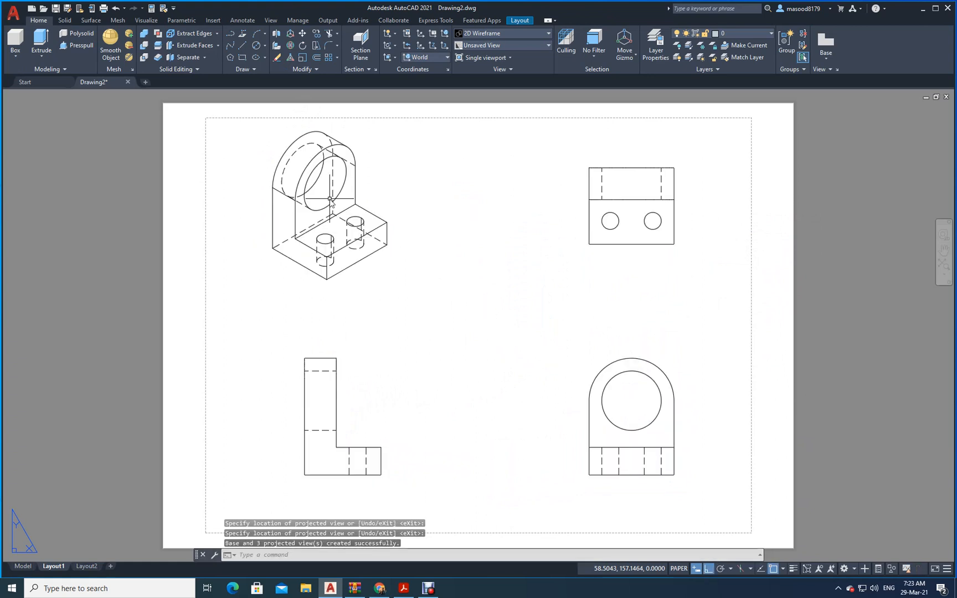
mouse_move(794, 210)
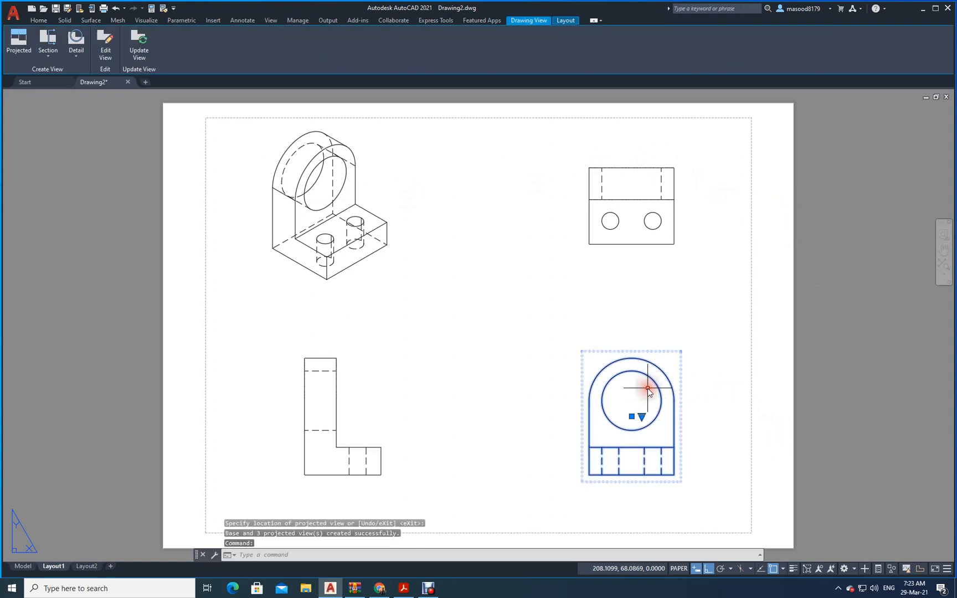
mouse_move(642, 320)
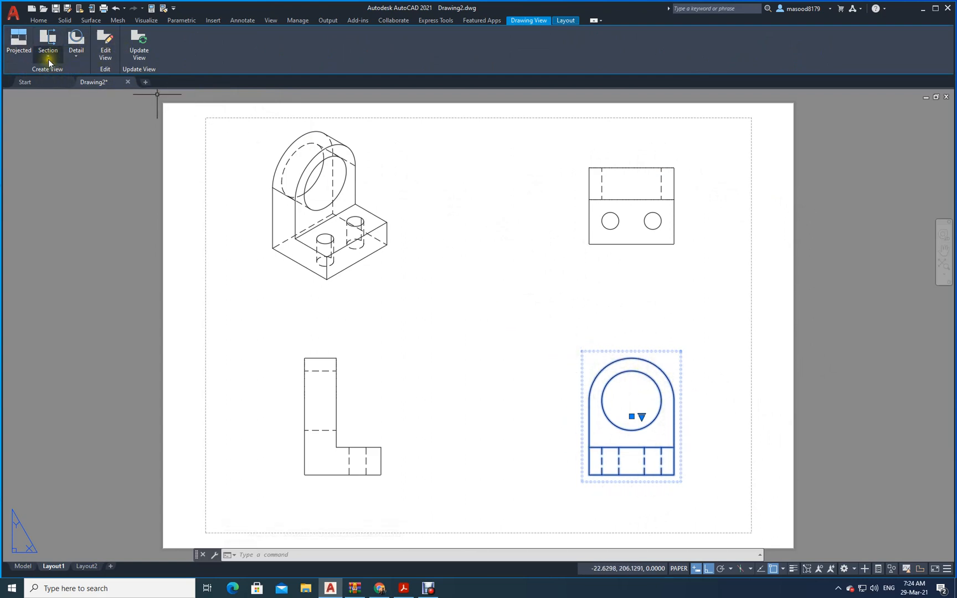
Create a full section view A-A through the front view.
left_click(48, 46)
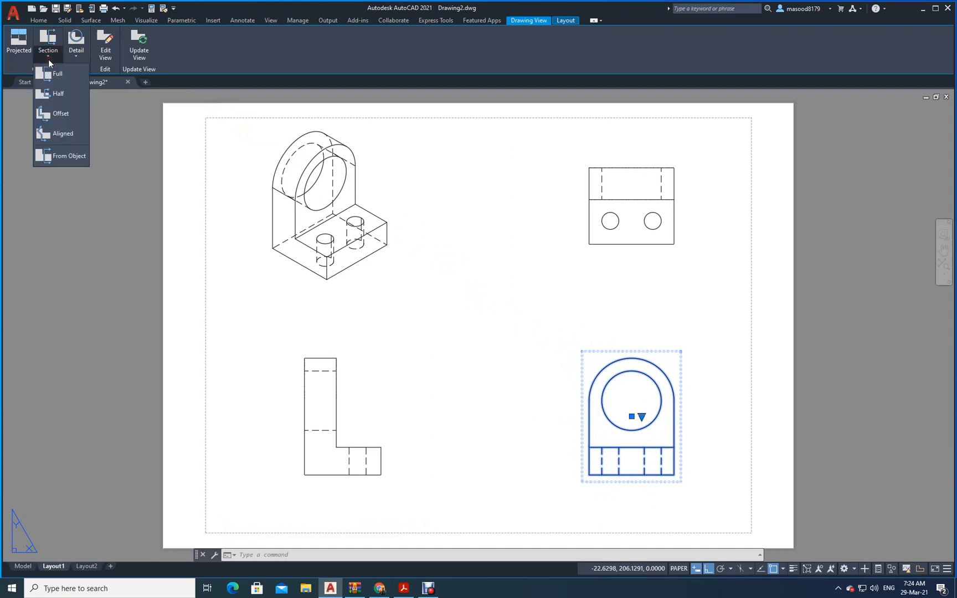
left_click(58, 73)
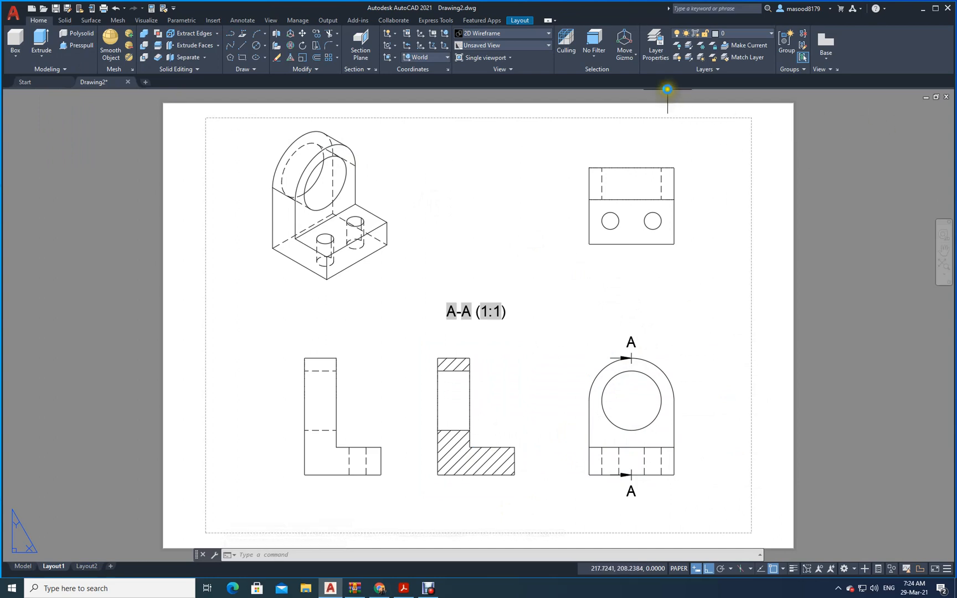
Add a new layer named Dimension with colour blue (index 5).
left_click(655, 45)
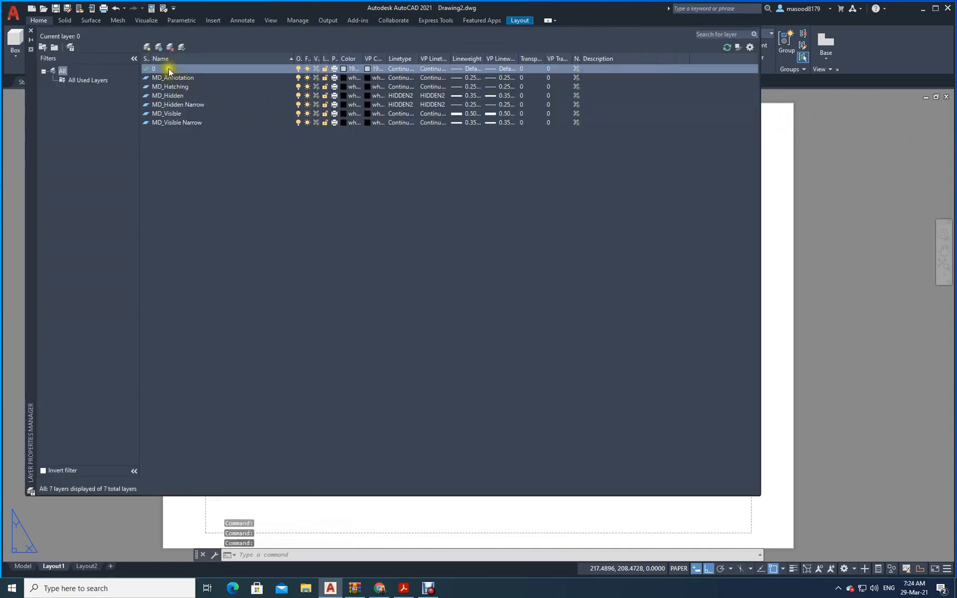
left_click(146, 47)
type("Dimension")
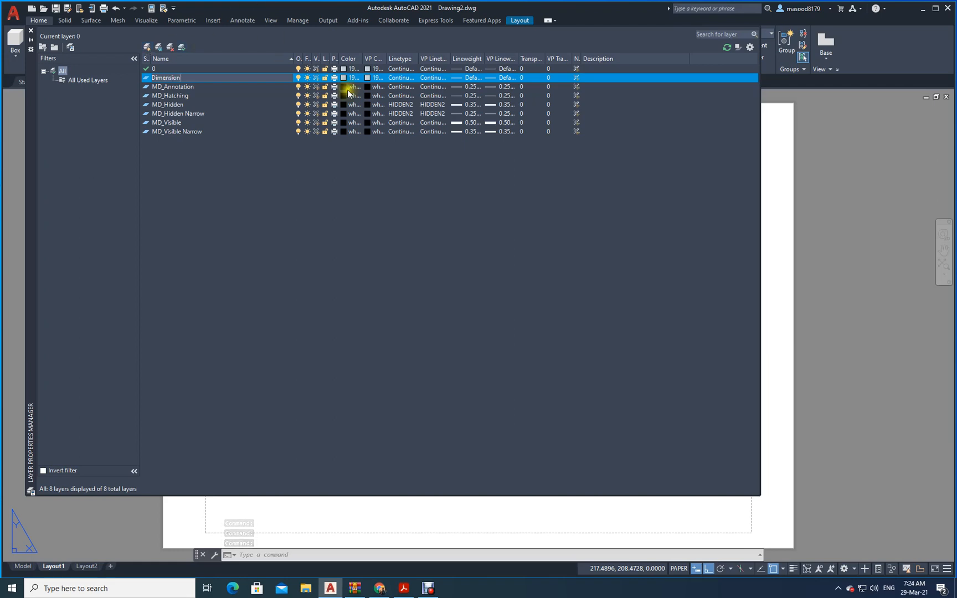
left_click(353, 77)
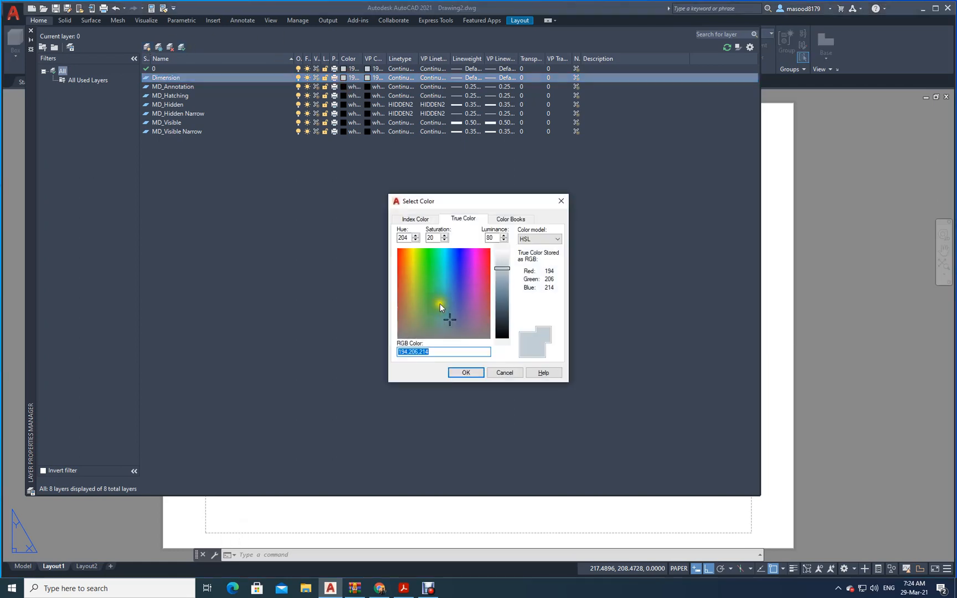
left_click(415, 219)
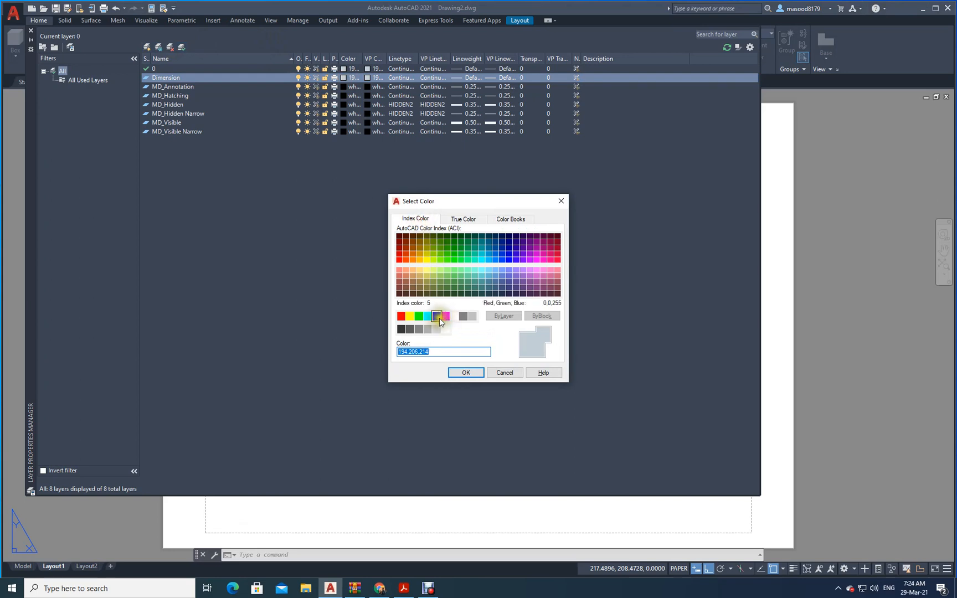
left_click(465, 372)
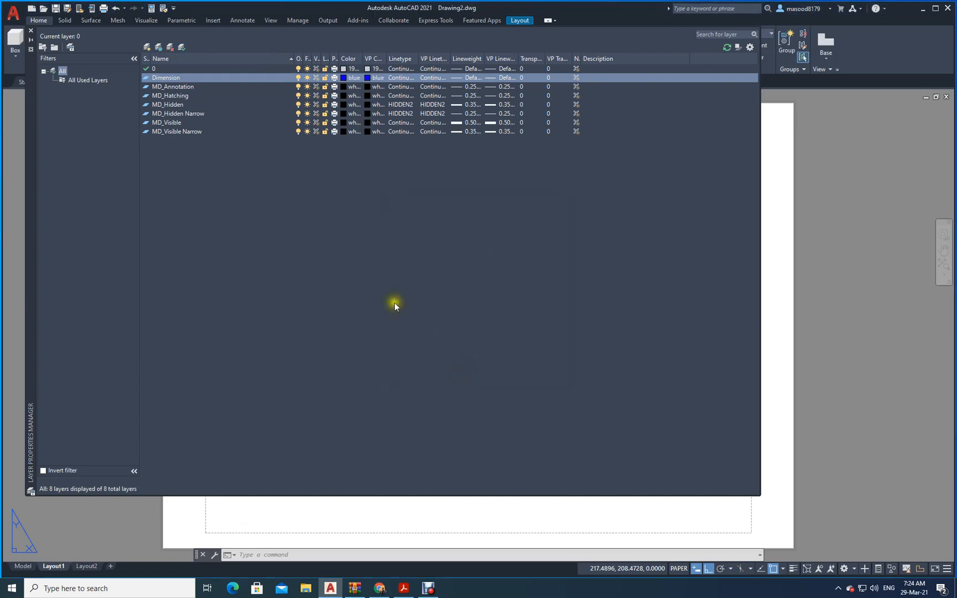
left_click(30, 30)
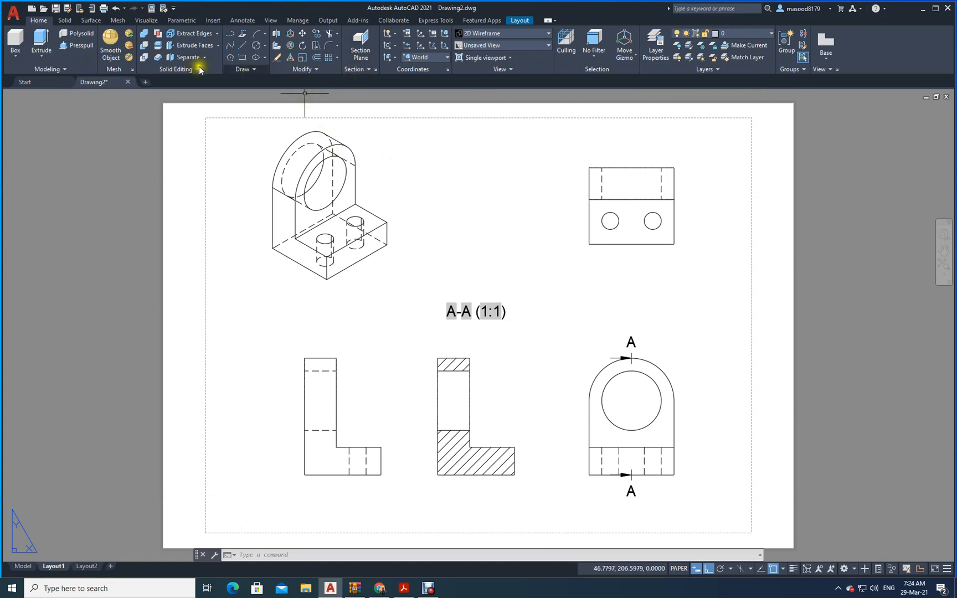
Make the Dimension layer current for dimensioning the layout views.
left_click(242, 20)
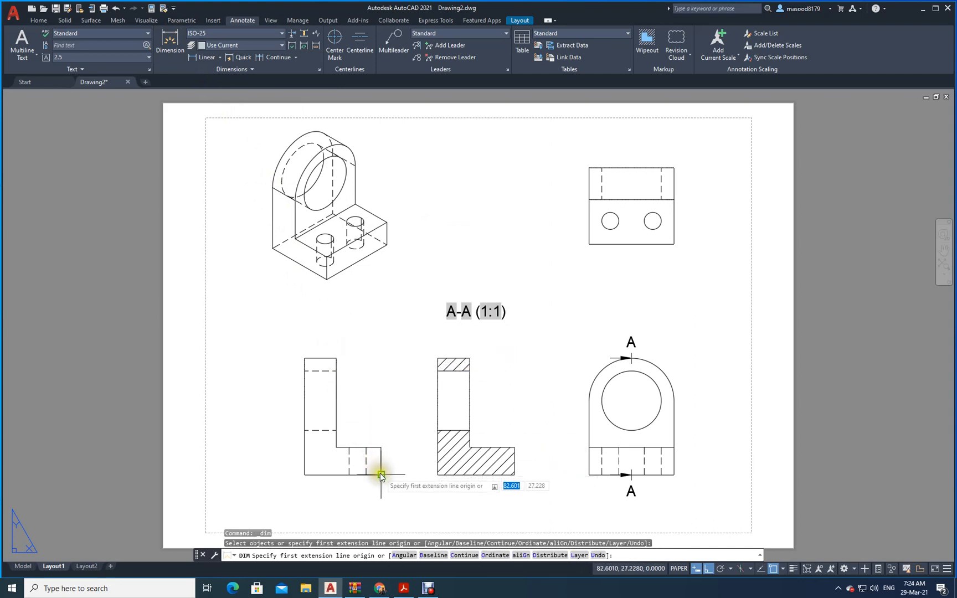
left_click(380, 474)
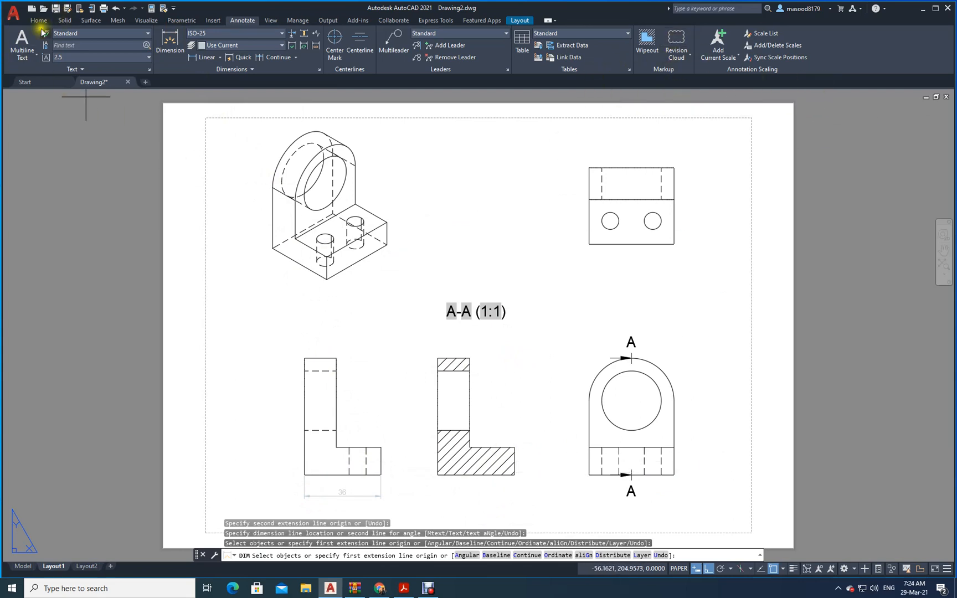
left_click(38, 20)
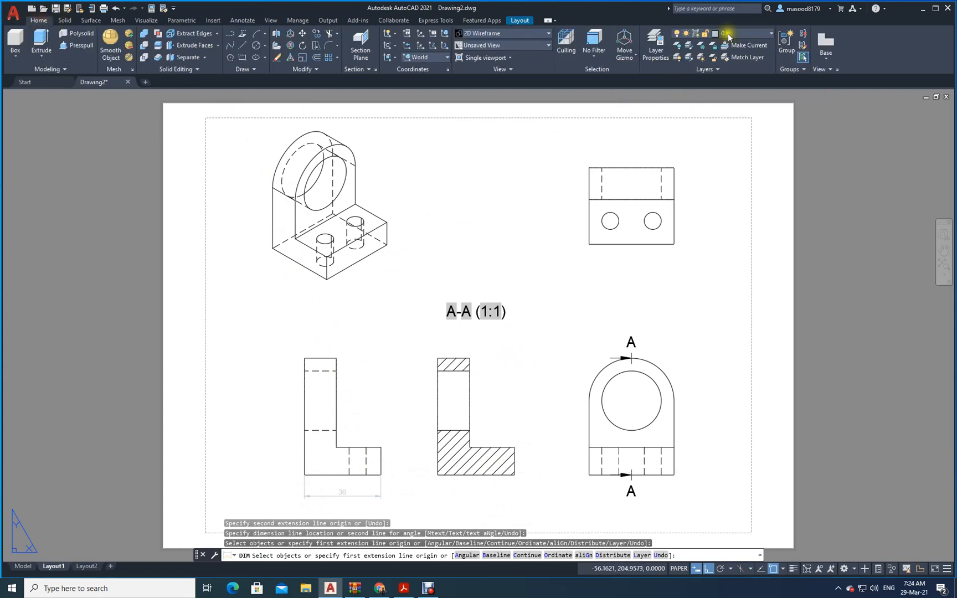
left_click(771, 34)
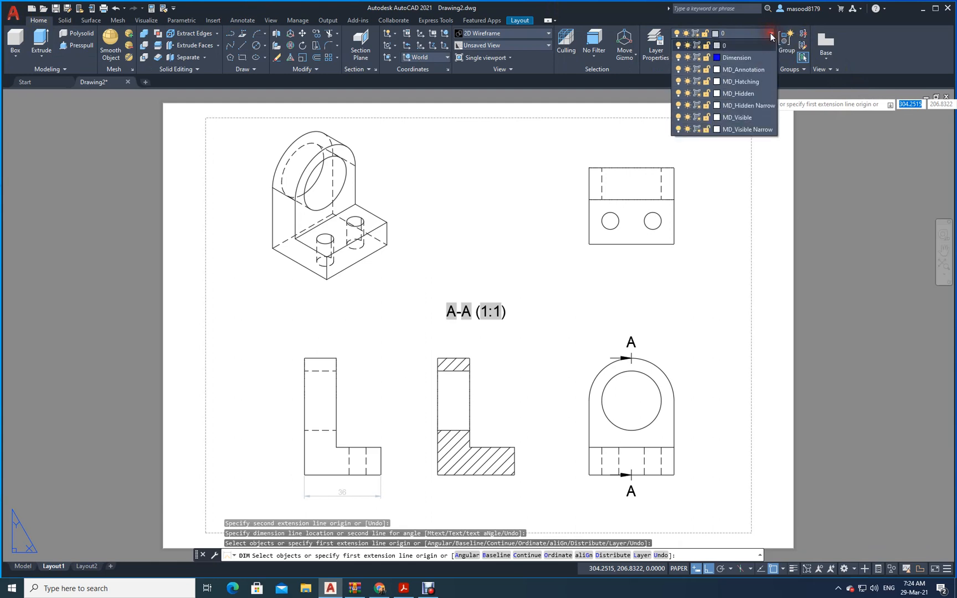
left_click(737, 57)
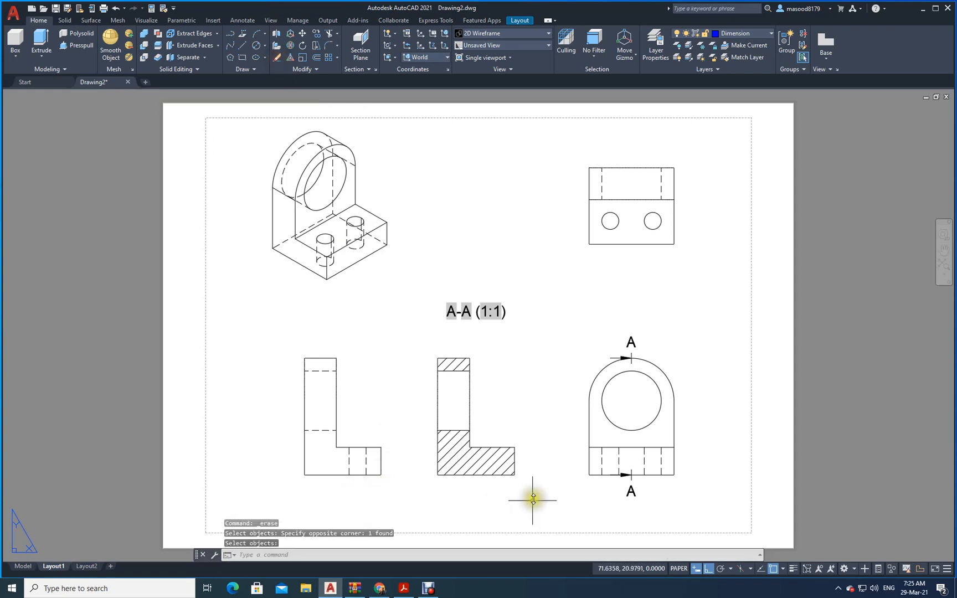
left_click(243, 20)
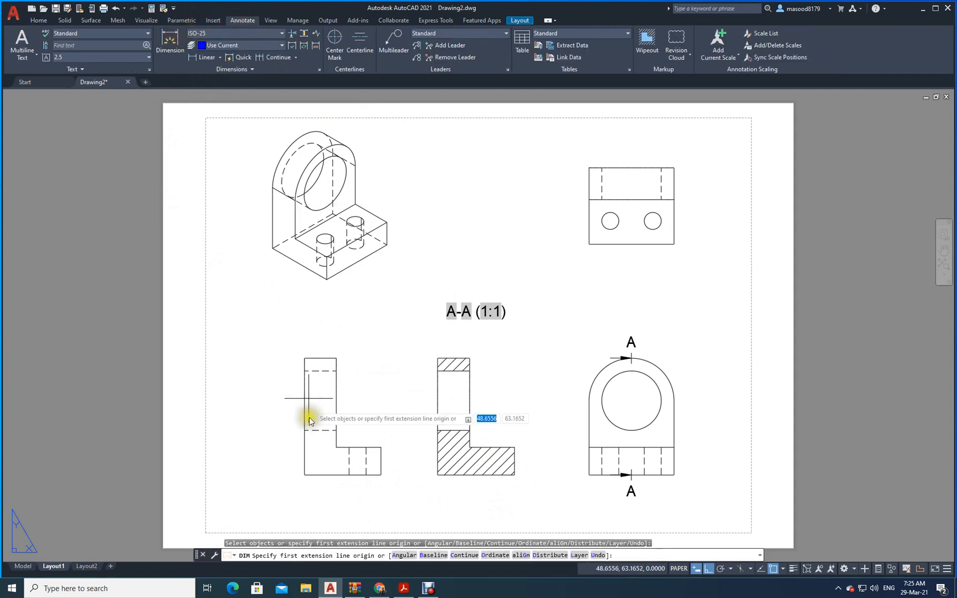
Dimension the L-shaped view's base and chain the 22 and 13 heights on the end view.
left_click(307, 419)
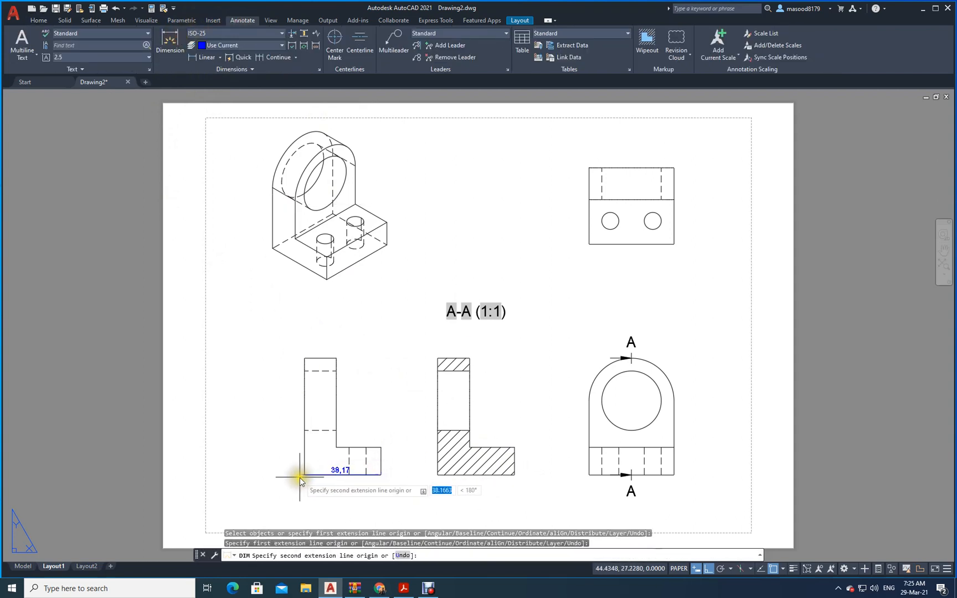
left_click(300, 475)
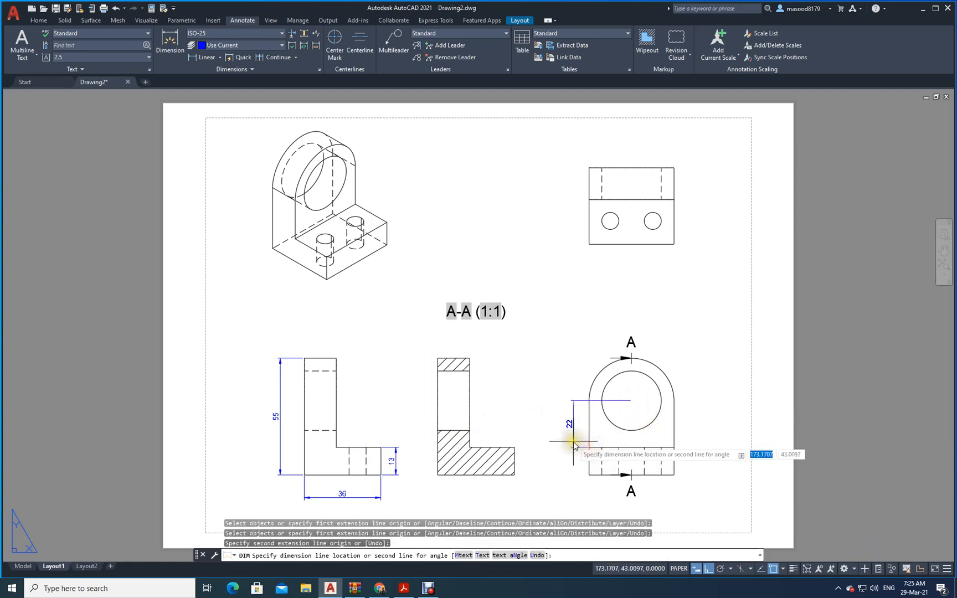
left_click(574, 443)
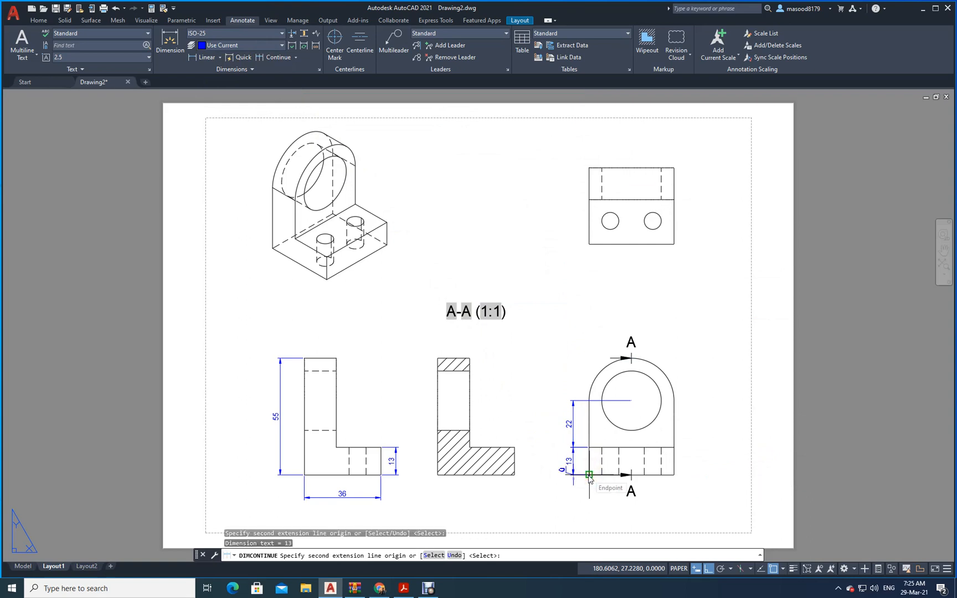
left_click(589, 475)
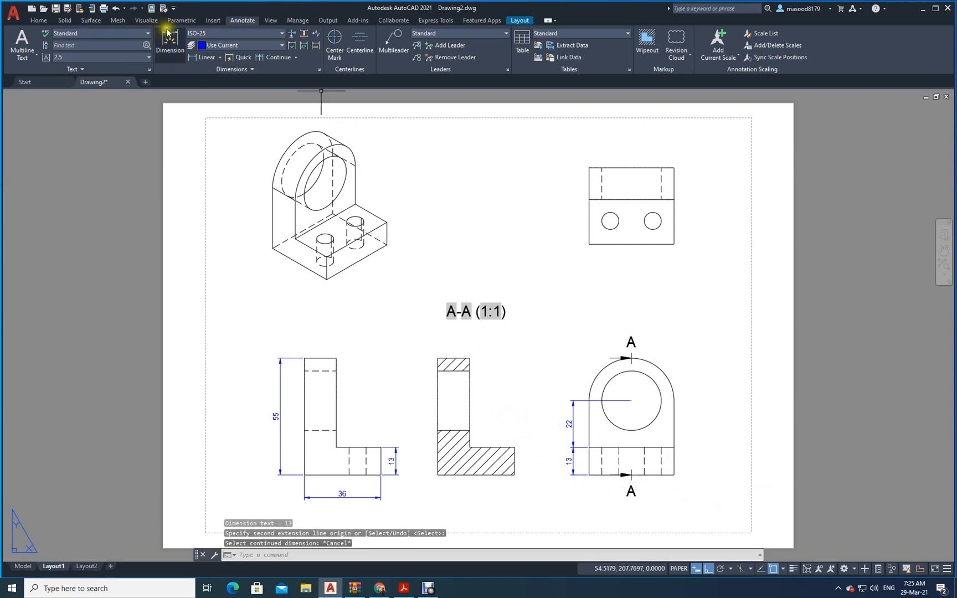
left_click(170, 42)
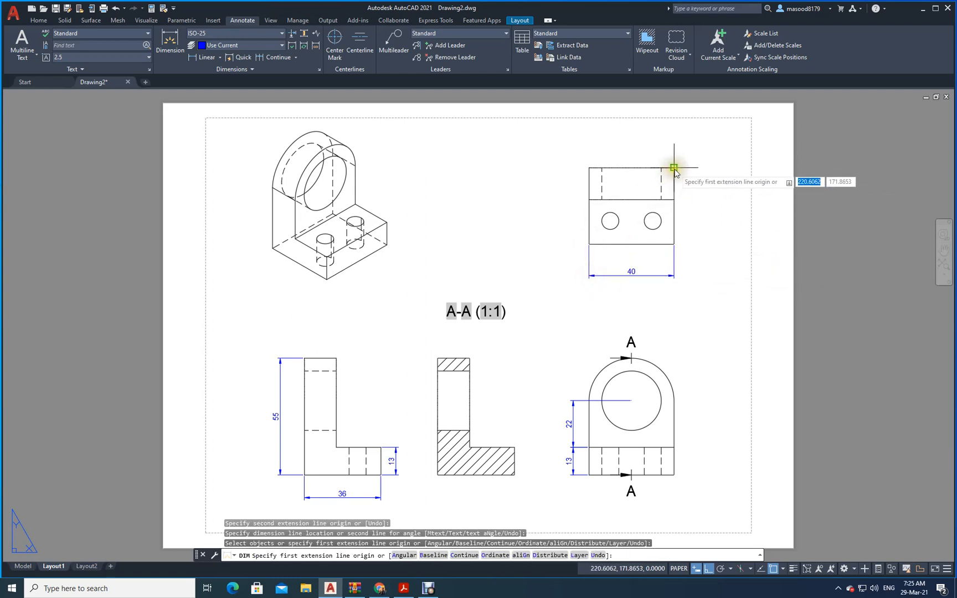
Dimension the top view with 15, ⌀8, 11, 10, 36 and 21.
left_click(674, 168)
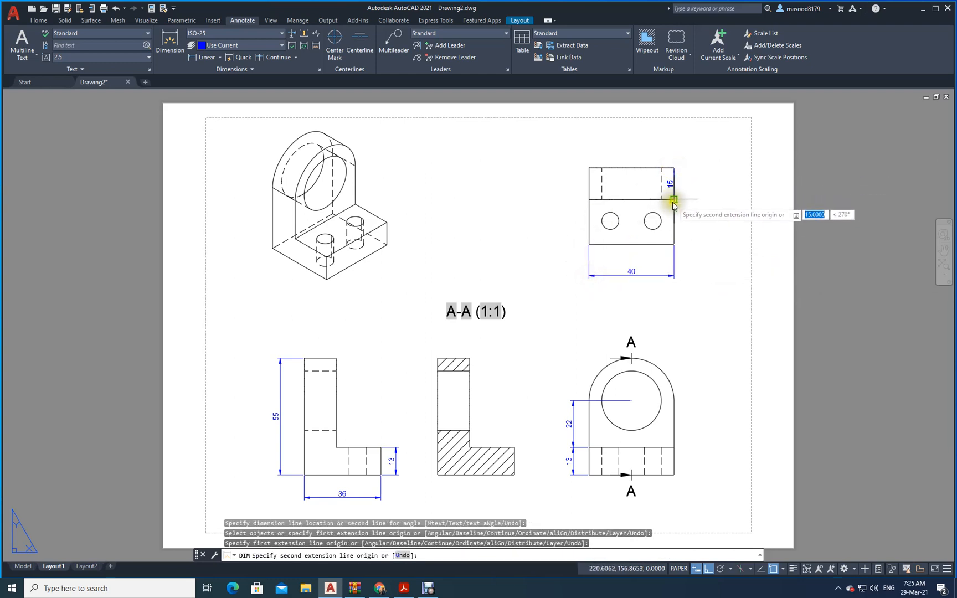
left_click(674, 200)
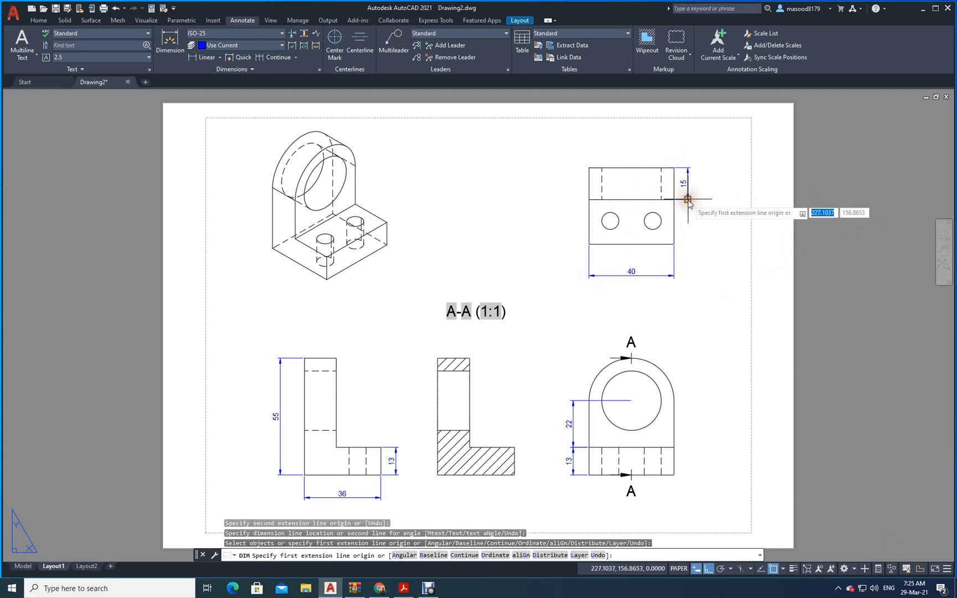
mouse_move(653, 221)
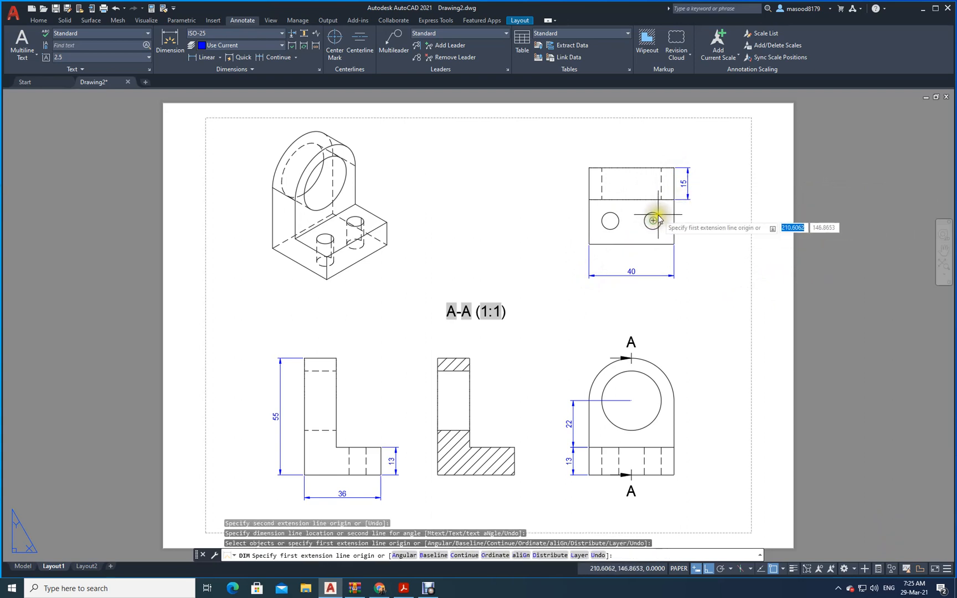
left_click(652, 221)
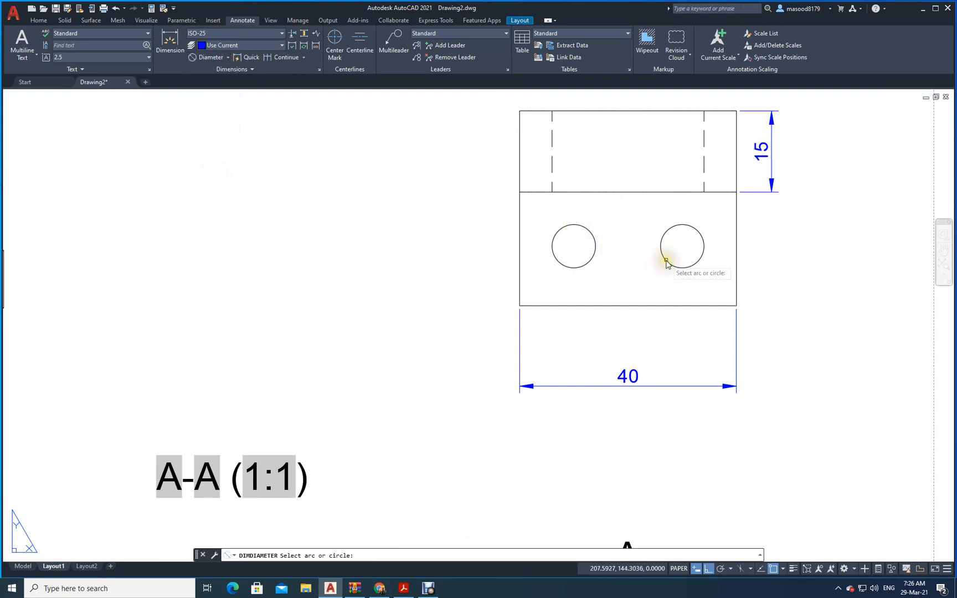
left_click(682, 245)
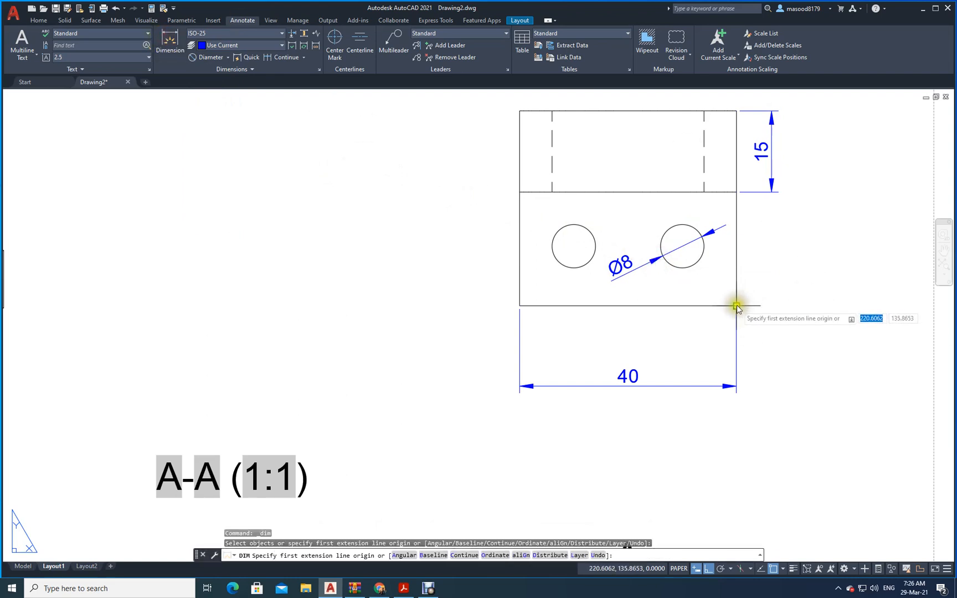
left_click(736, 305)
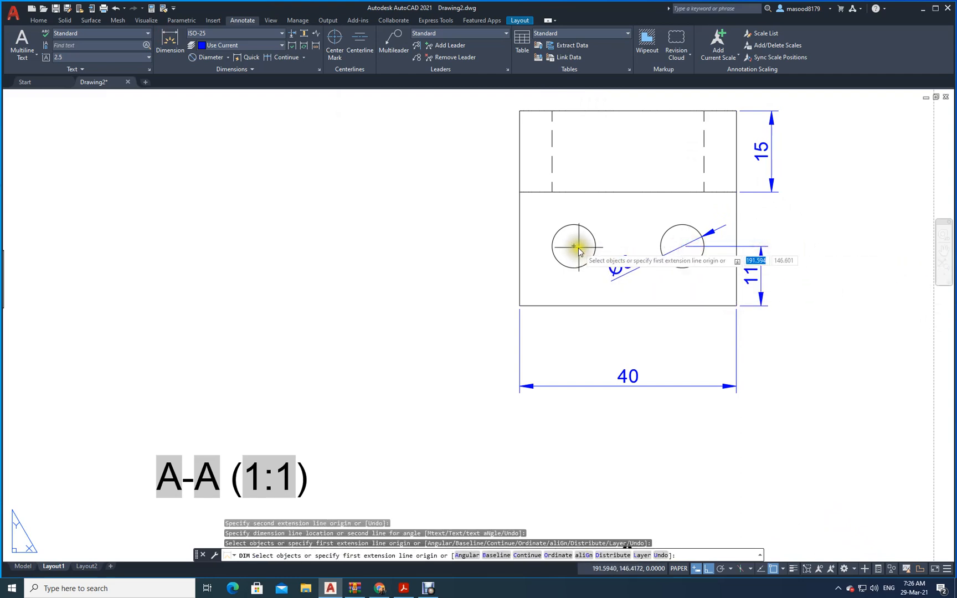
left_click(574, 245)
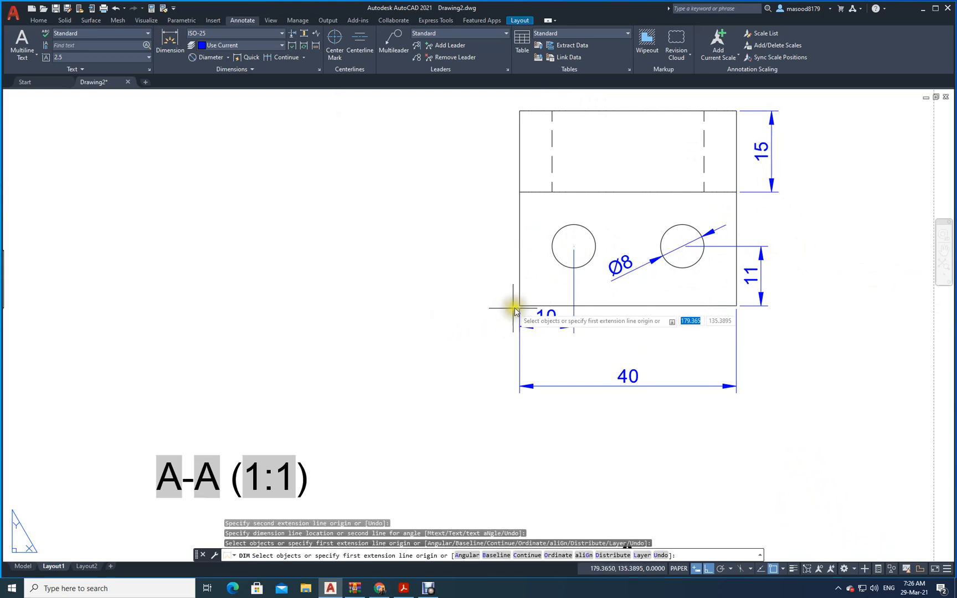
left_click(514, 309)
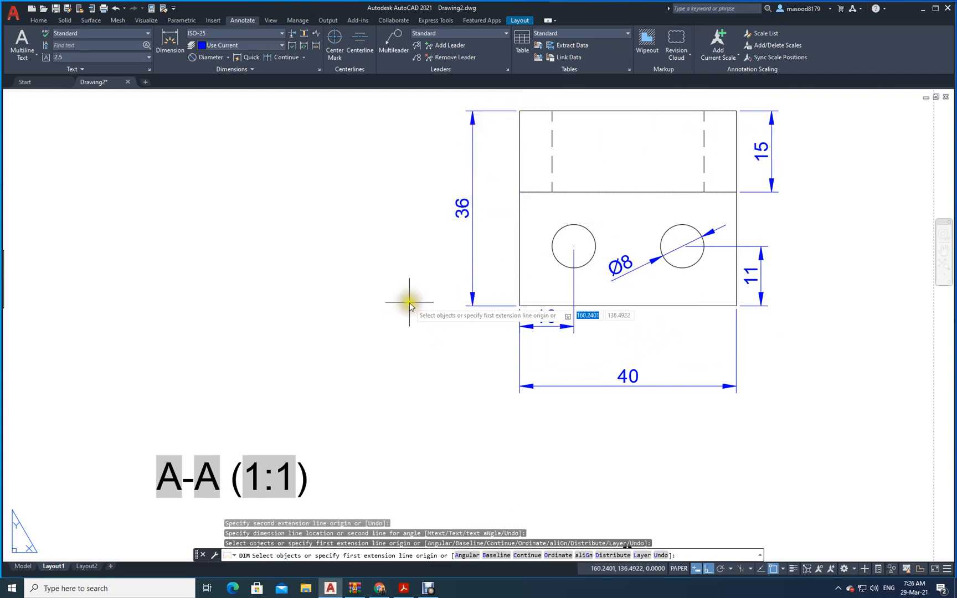
left_click(550, 229)
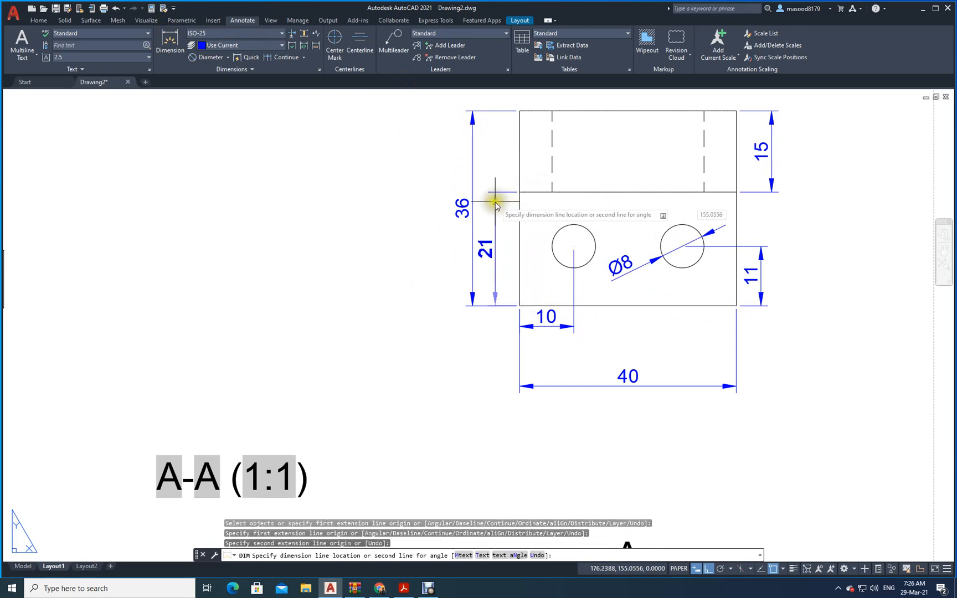
scroll("down", 3)
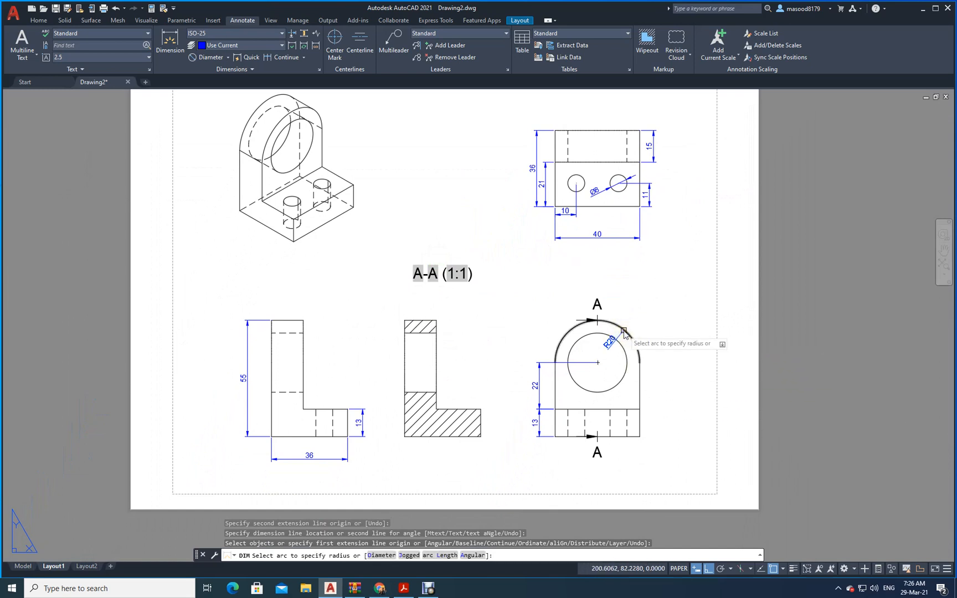
Add R20 to the arch, ⌀28 to the large hole, and a 40 base width.
left_click(622, 333)
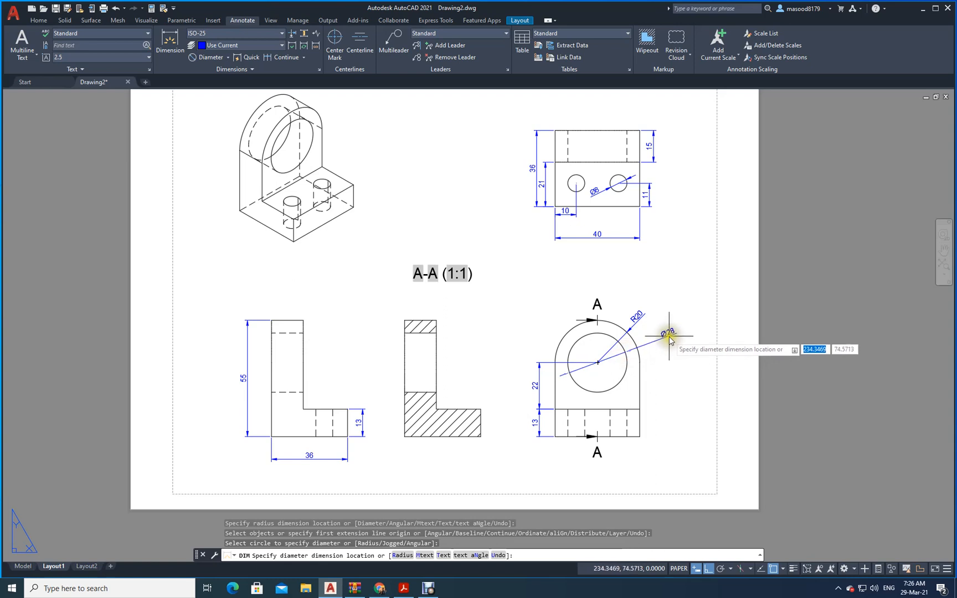
left_click(669, 336)
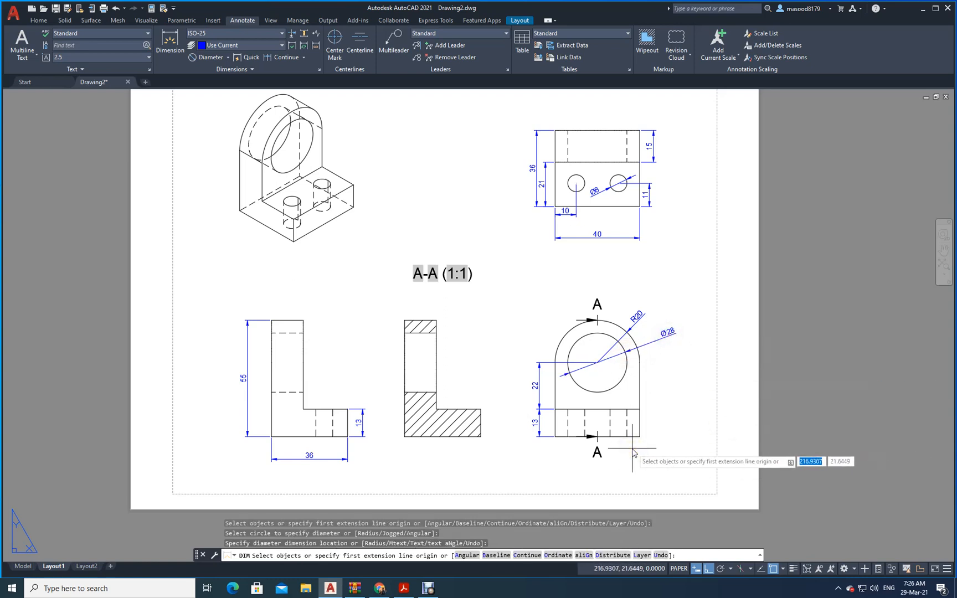
mouse_move(634, 449)
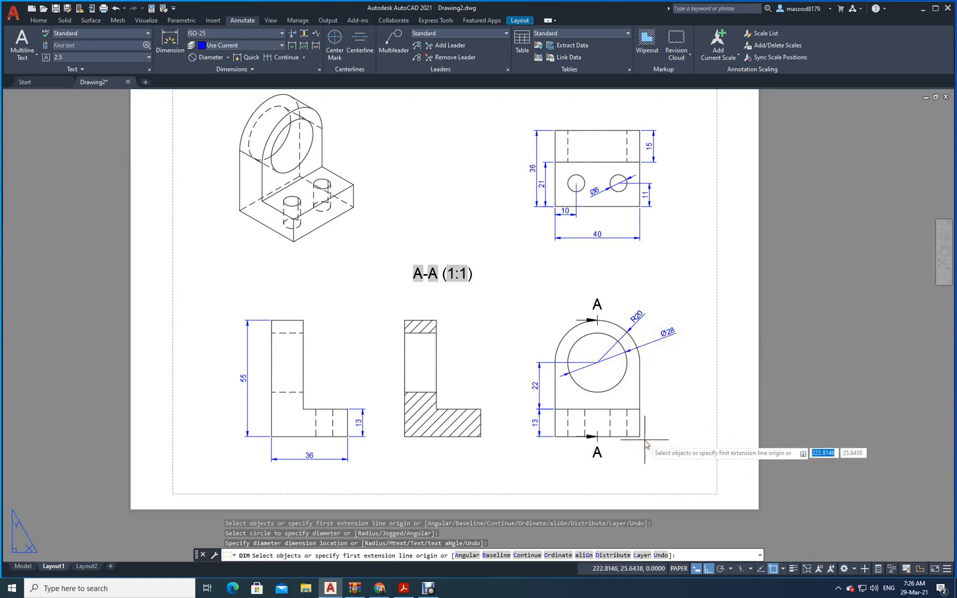
left_click(632, 443)
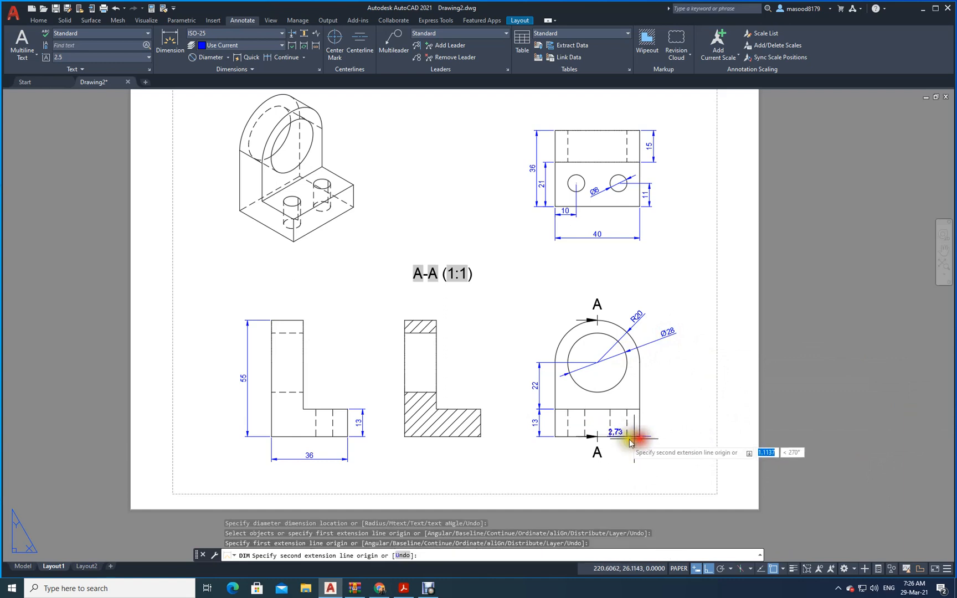
left_click(631, 443)
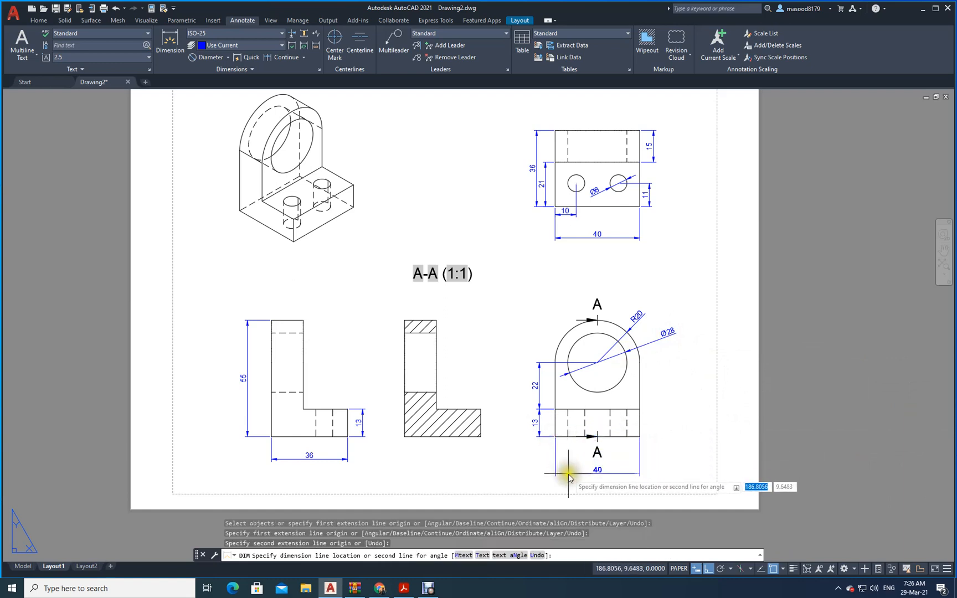
left_click(568, 476)
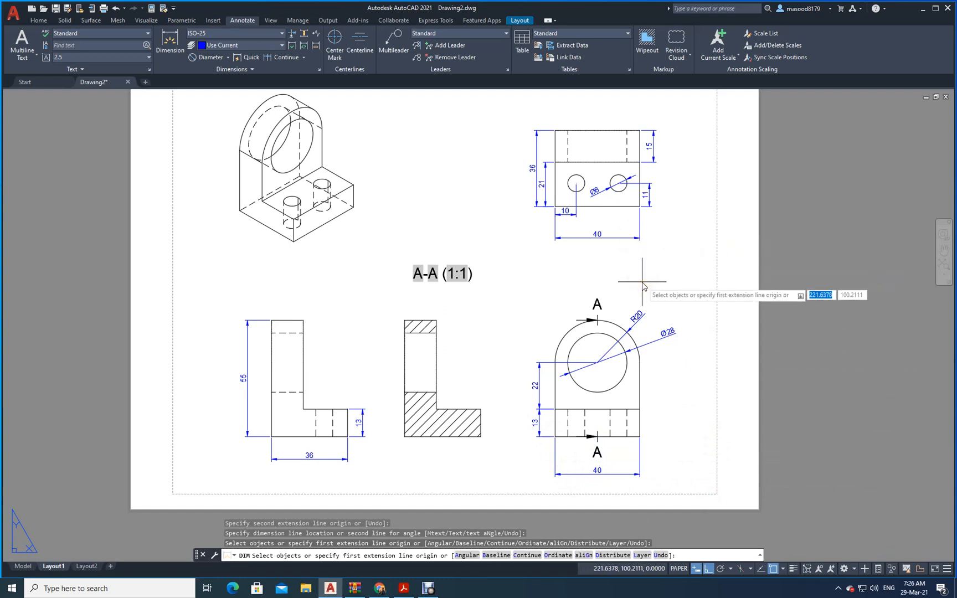
left_click(38, 20)
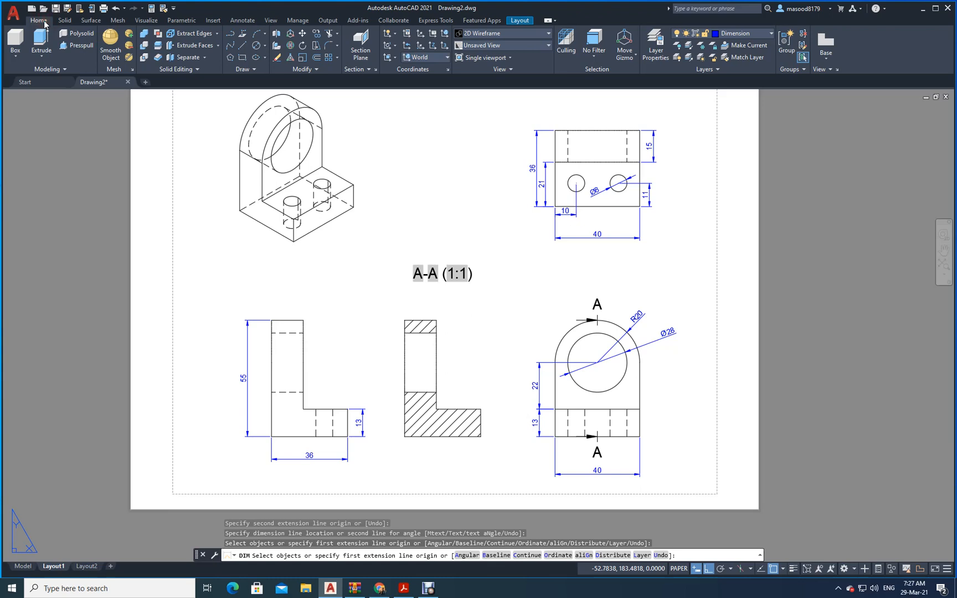